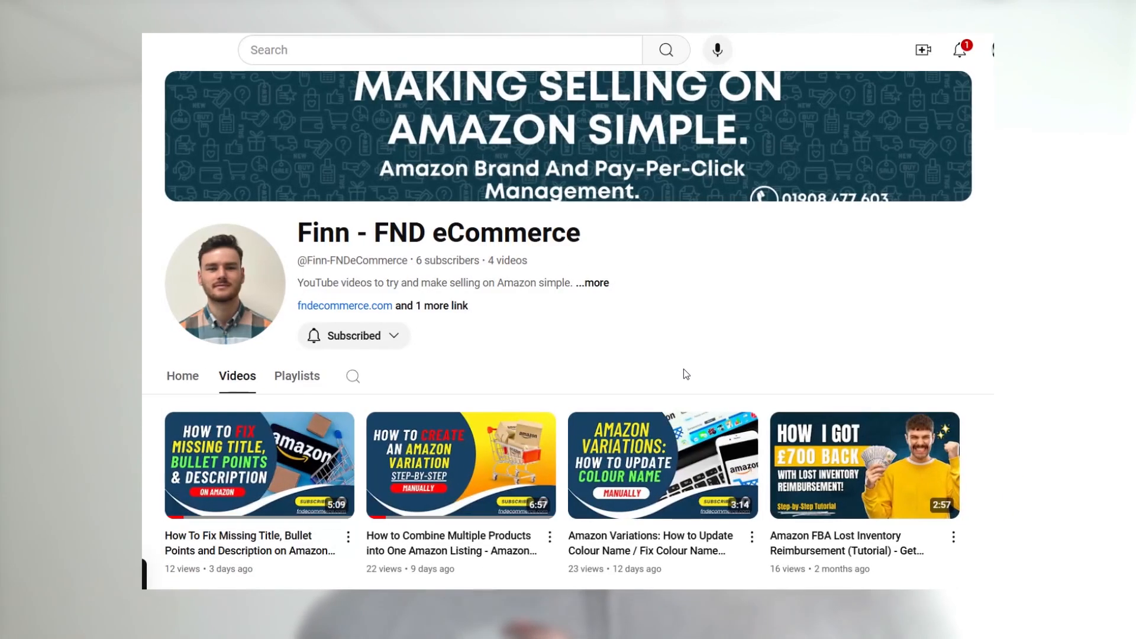
mouse_move(575, 218)
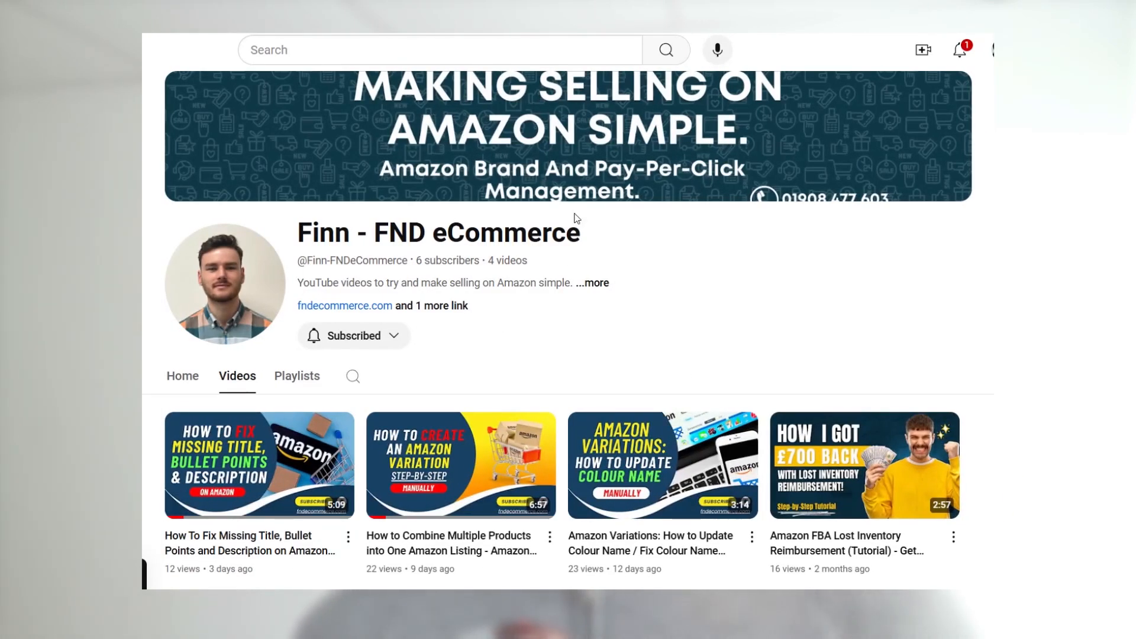
mouse_move(444, 583)
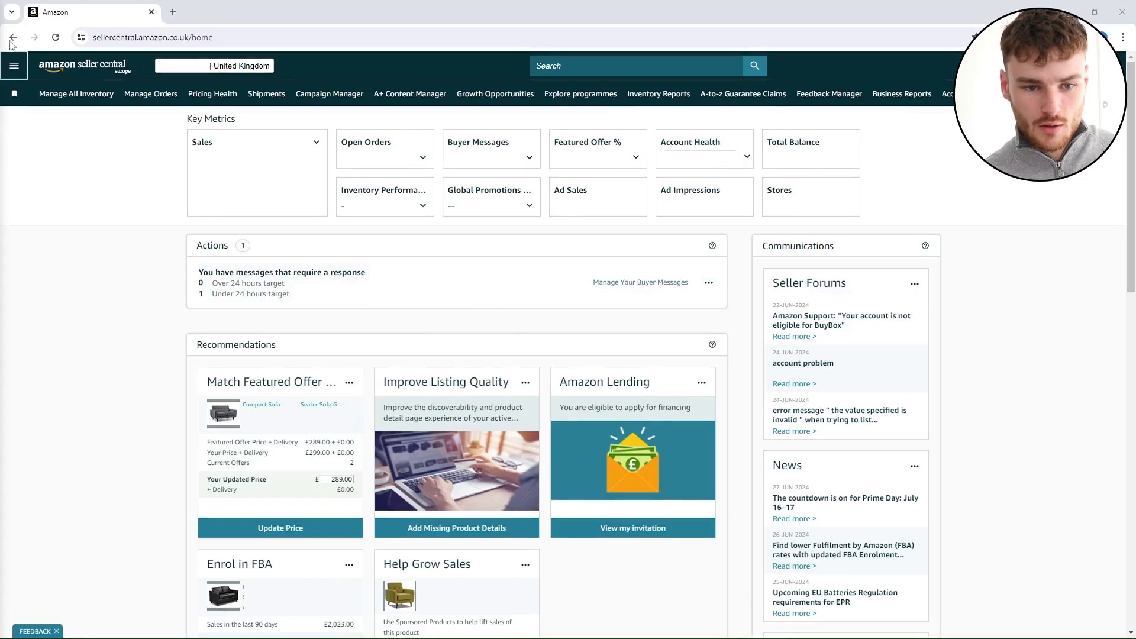
Reach Catalogue > Add Products via Upload and show the Download spreadsheet template choices
left_click(14, 66)
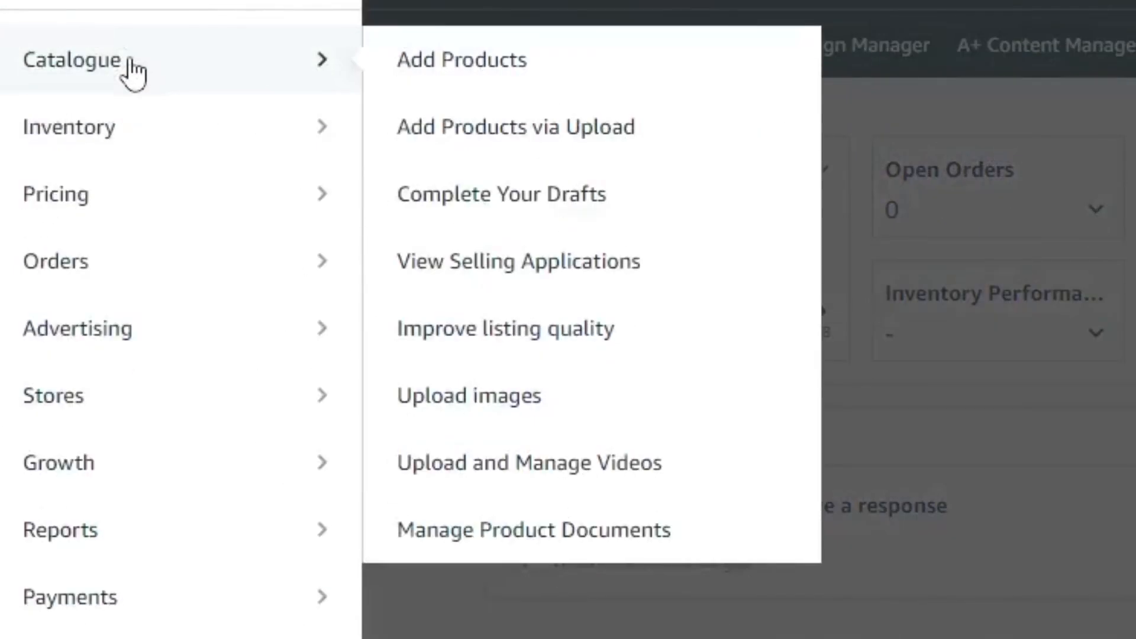
mouse_move(516, 126)
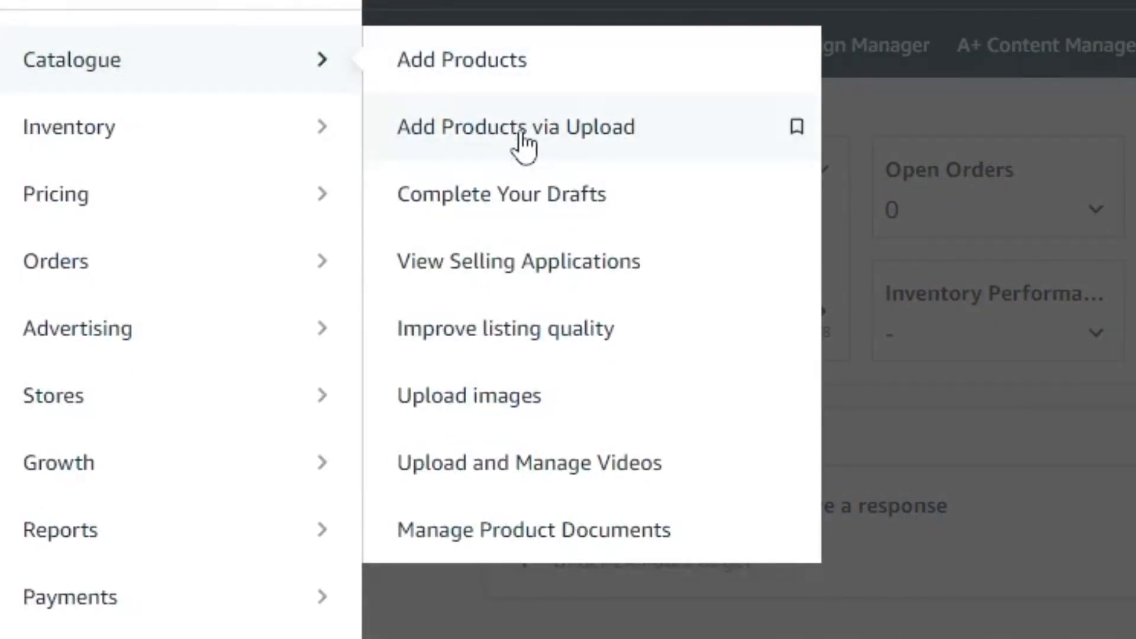
left_click(515, 127)
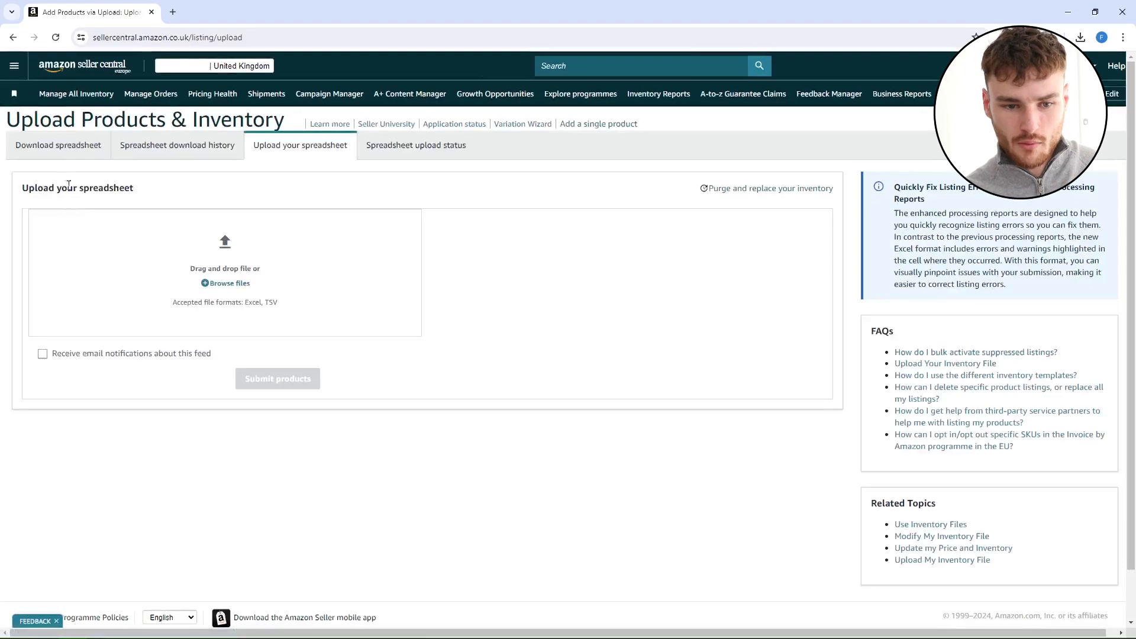
left_click(58, 145)
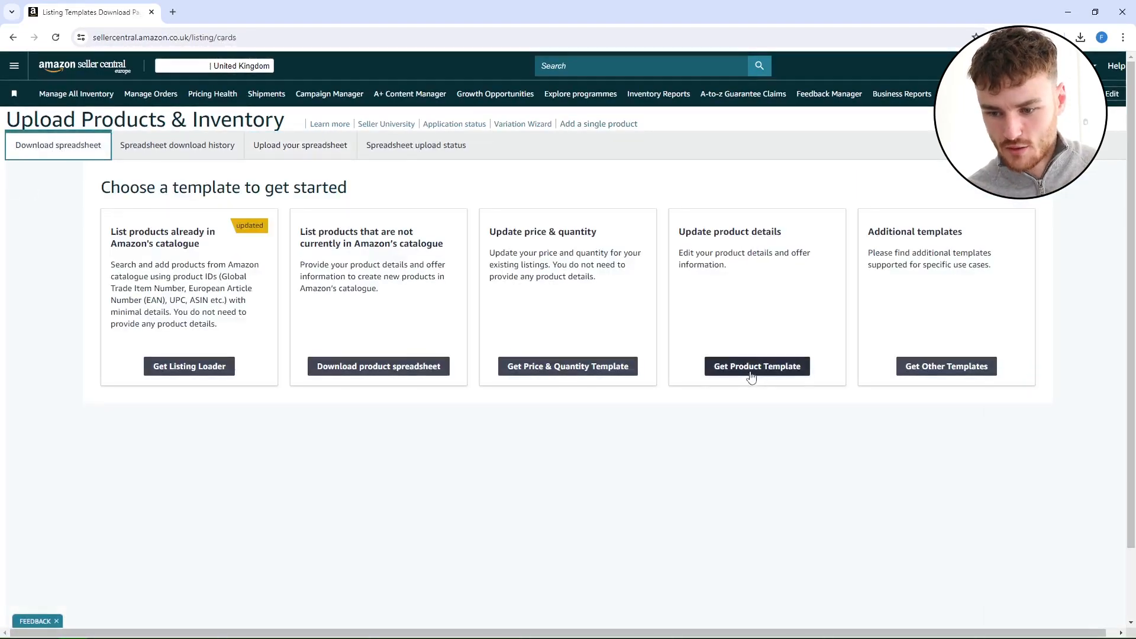
mouse_move(767, 370)
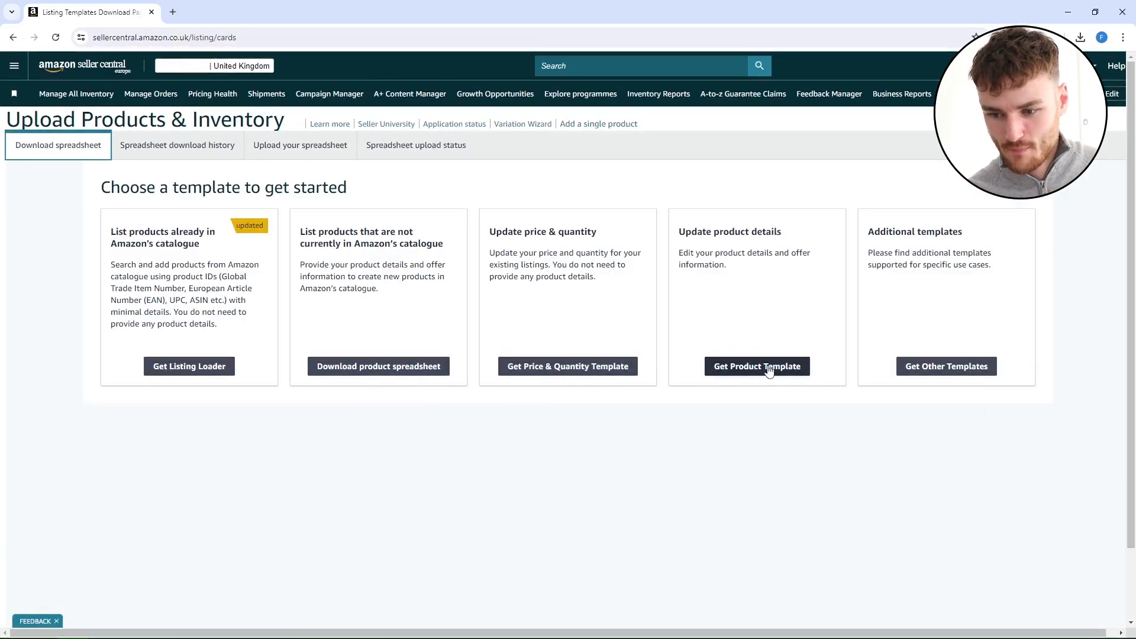
Request the product template, dismiss the announcement, and search product types for 'sofa'
left_click(756, 366)
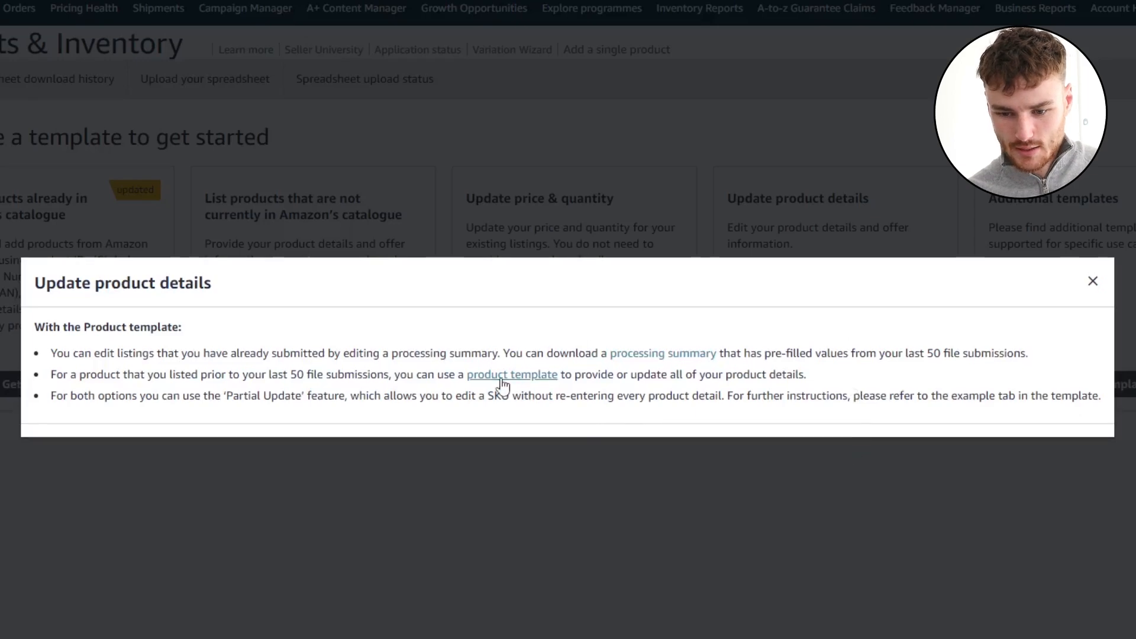
left_click(512, 376)
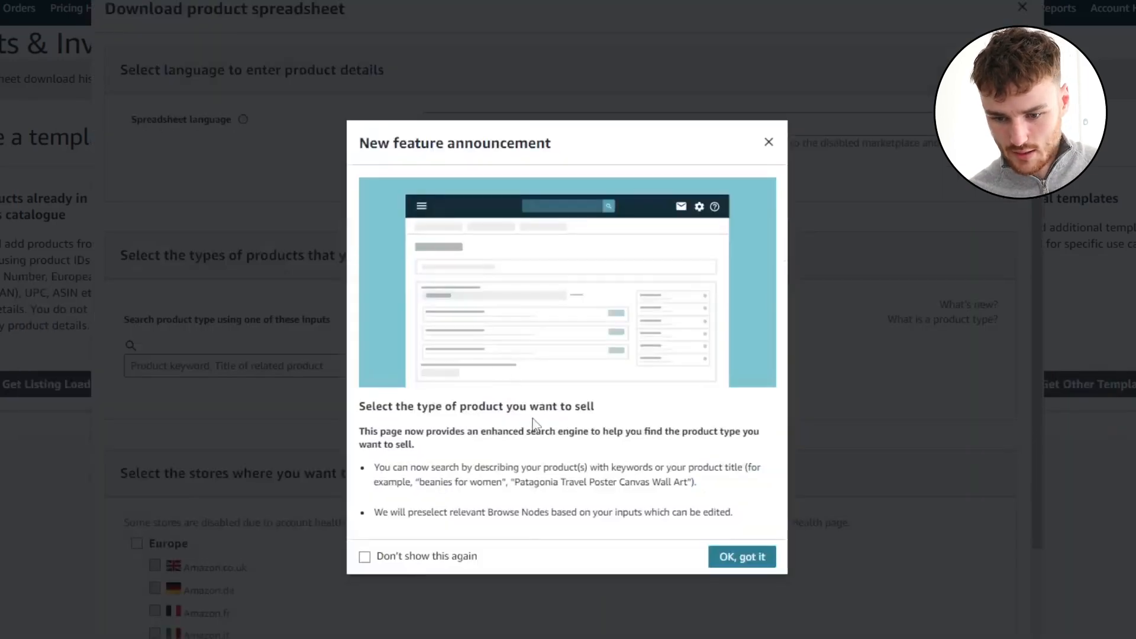
mouse_move(741, 556)
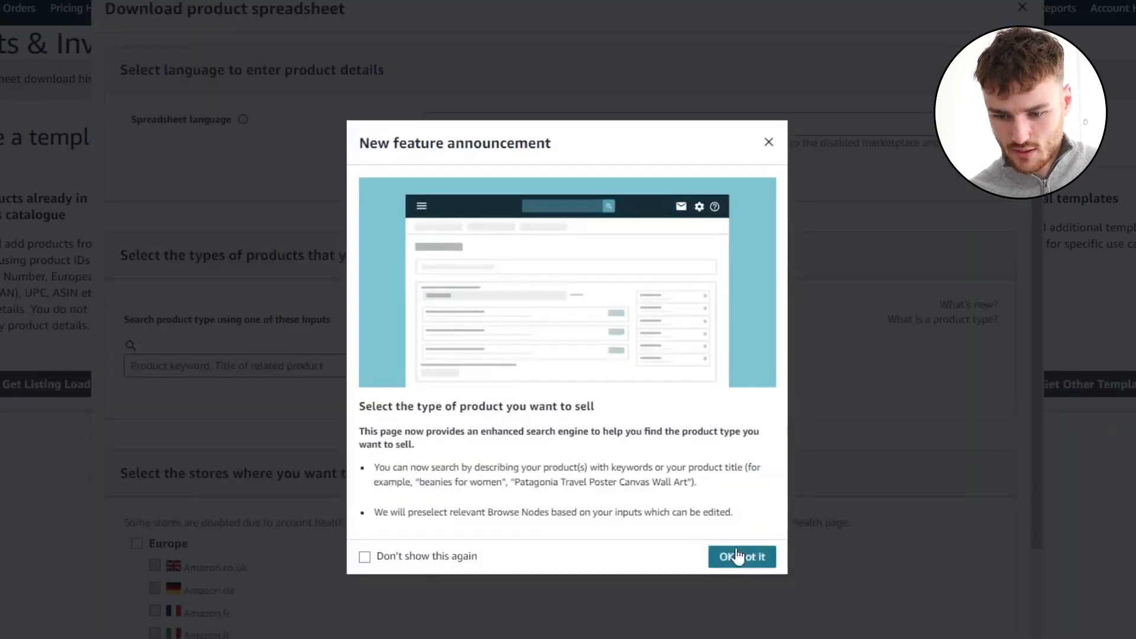
left_click(741, 556)
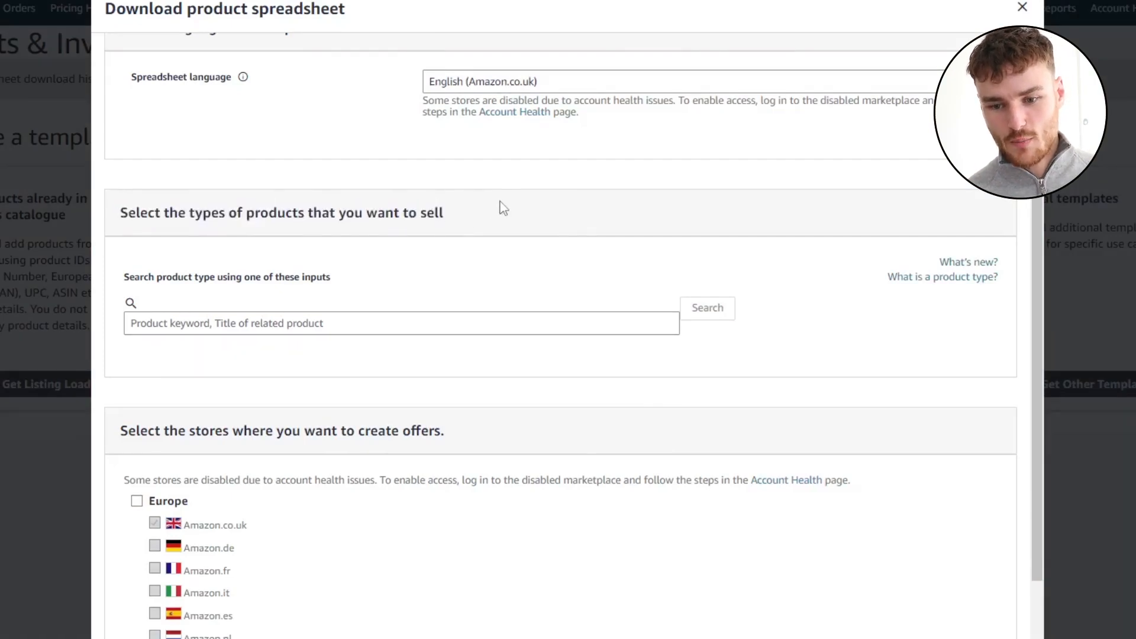
mouse_move(373, 202)
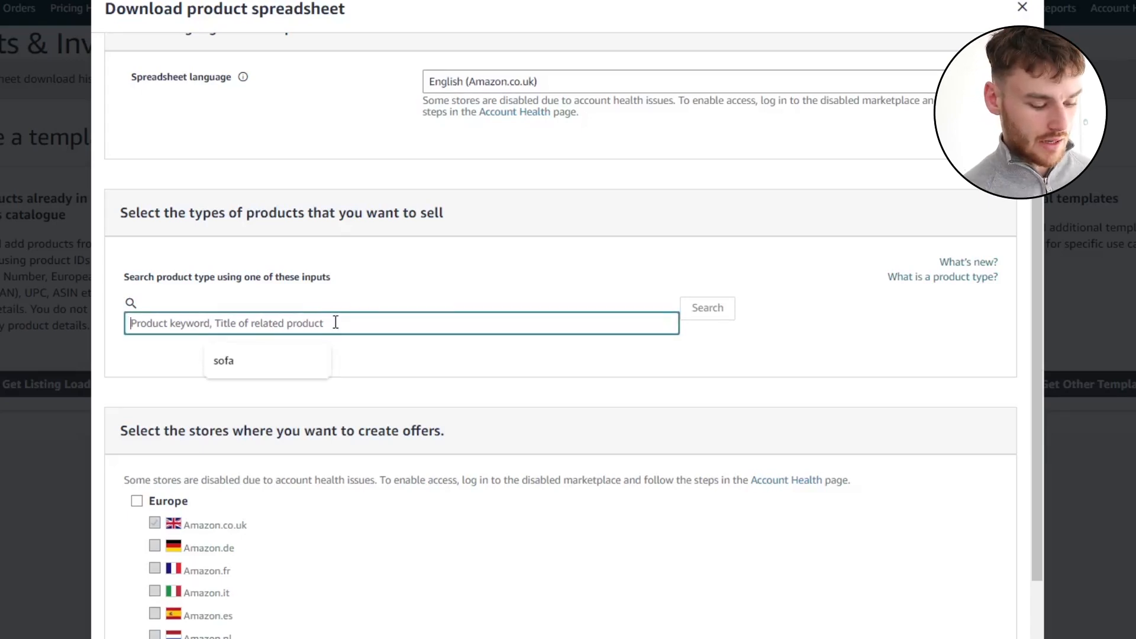
left_click(224, 360)
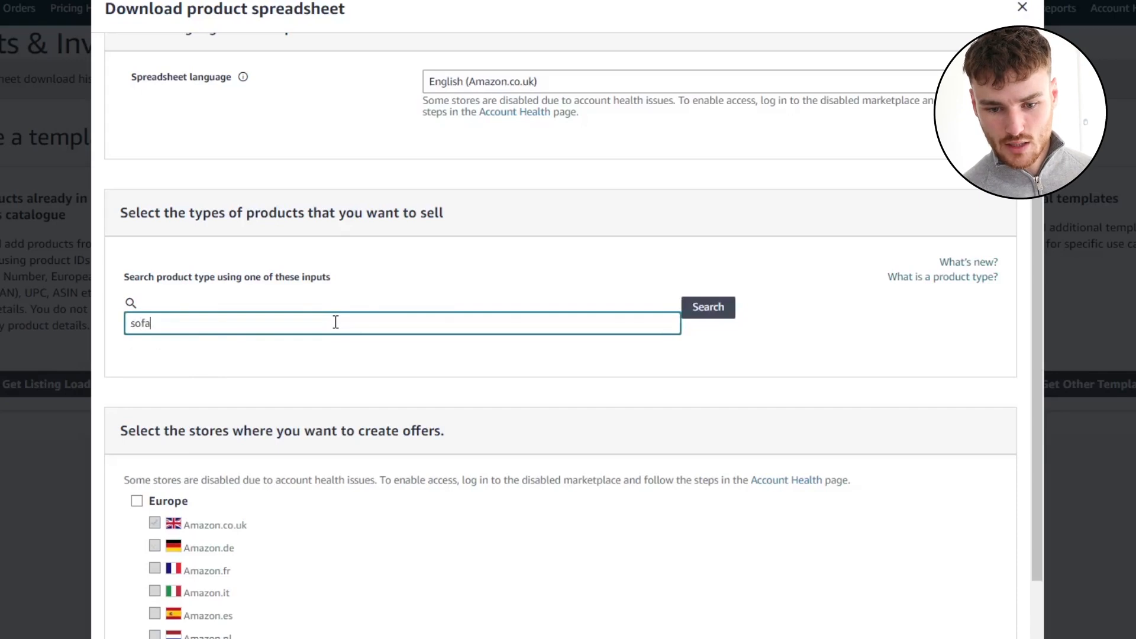
left_click(708, 306)
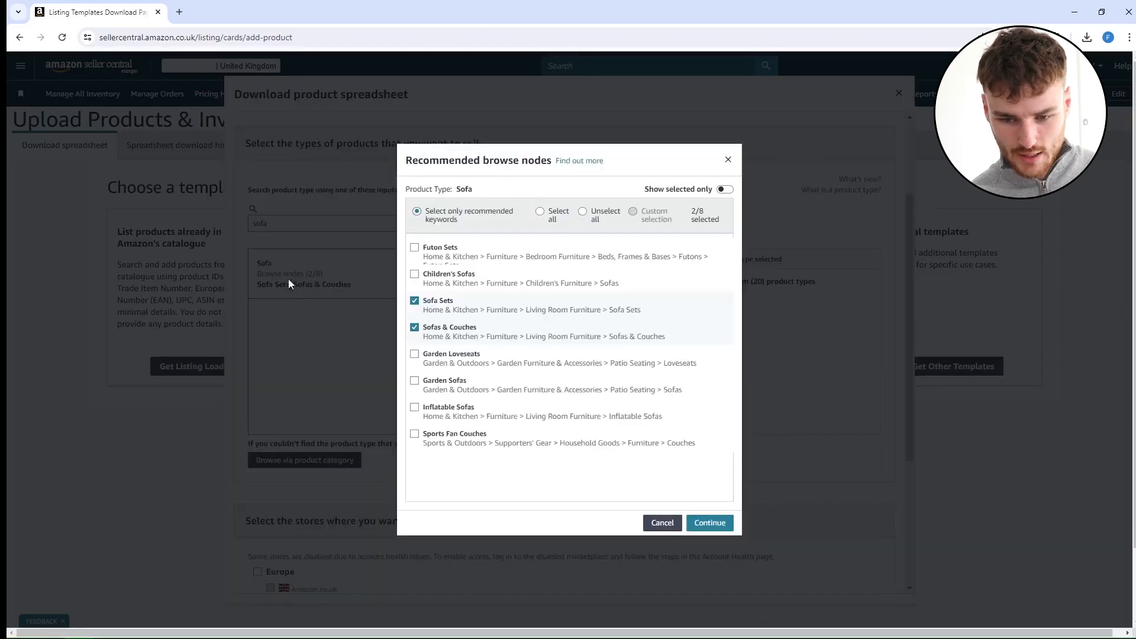
mouse_move(496, 324)
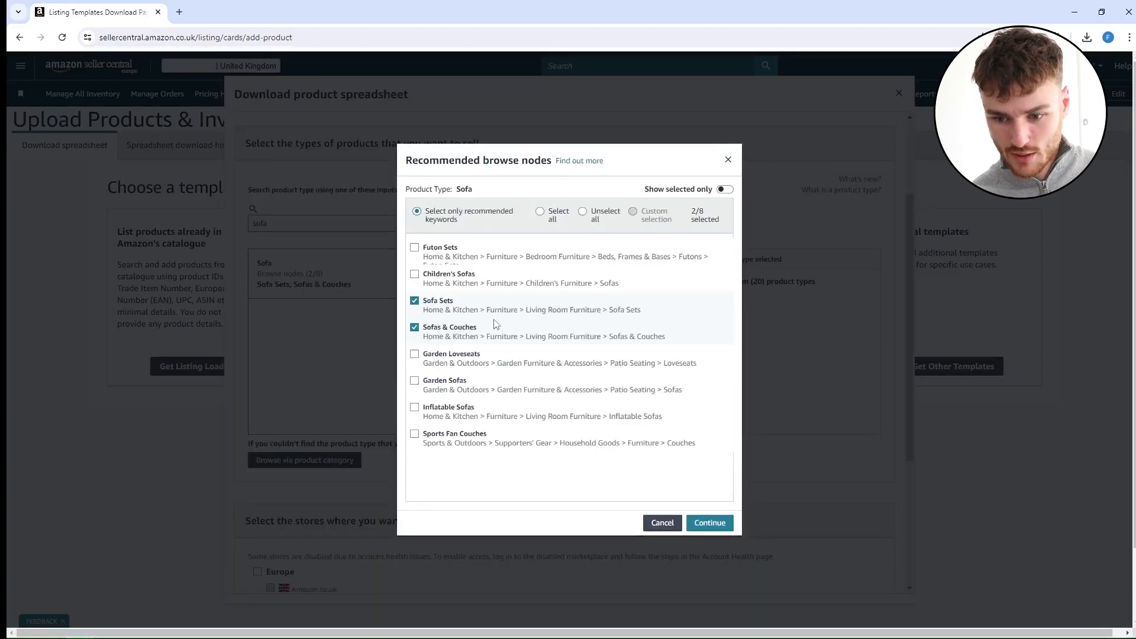
Untick Sofa Sets, keep Sofas & Couches, and select Sofa as the product type
left_click(414, 300)
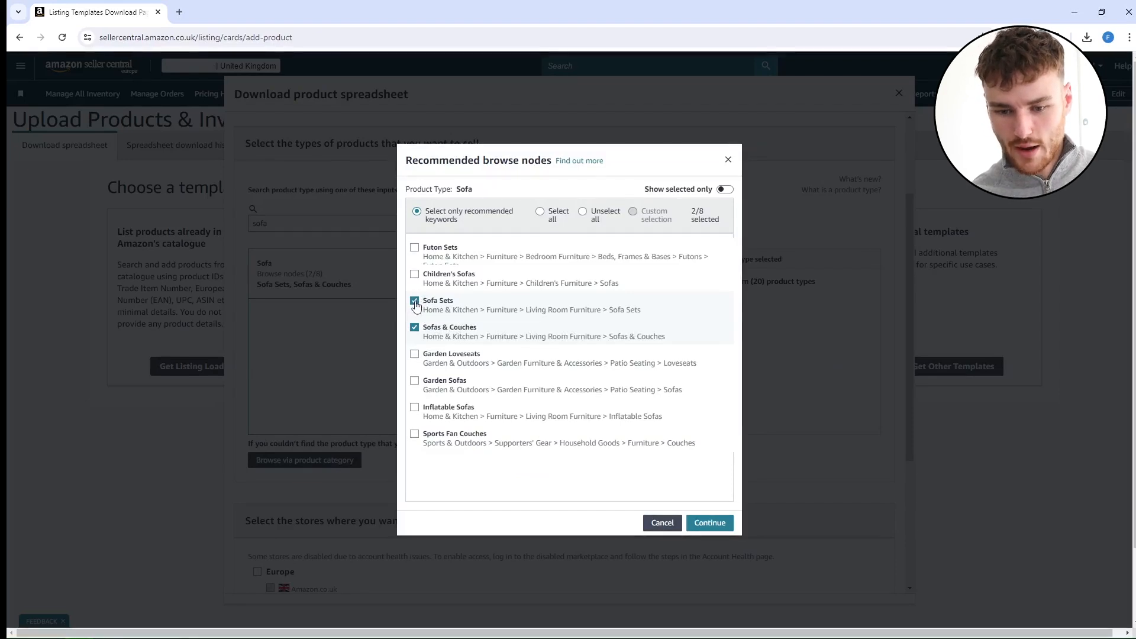
left_click(414, 299)
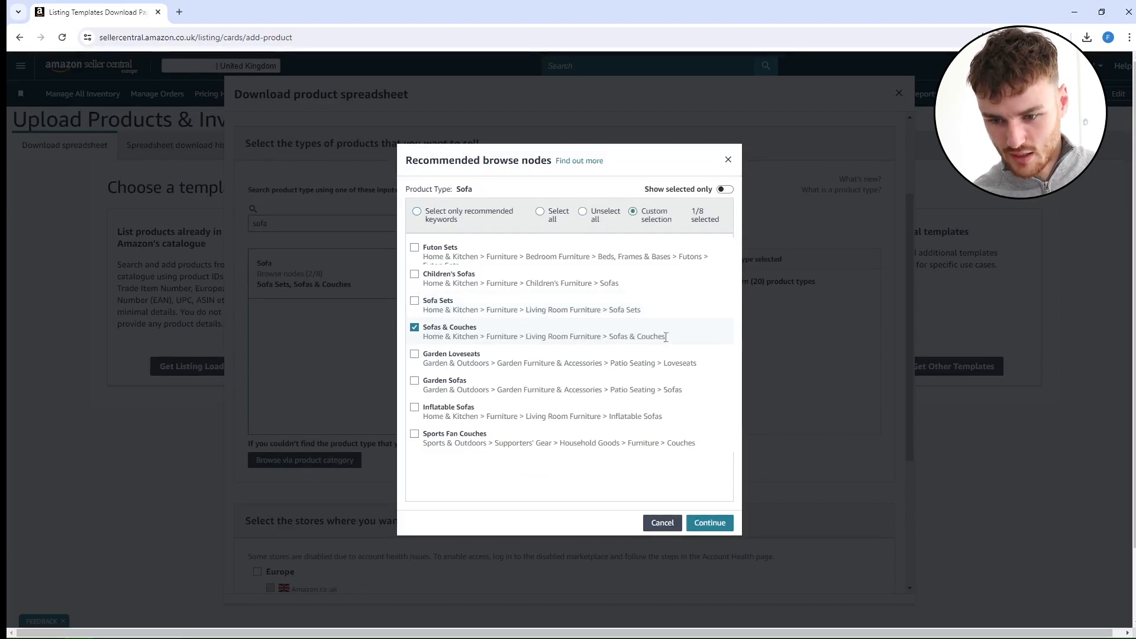
double_click(638, 336)
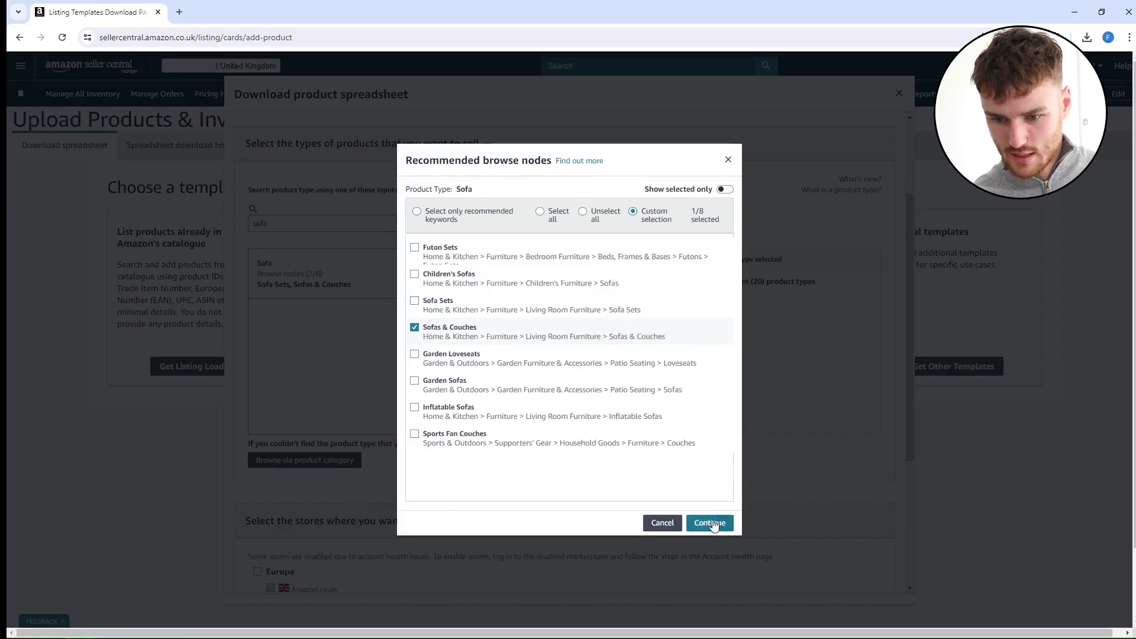
left_click(709, 522)
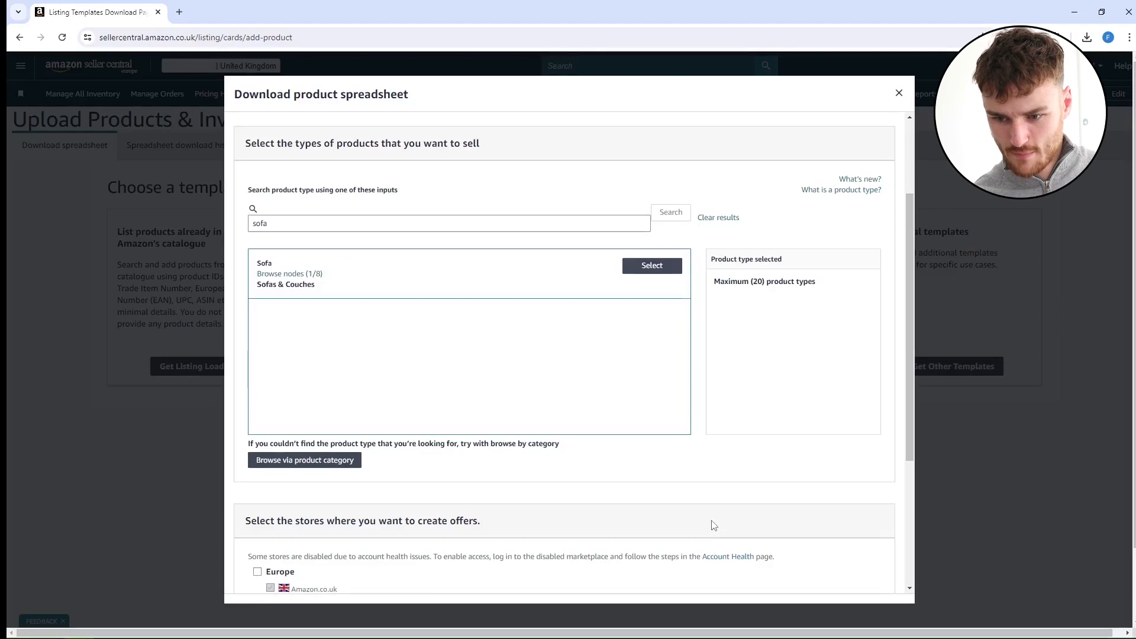
left_click(651, 265)
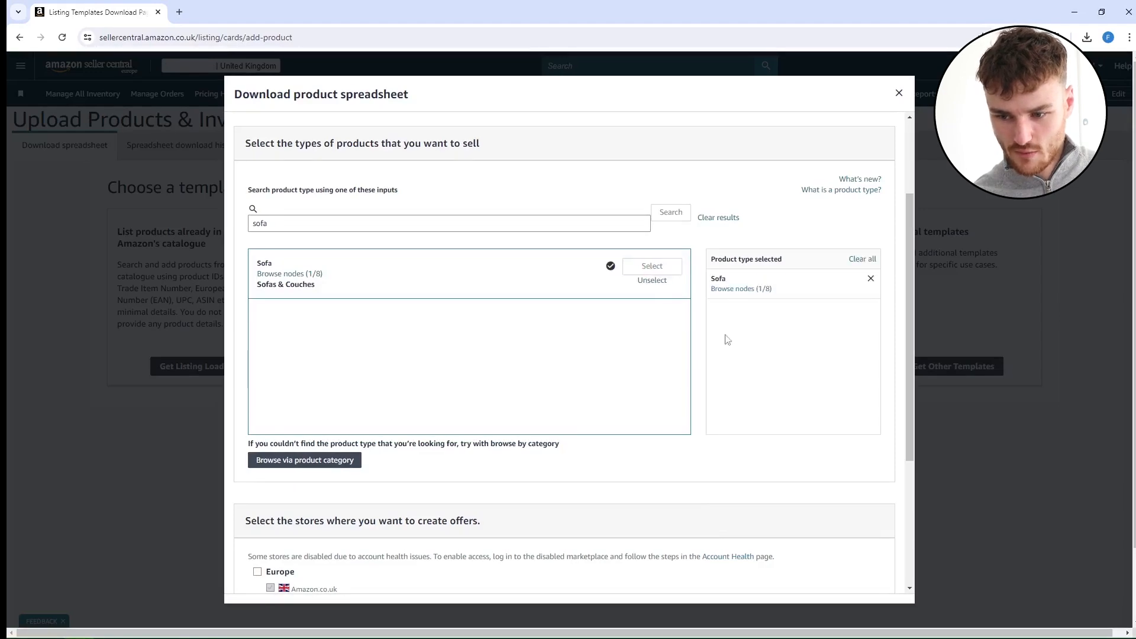
mouse_move(749, 285)
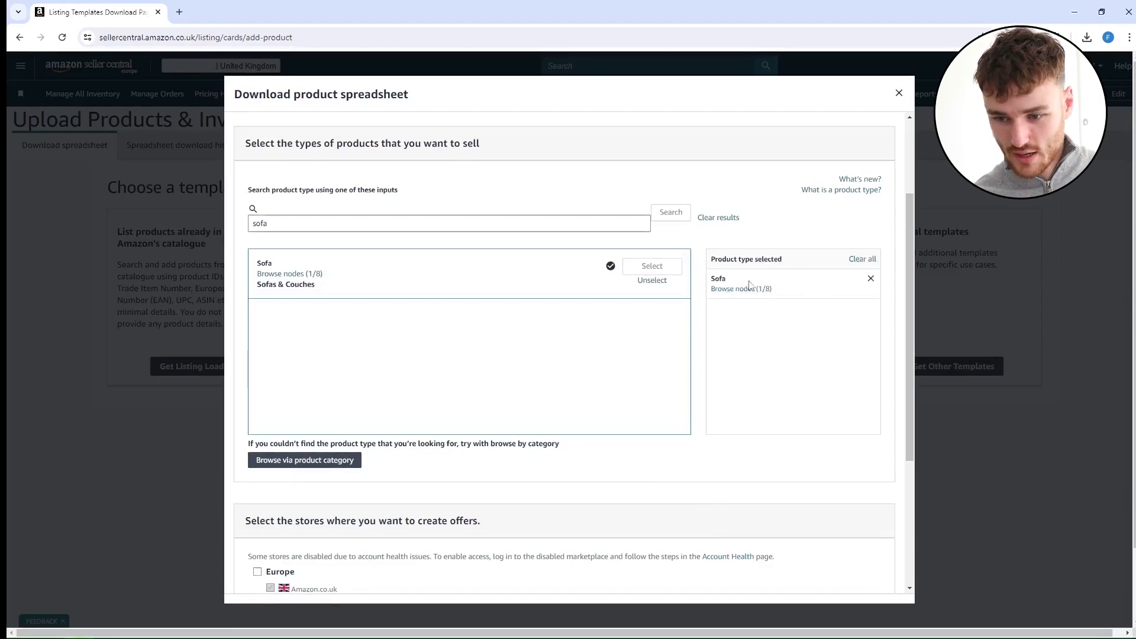
double_click(717, 278)
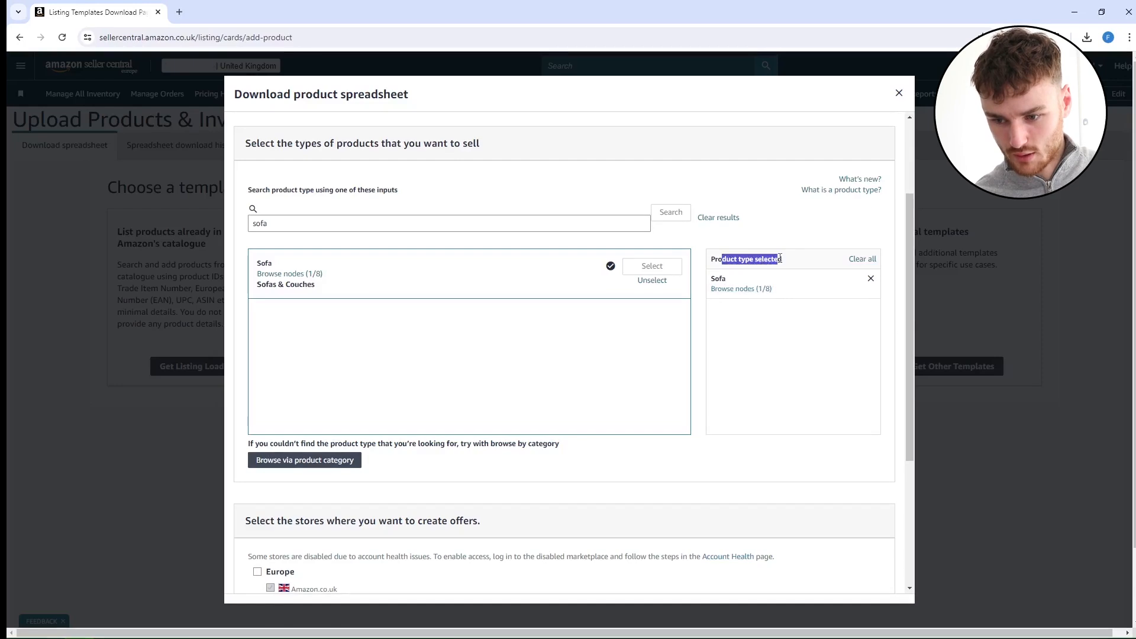
Generate the sofa spreadsheet from the stores list and open the downloaded template in Excel
scroll("down", 3)
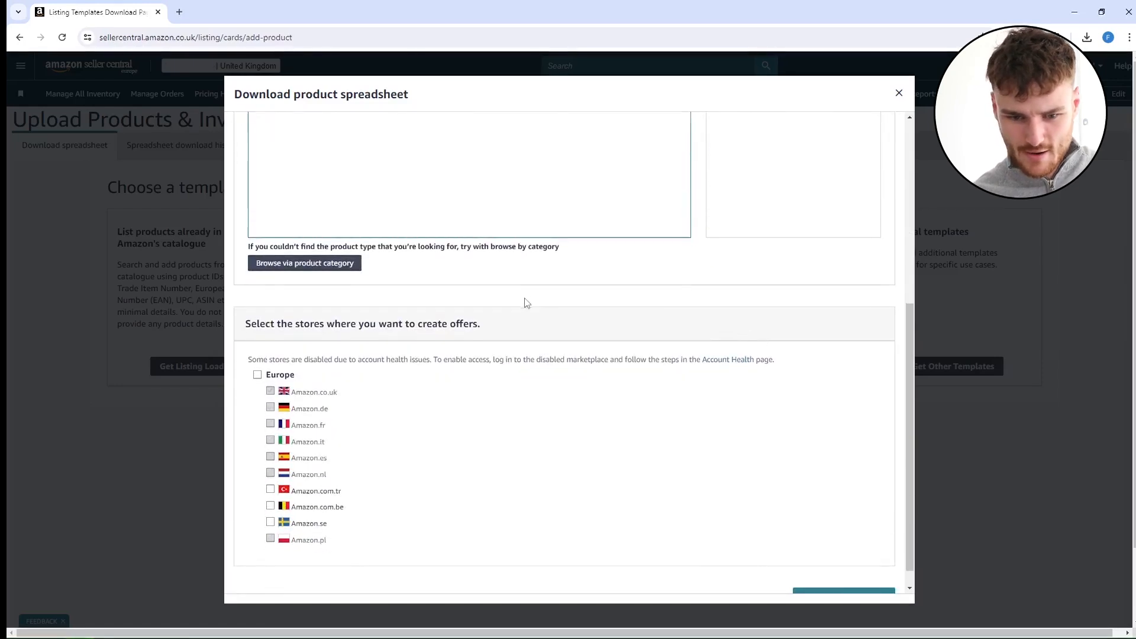
scroll("down", 3)
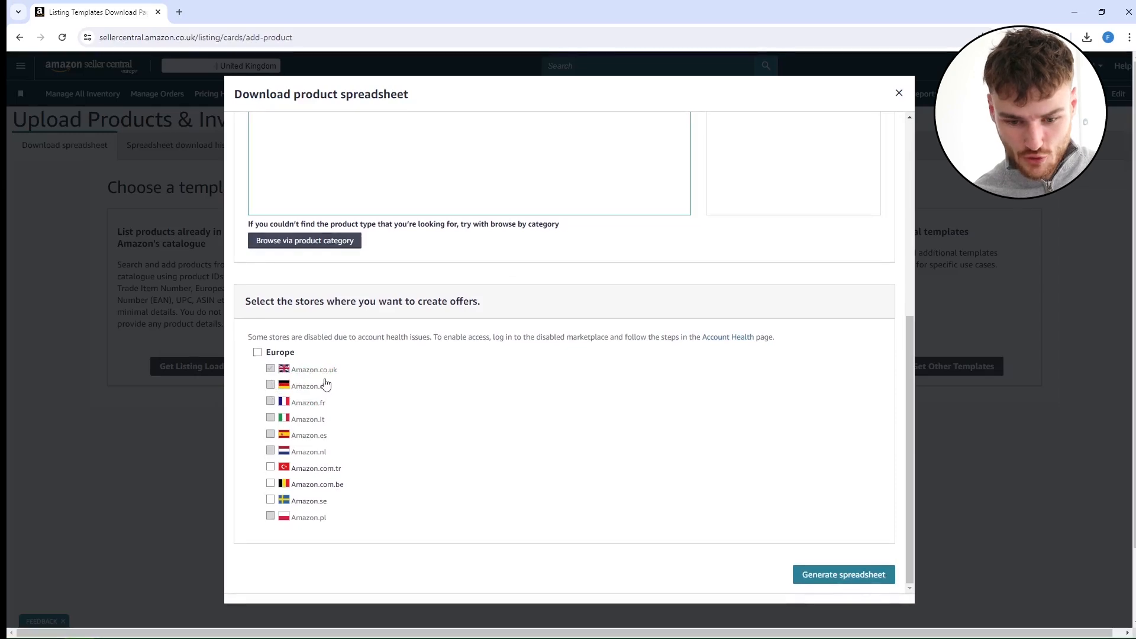
mouse_move(254, 401)
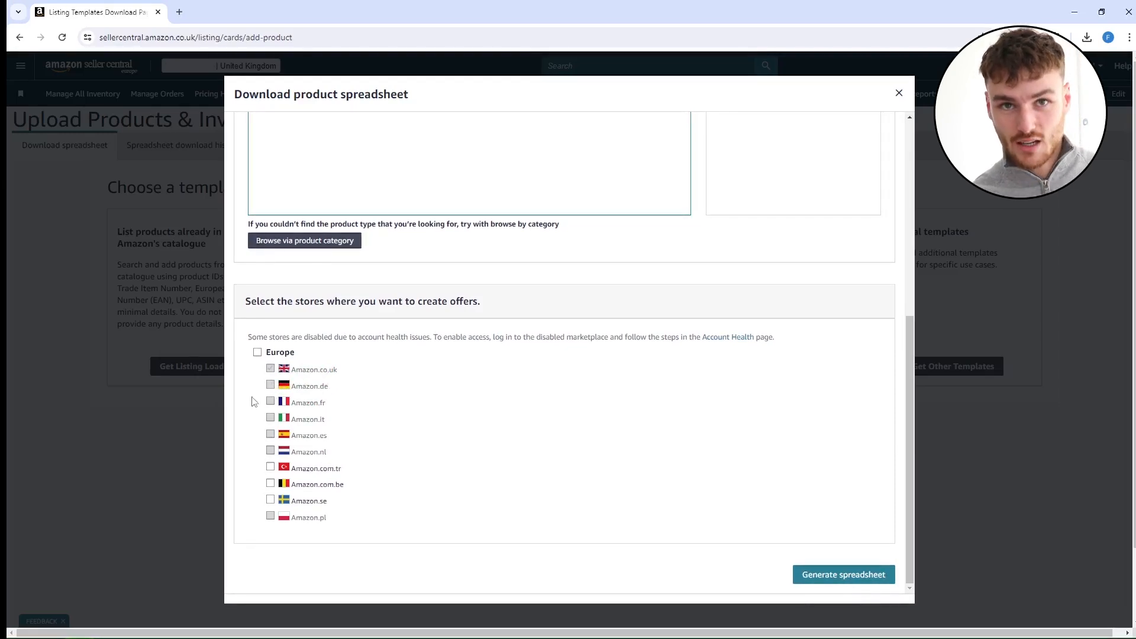
mouse_move(843, 574)
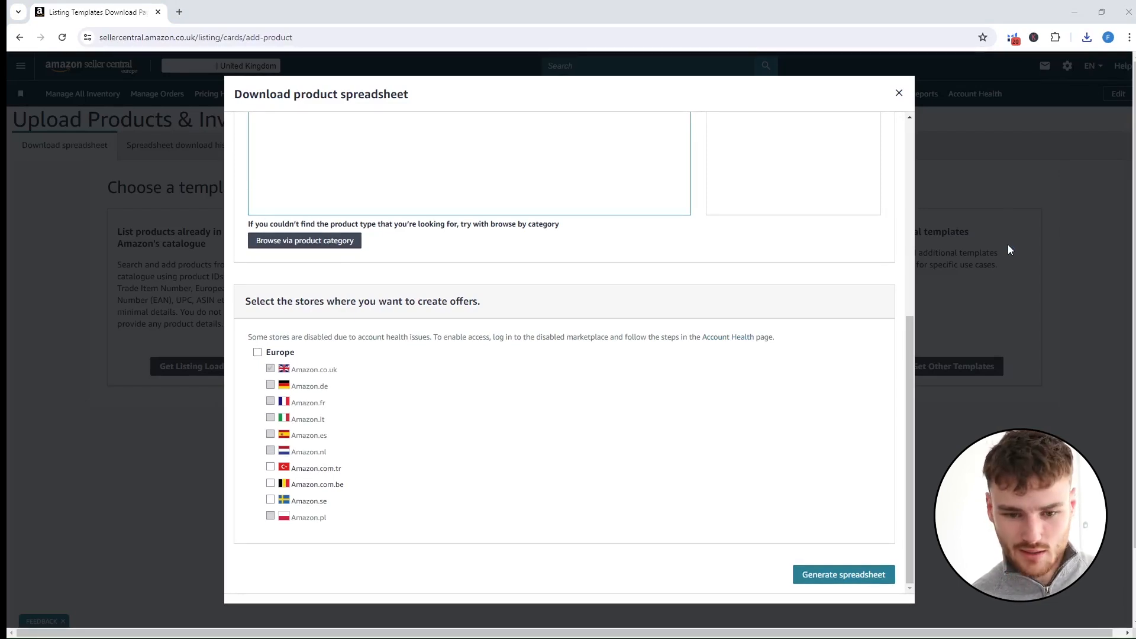
left_click(843, 574)
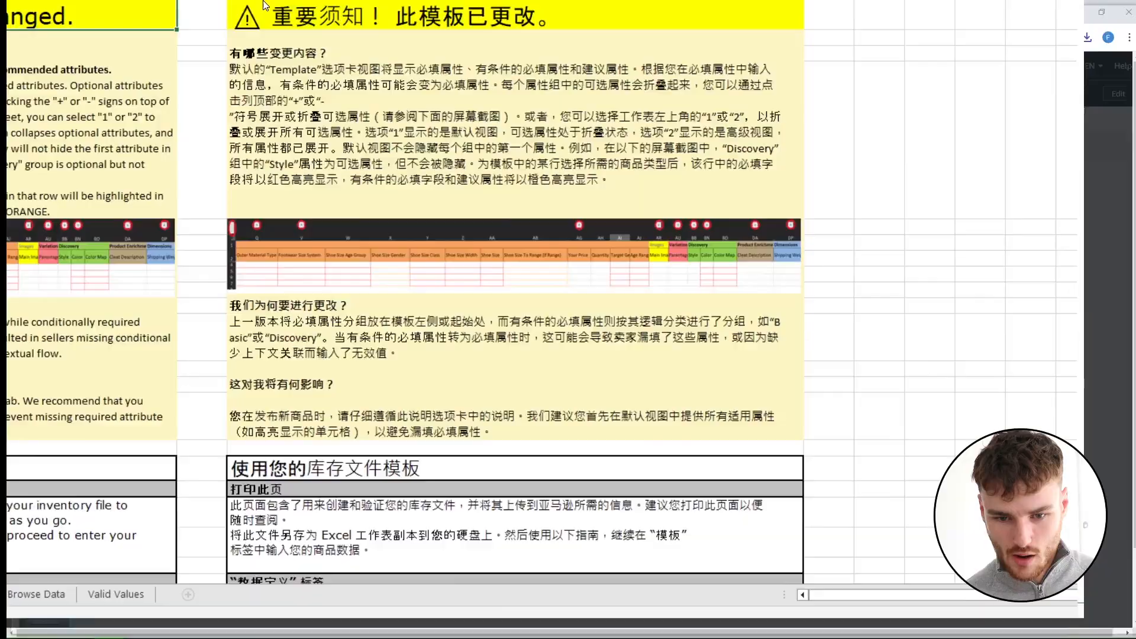
Switch to the Template sheet holding the green velvet sofa parent and four seater rows
left_click(299, 617)
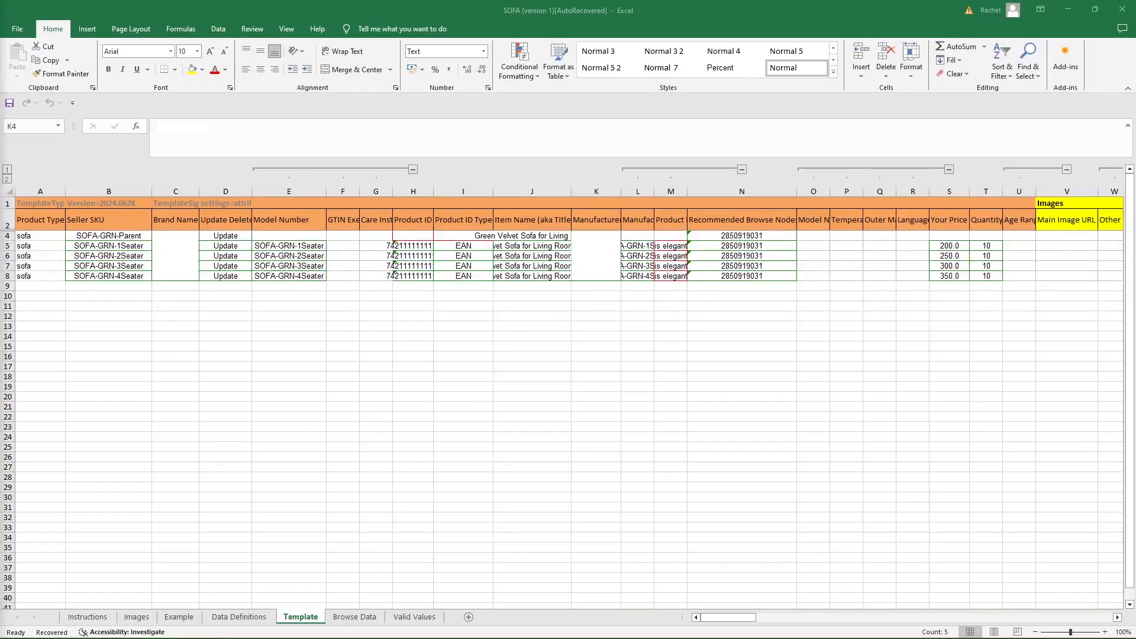
mouse_move(35, 402)
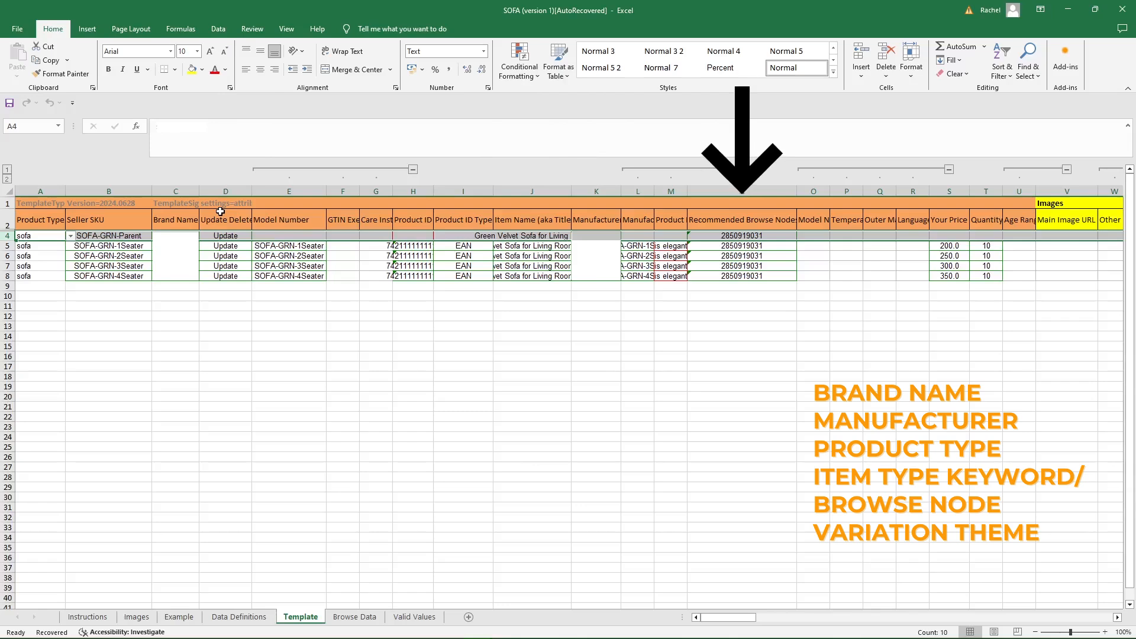
mouse_move(295, 241)
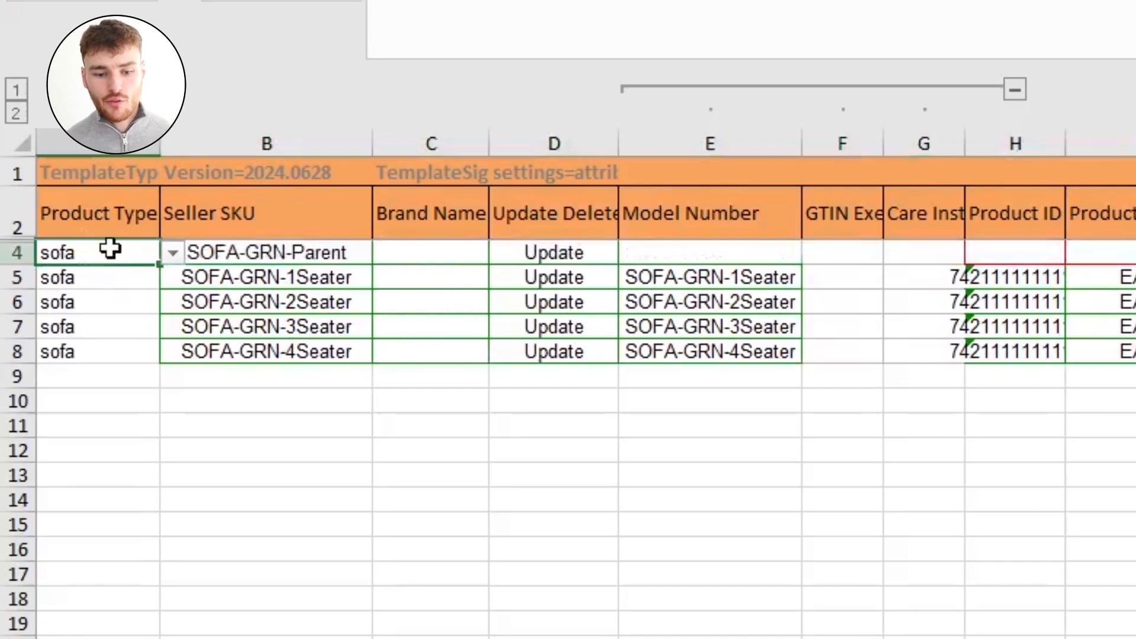
mouse_move(145, 185)
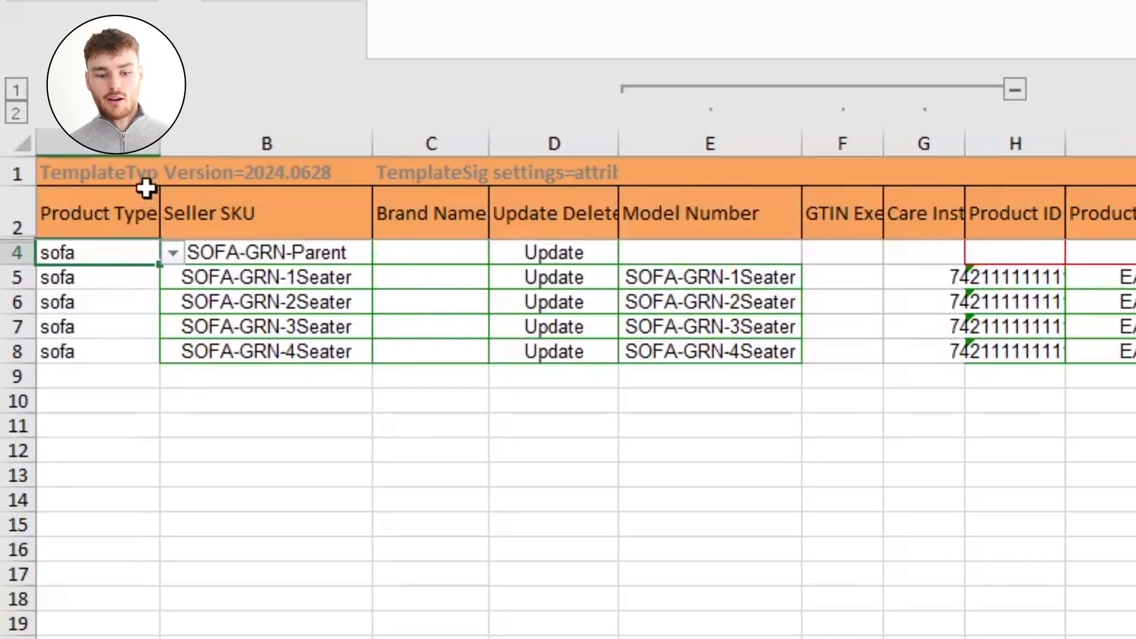
mouse_move(335, 239)
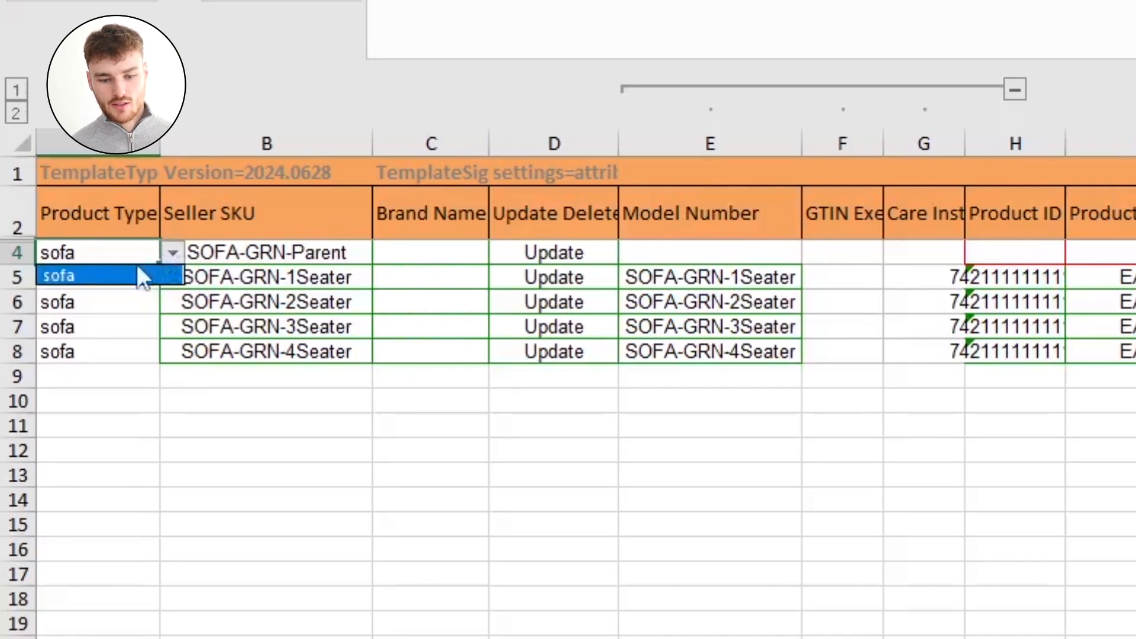
mouse_move(149, 303)
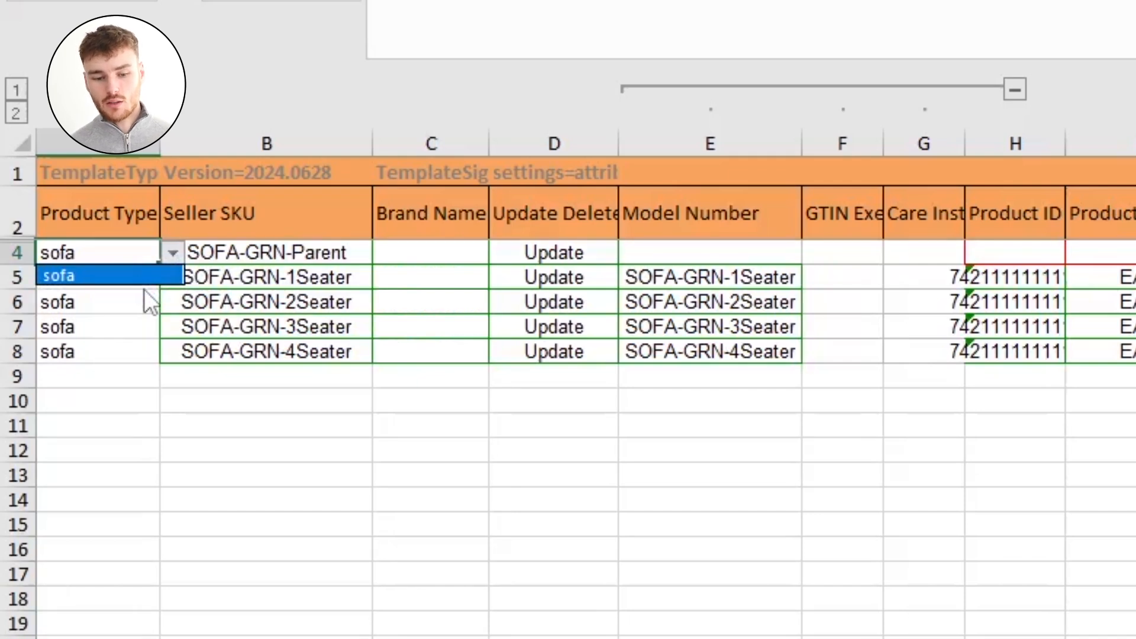
mouse_move(170, 168)
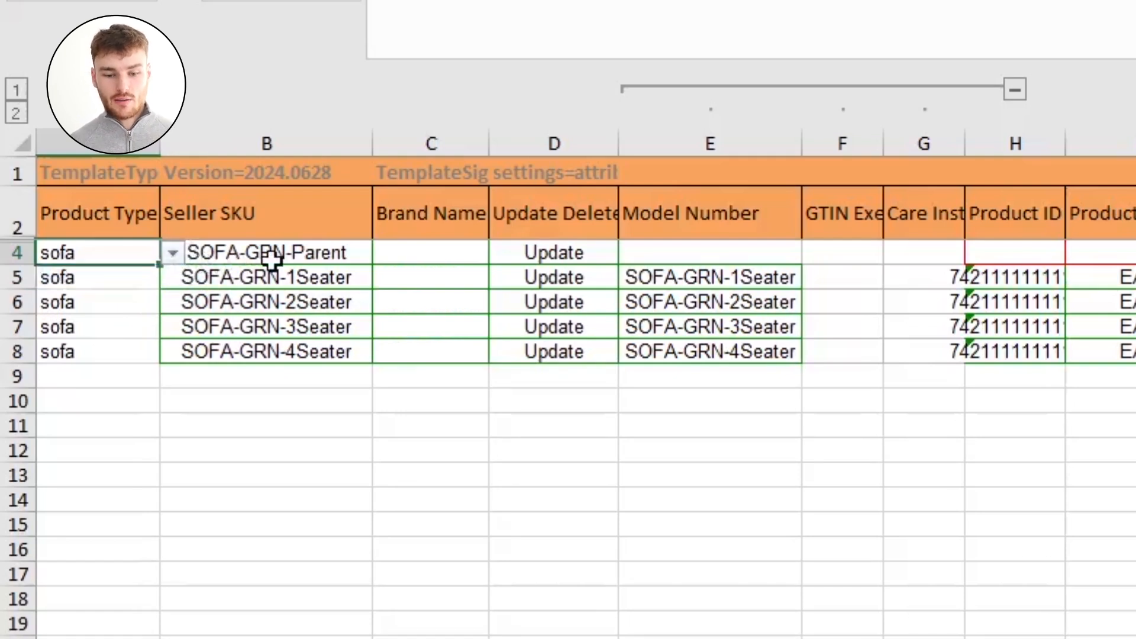
left_click(267, 252)
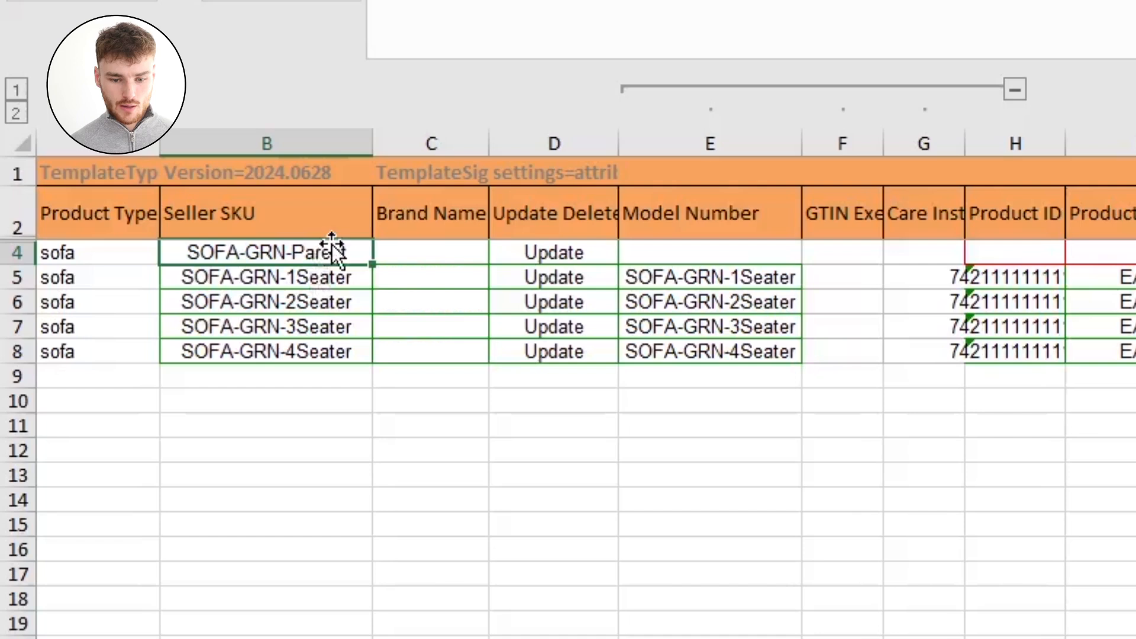
mouse_move(279, 257)
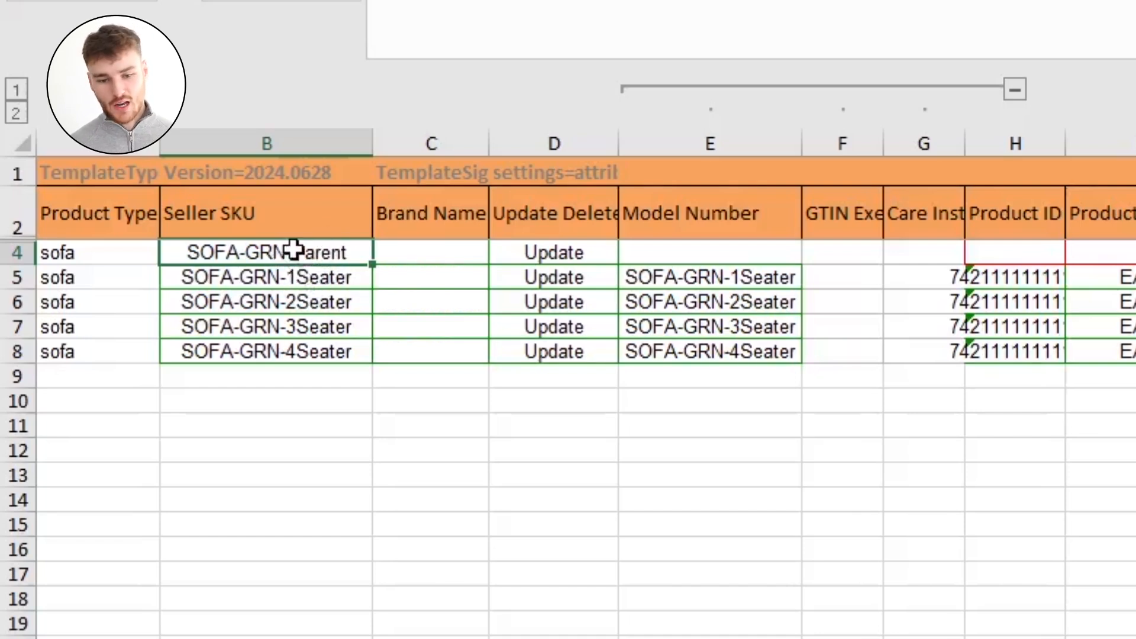
mouse_move(290, 277)
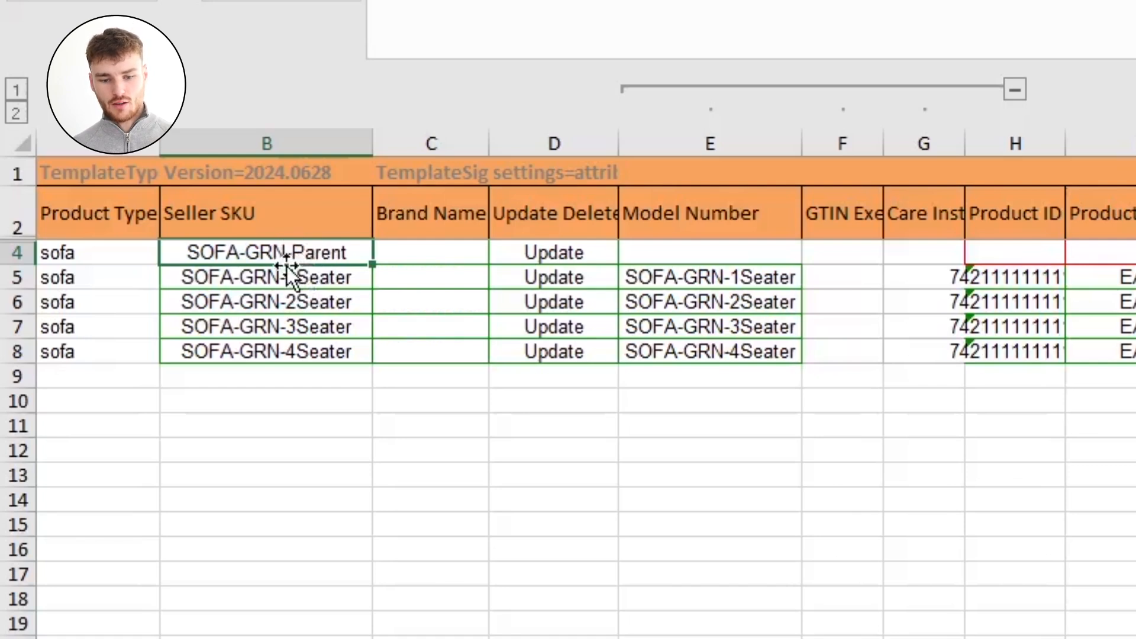
mouse_move(283, 209)
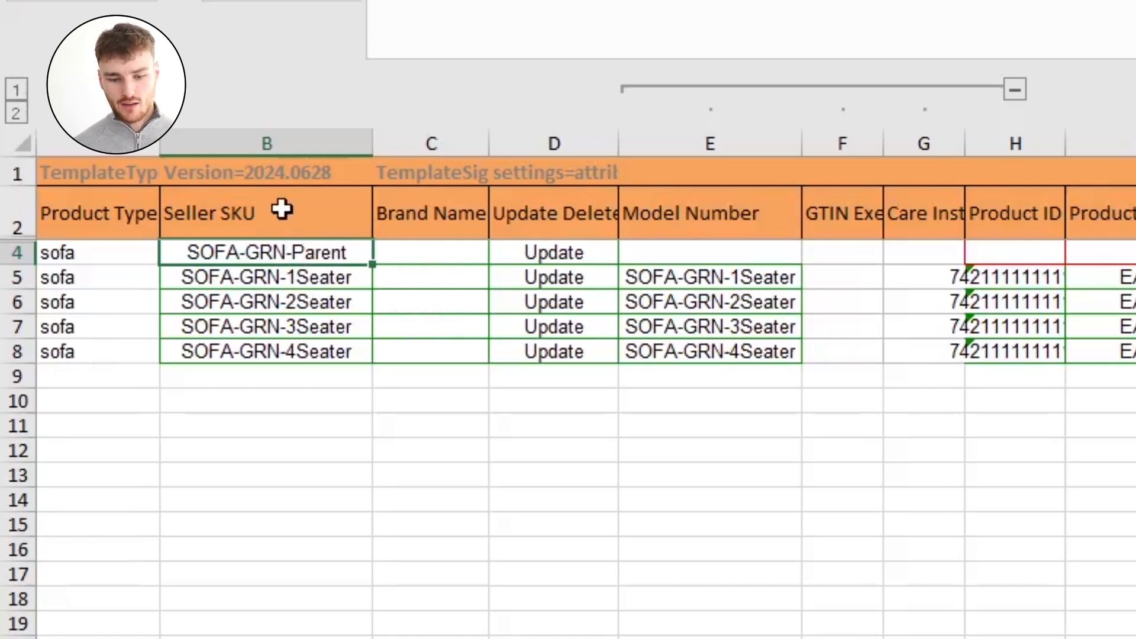
mouse_move(341, 215)
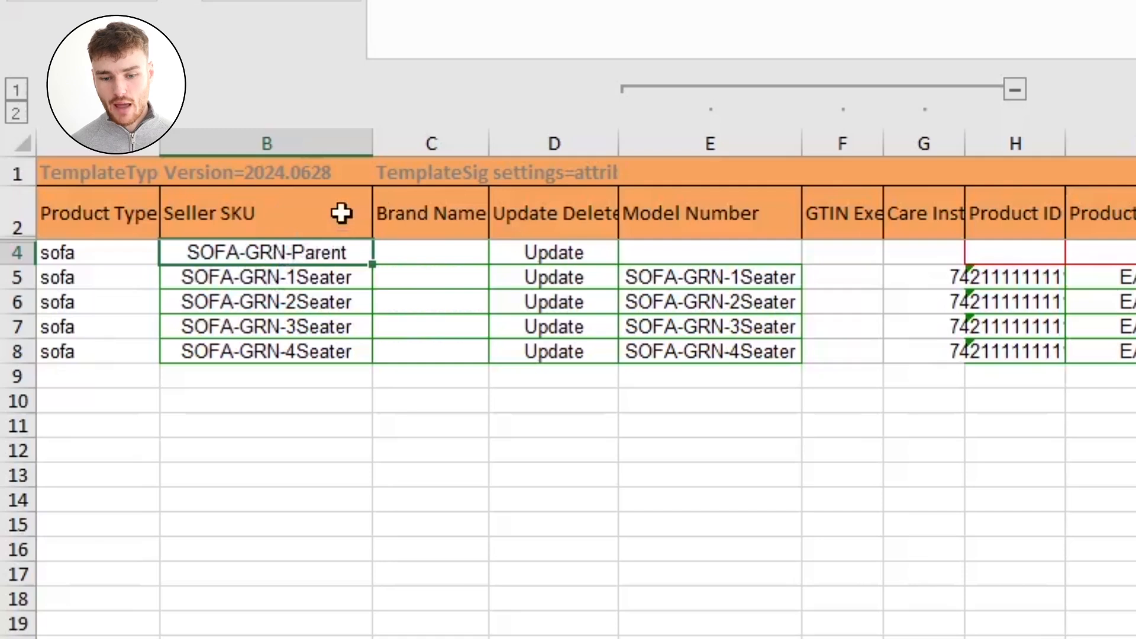
mouse_move(297, 225)
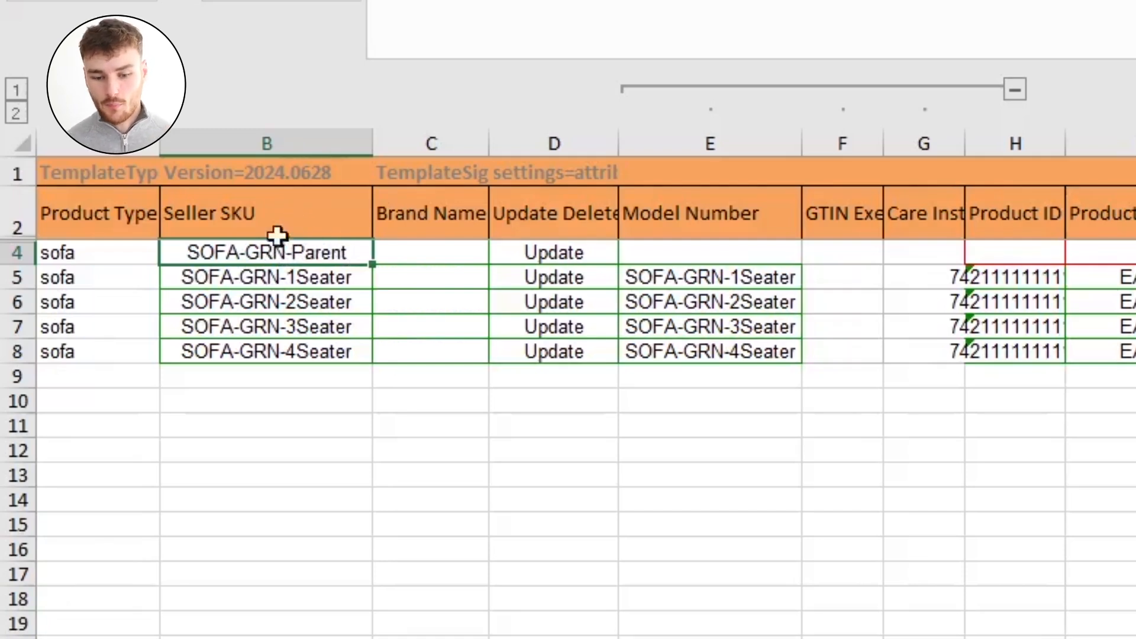
mouse_move(420, 263)
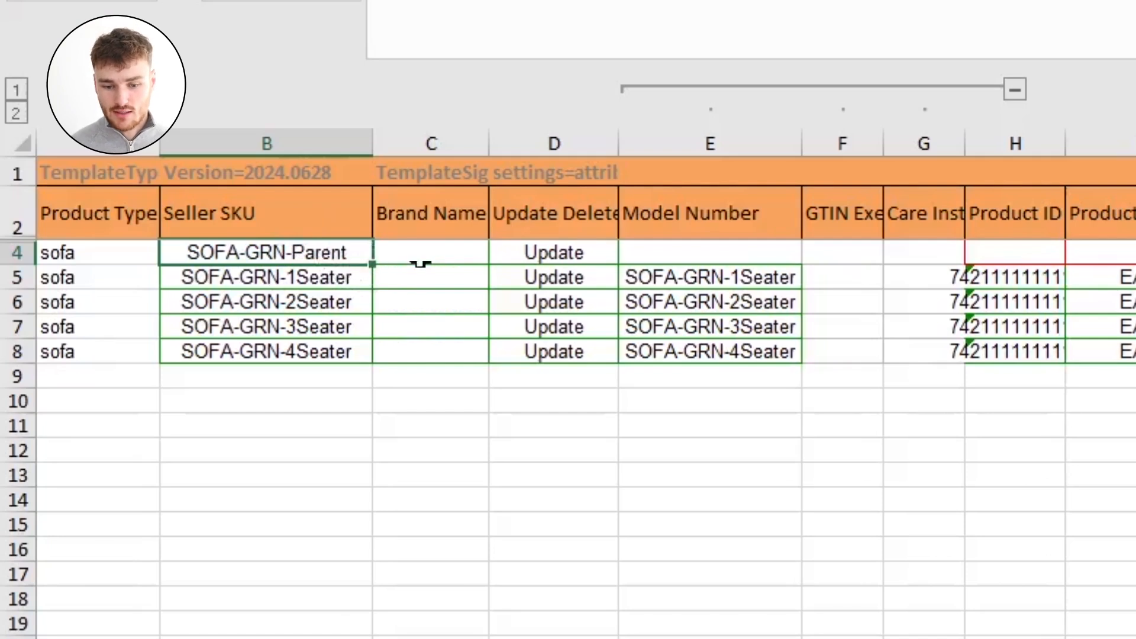
left_click(431, 253)
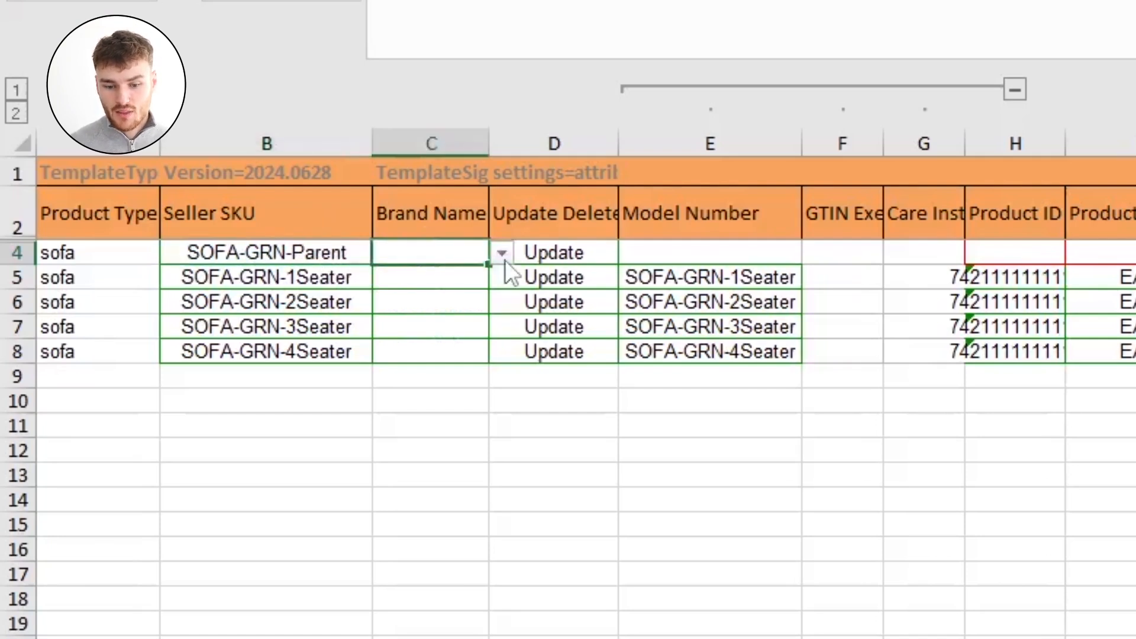
mouse_move(493, 335)
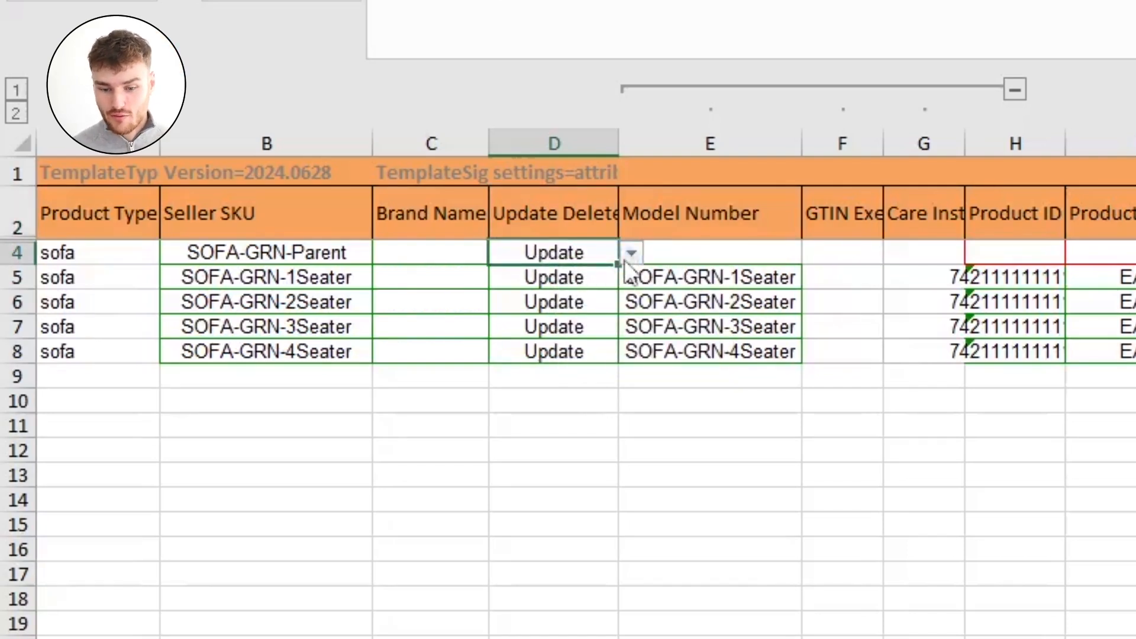
left_click(630, 252)
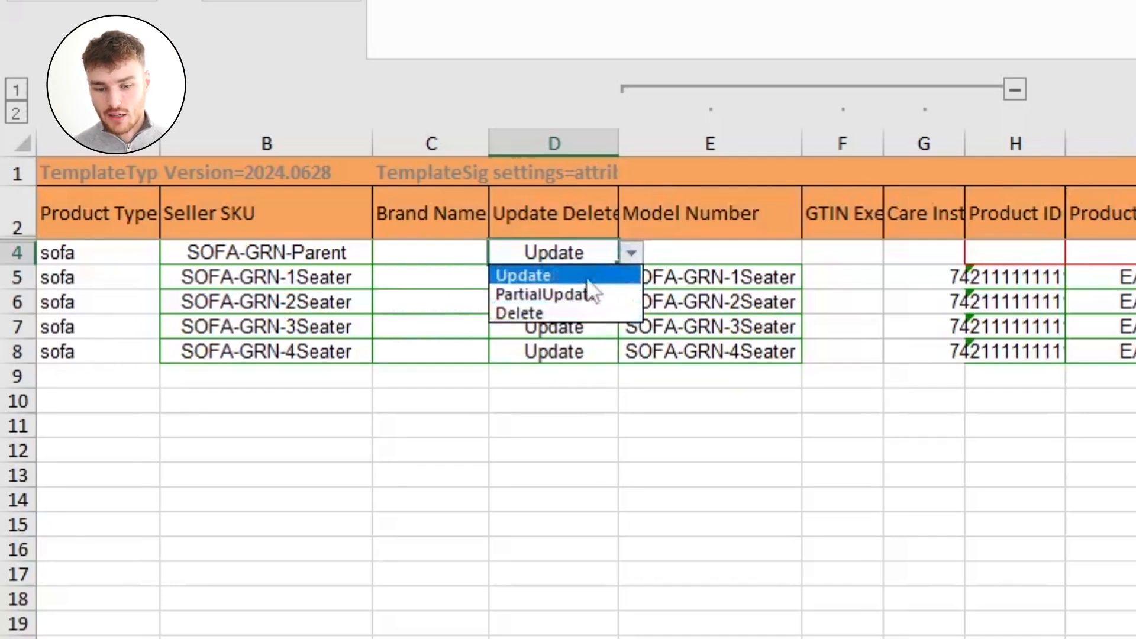
left_click(522, 276)
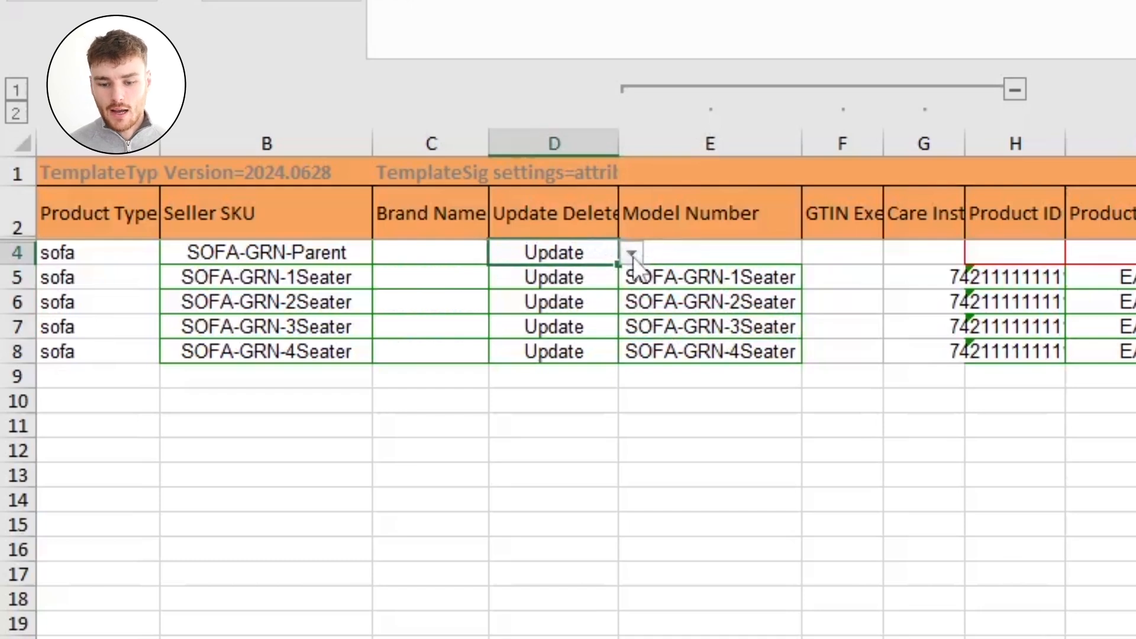
mouse_move(647, 235)
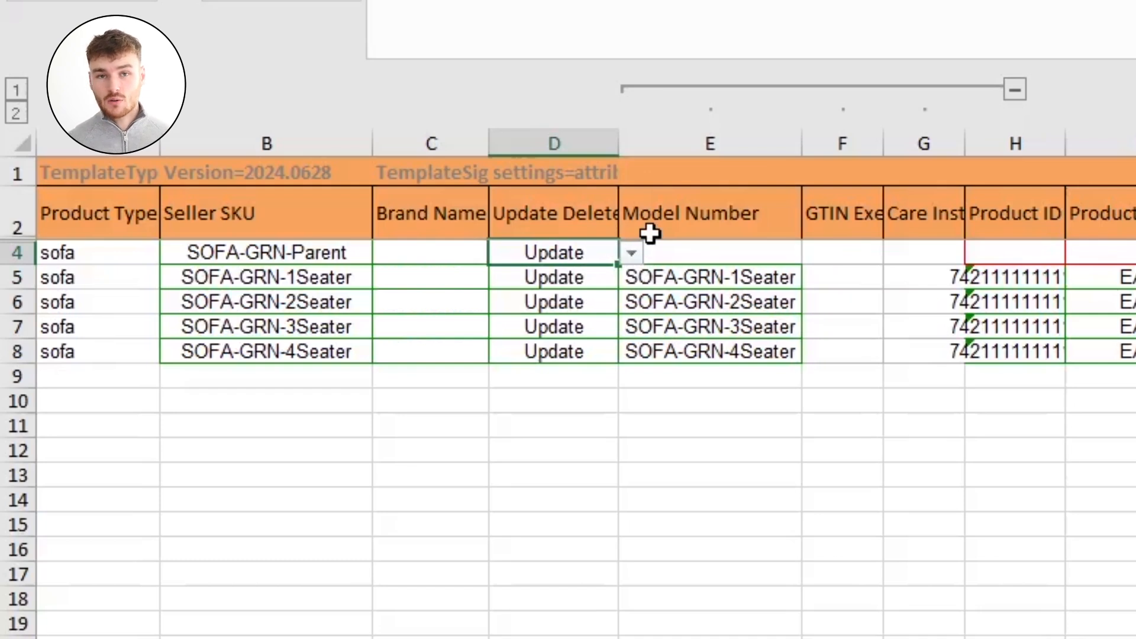
mouse_move(638, 274)
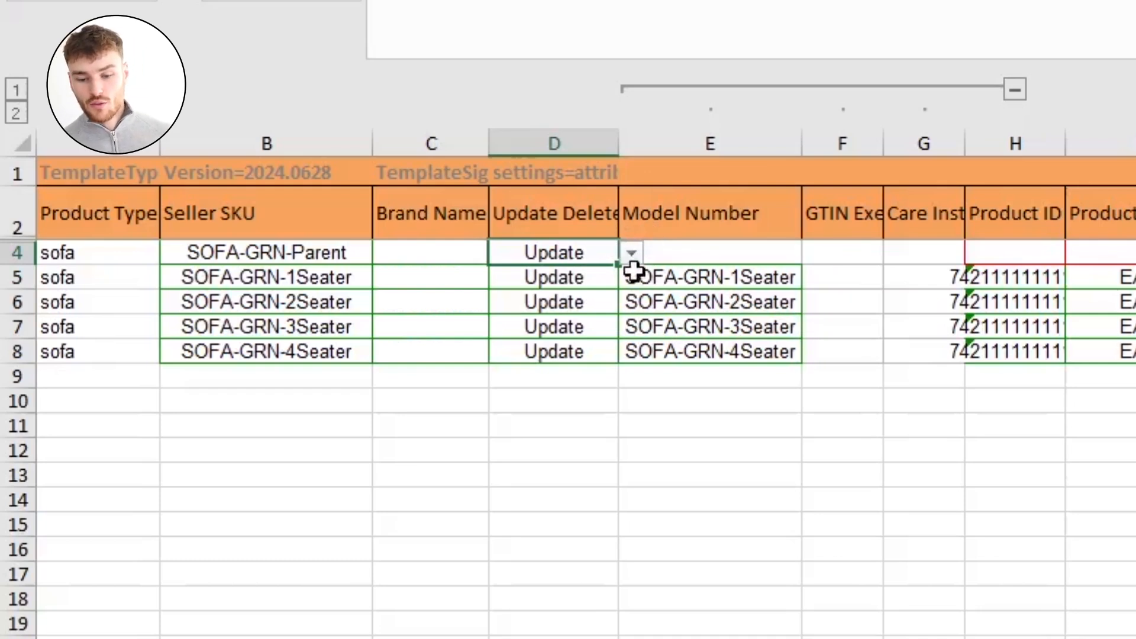
left_click(630, 252)
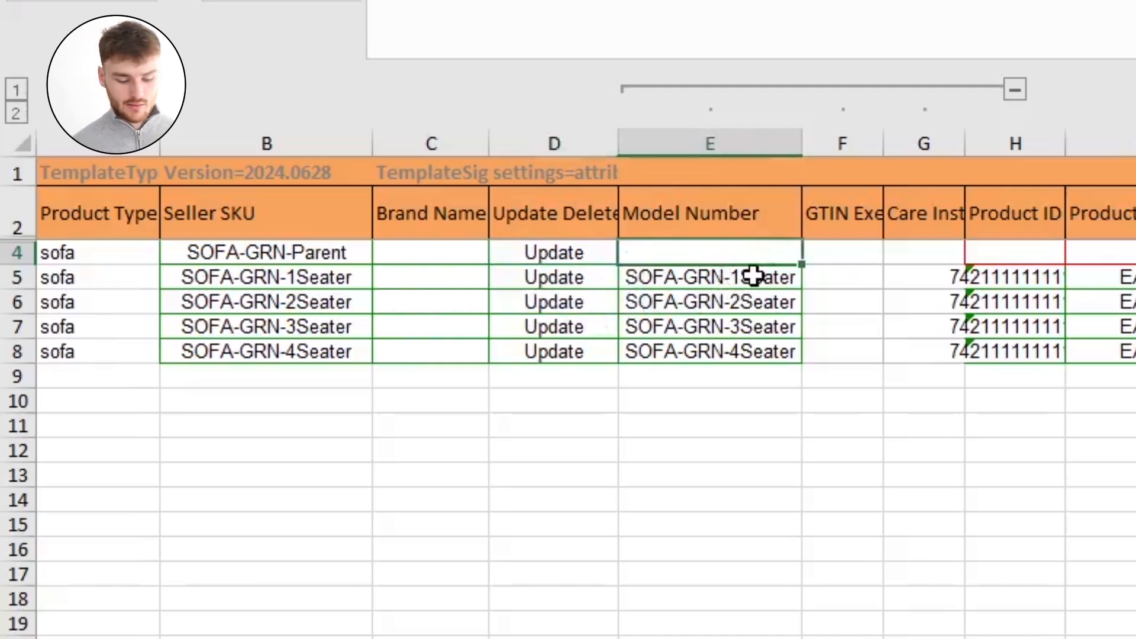
left_click(841, 252)
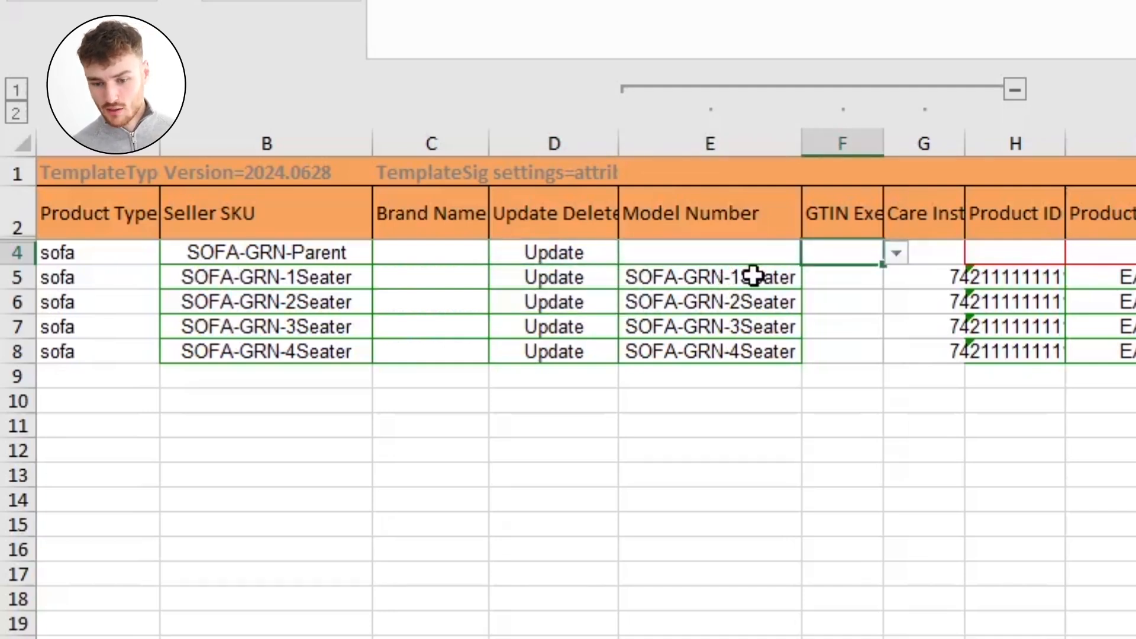
left_click(924, 252)
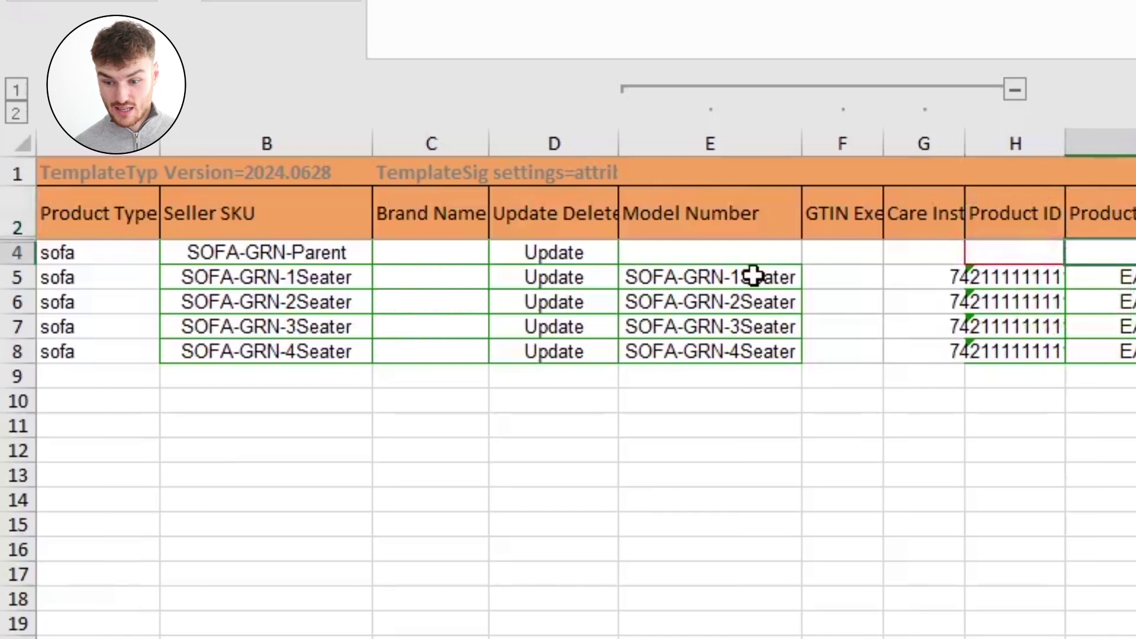
scroll("right", 3)
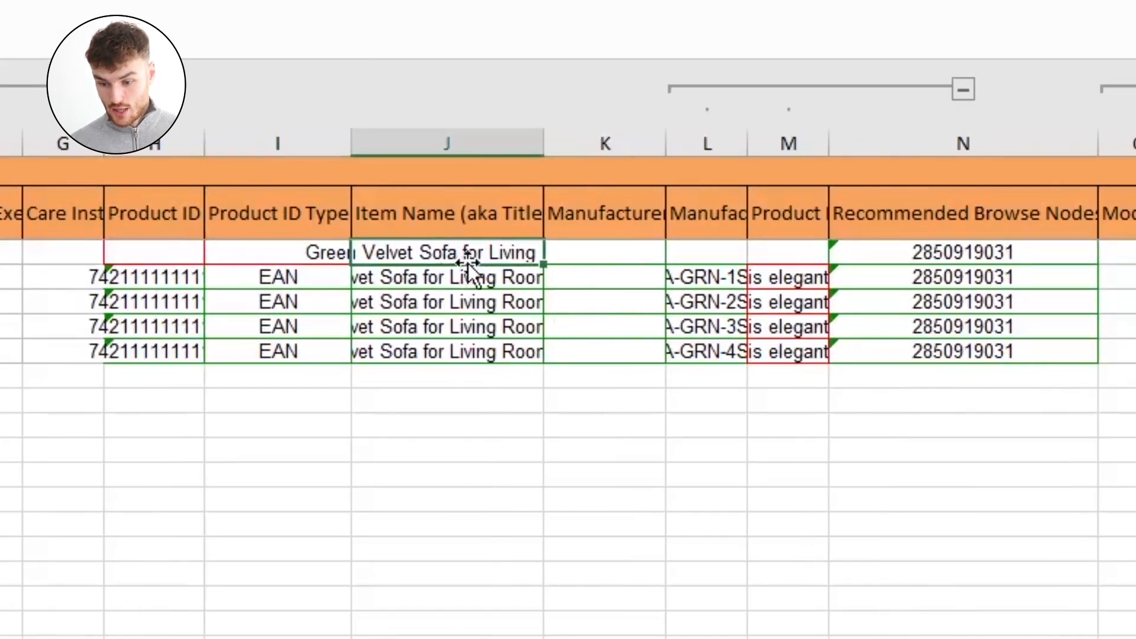
mouse_move(476, 229)
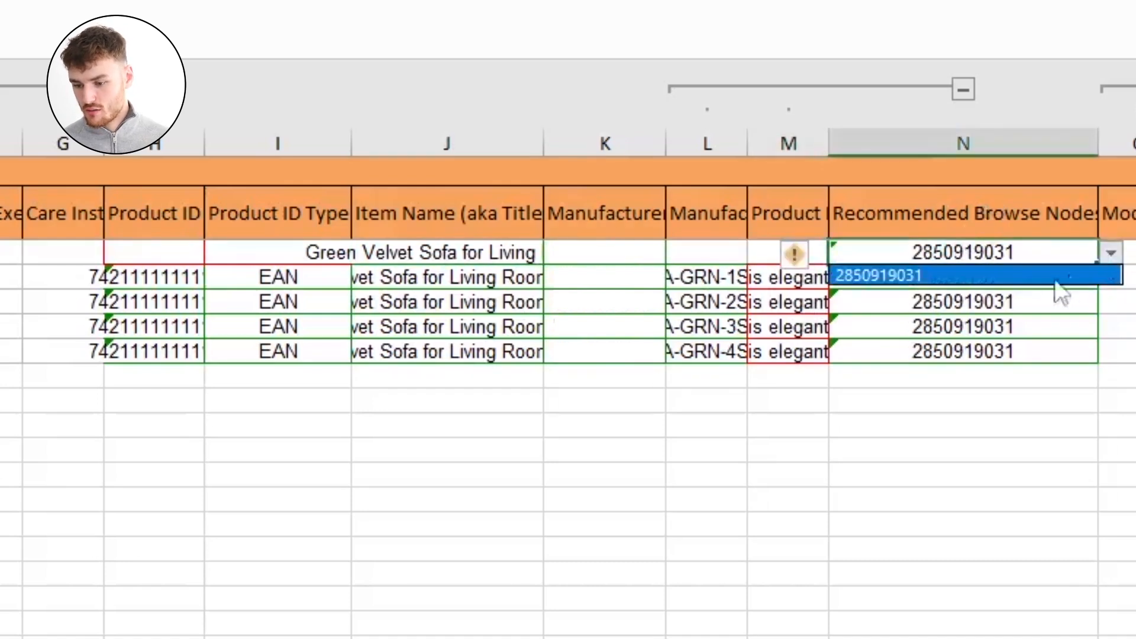
mouse_move(1000, 282)
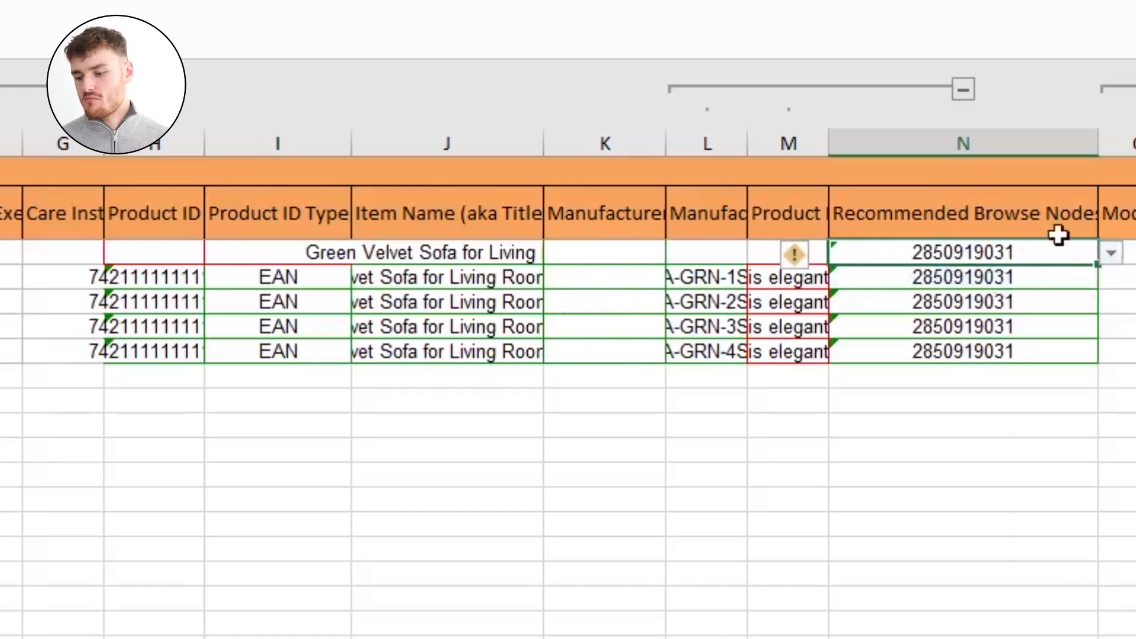
scroll("right", 3)
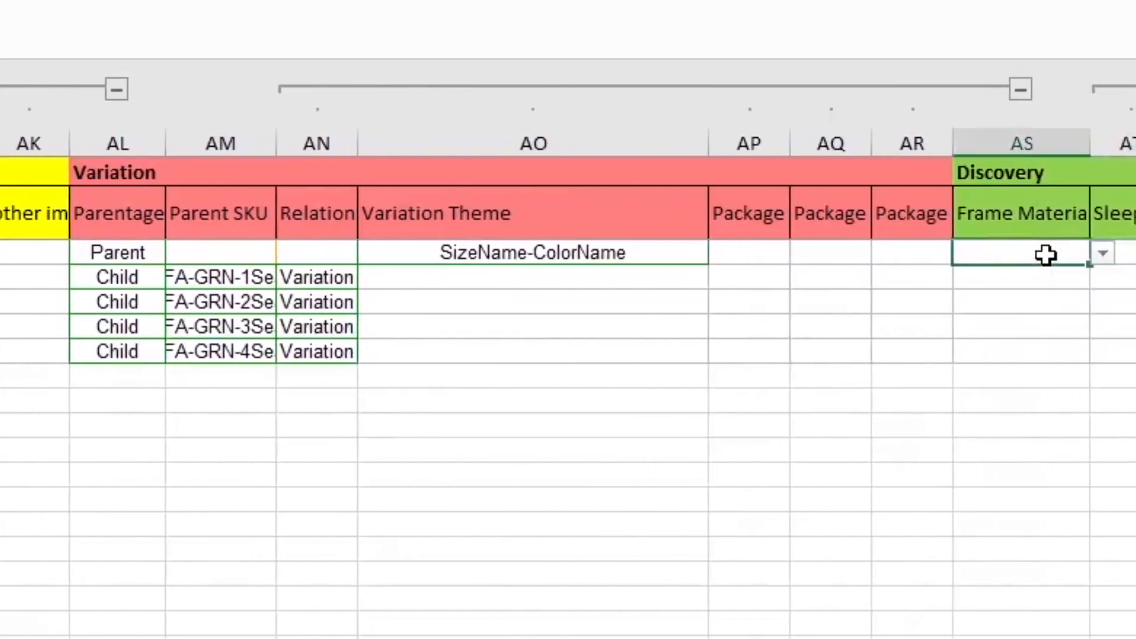
Review the parent row's parentage fields and copy SizeName-ColorName down to child rows 5–8
left_click(117, 252)
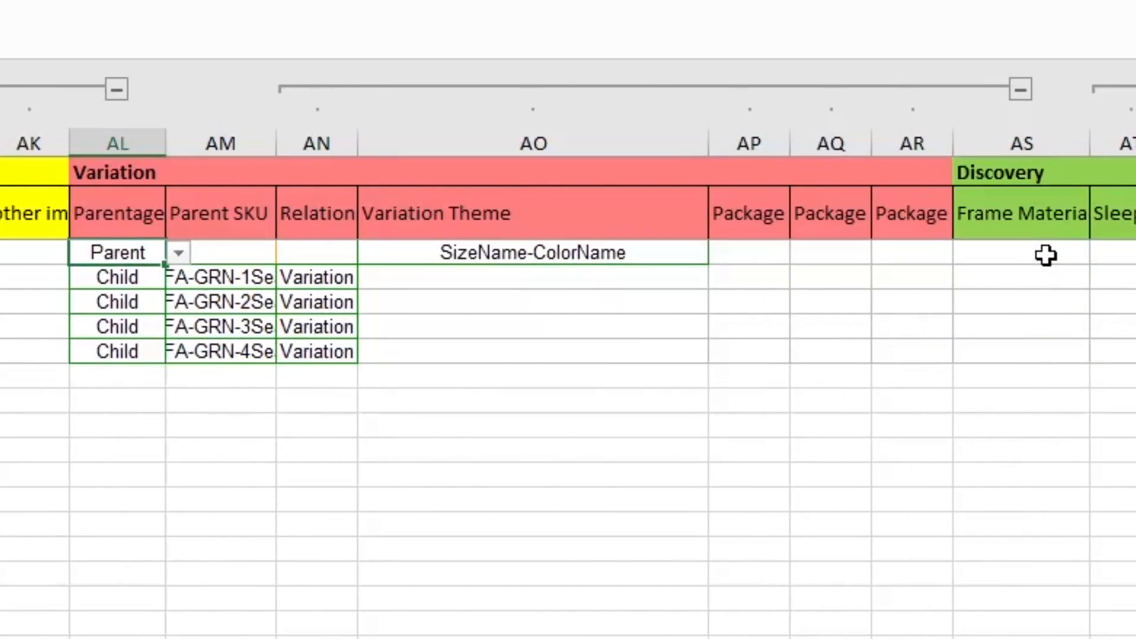
mouse_move(189, 261)
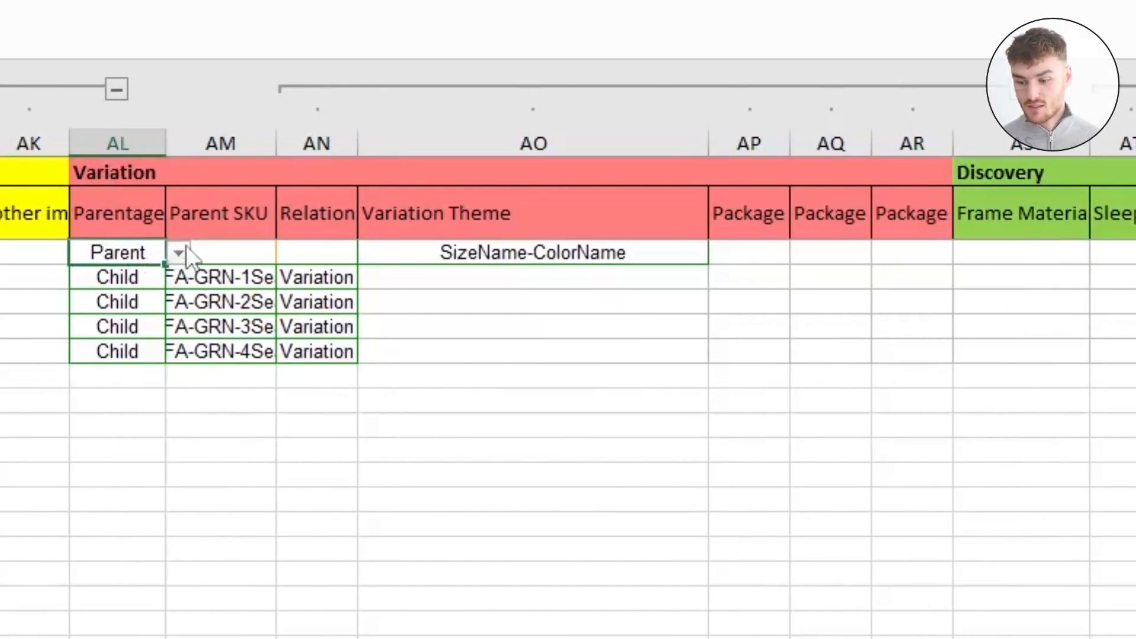
left_click(179, 252)
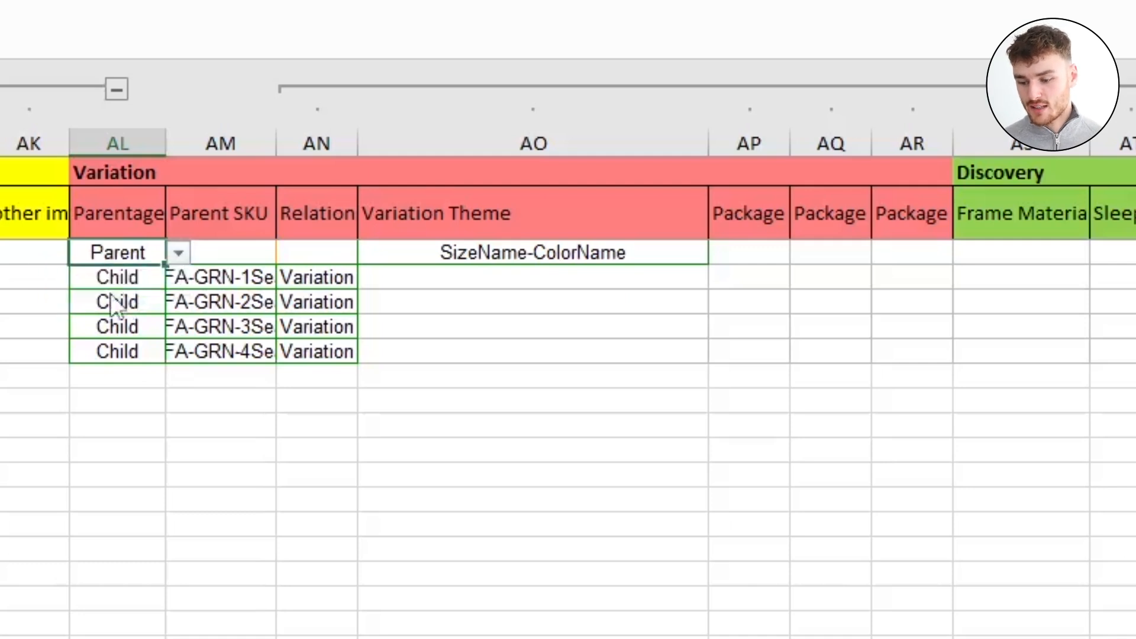
left_click(220, 252)
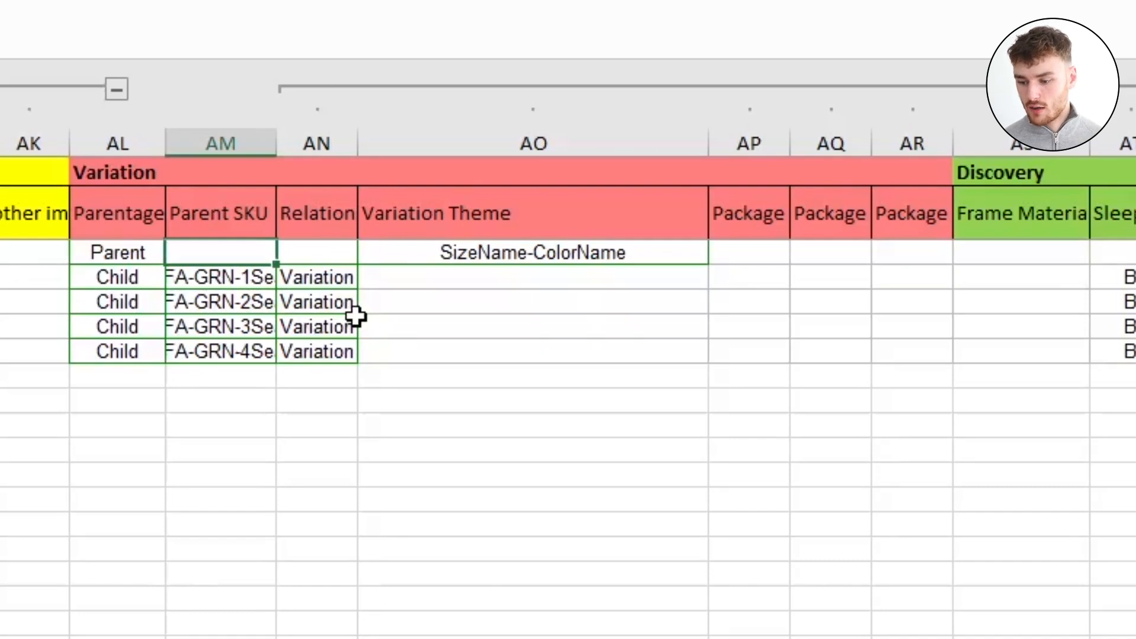
left_click(317, 252)
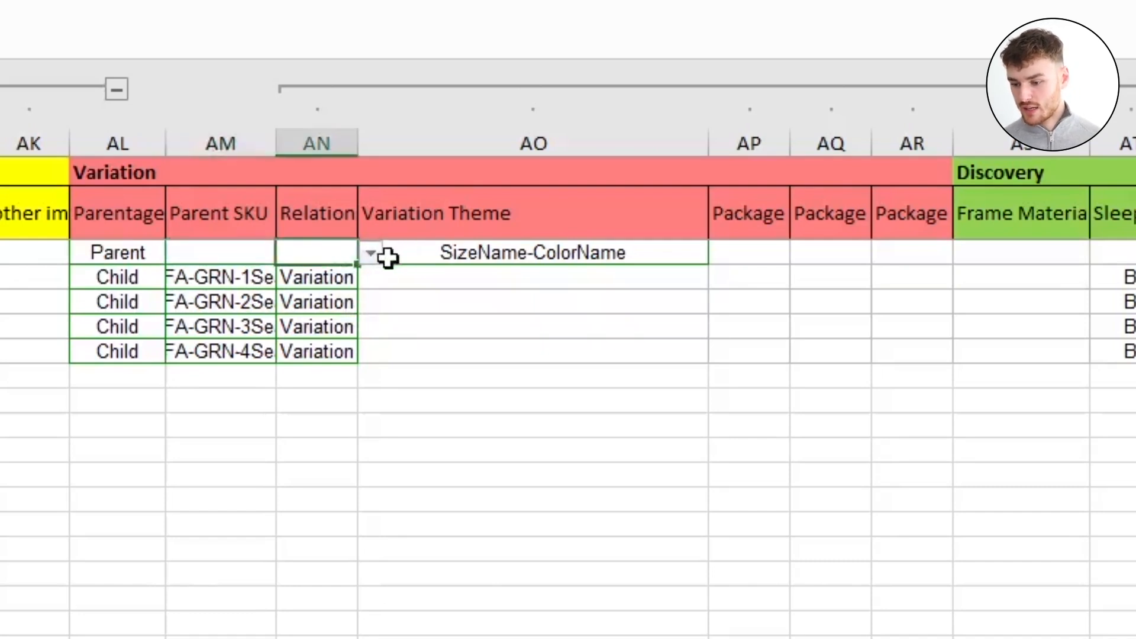
left_click(532, 252)
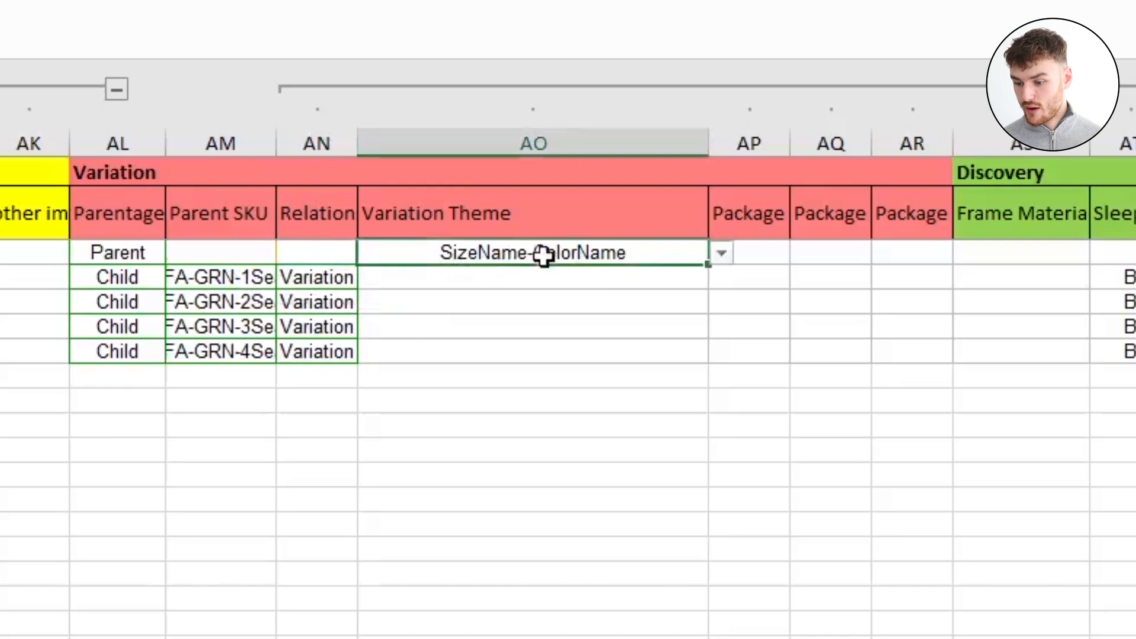
mouse_move(619, 272)
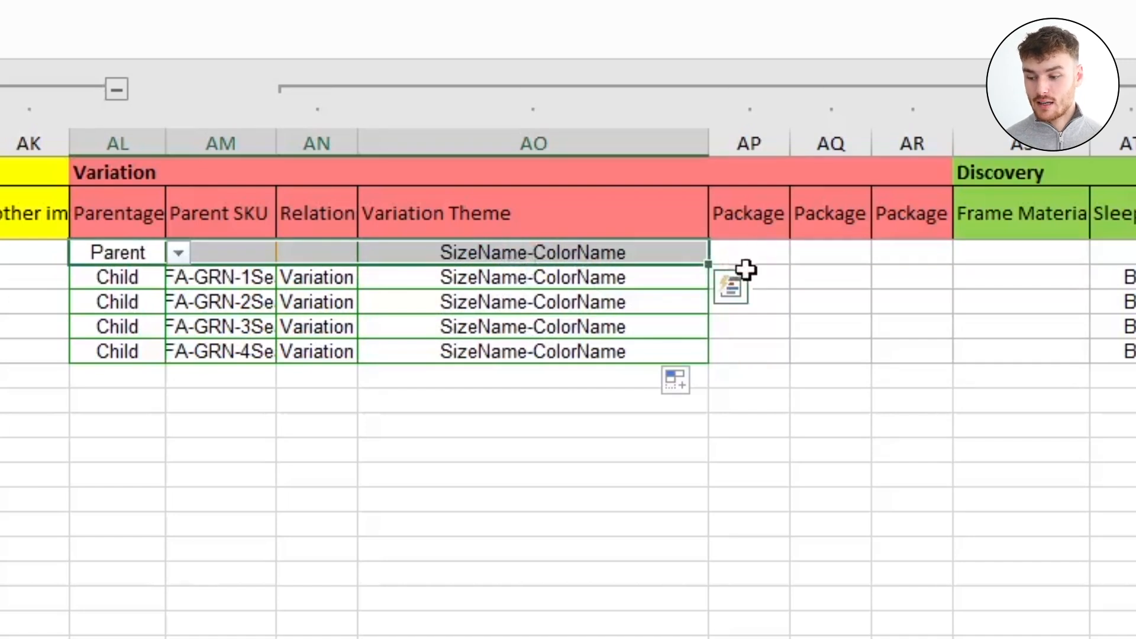
mouse_move(714, 235)
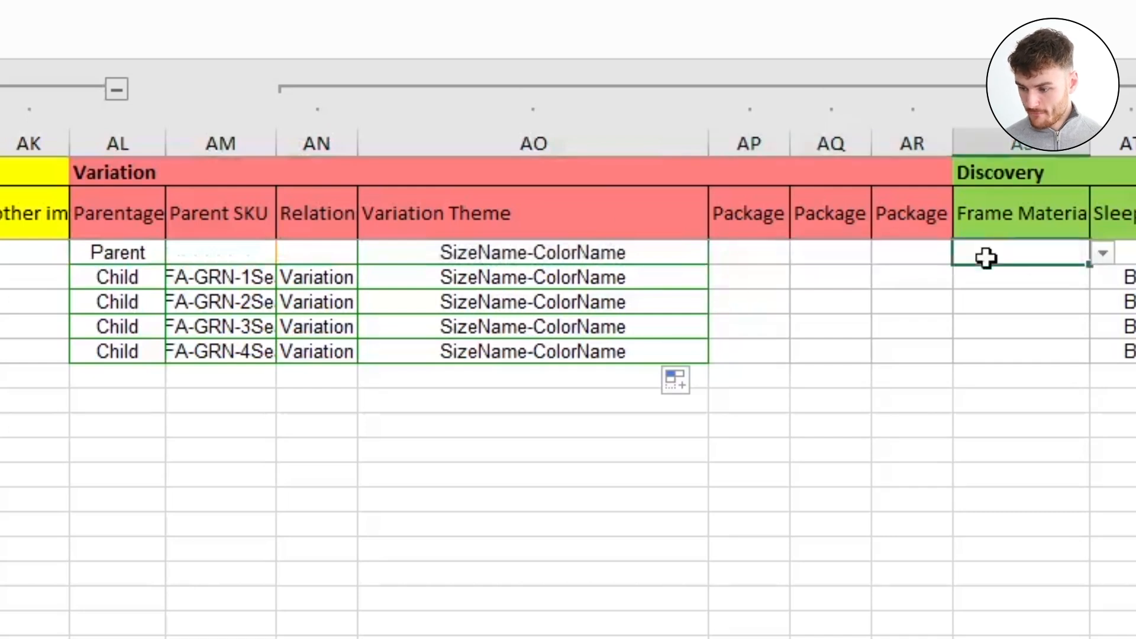
scroll("right", 3)
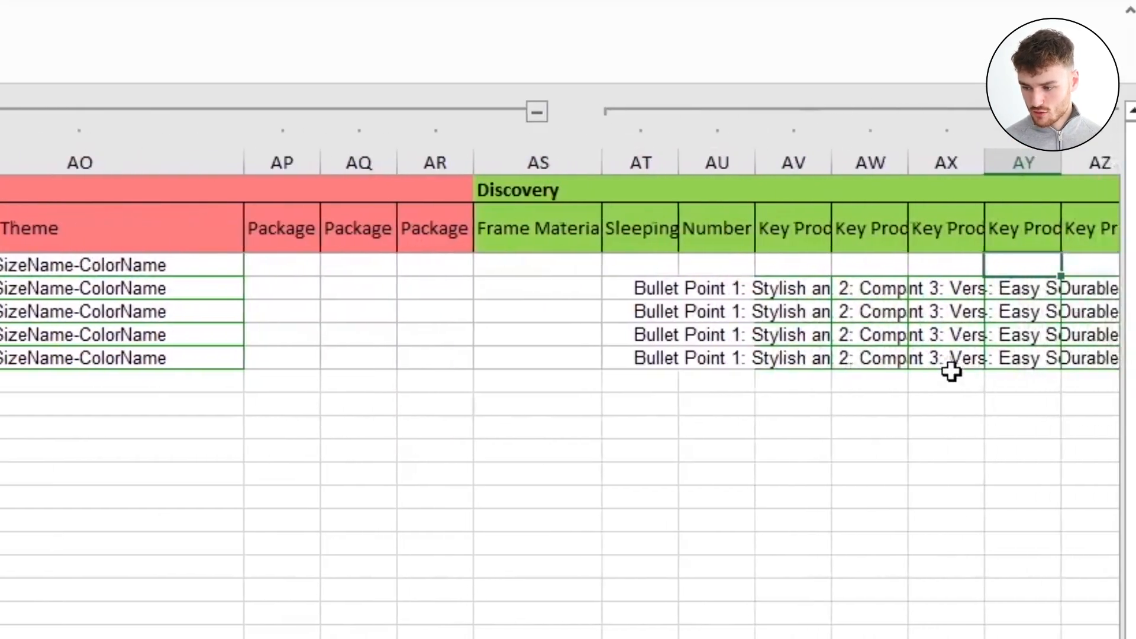
scroll("right", 3)
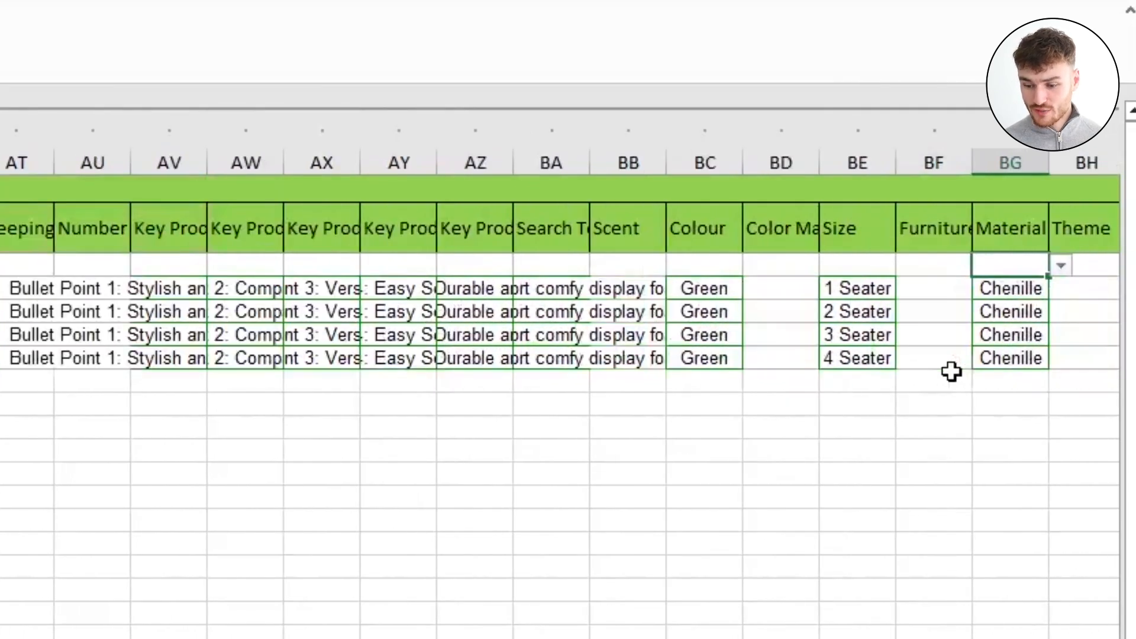
scroll("right", 3)
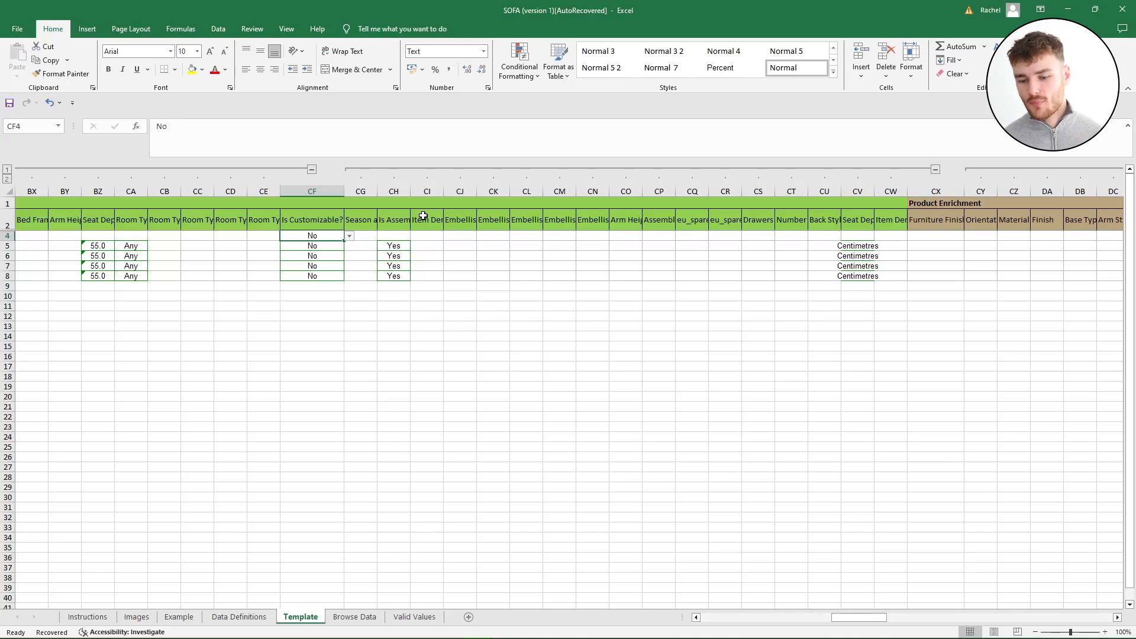
left_click(935, 235)
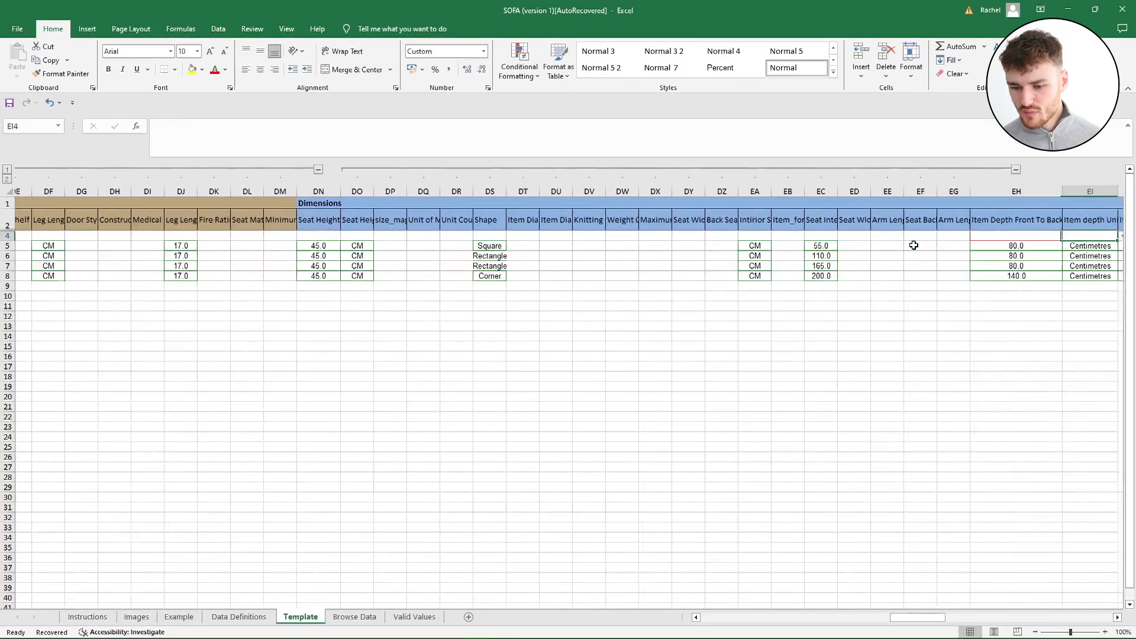
scroll("right", 3)
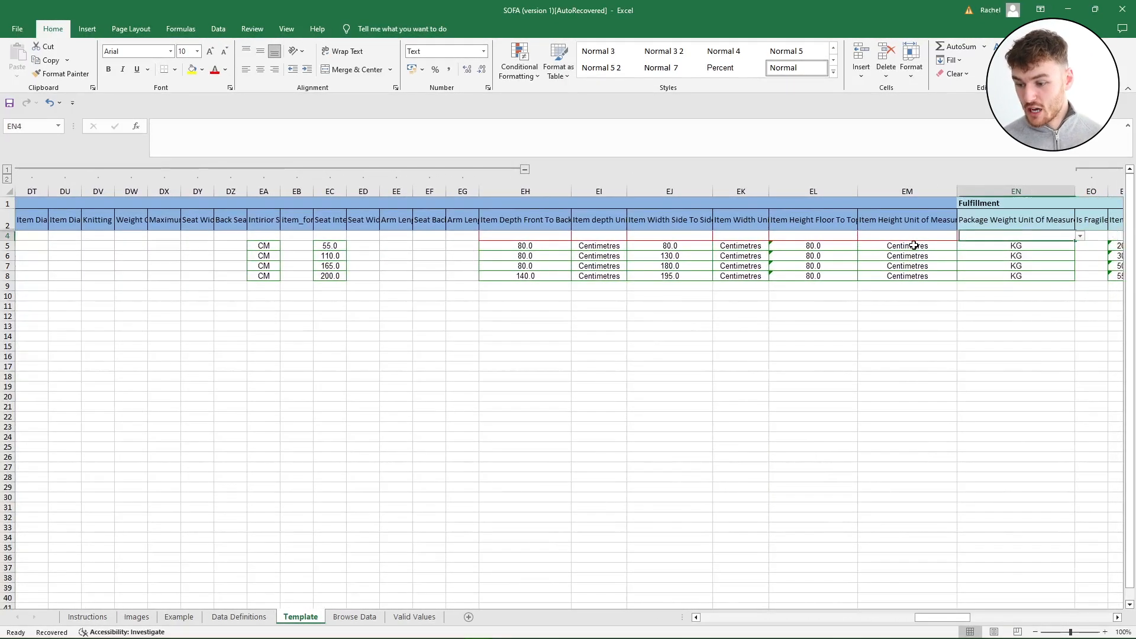
left_click(599, 235)
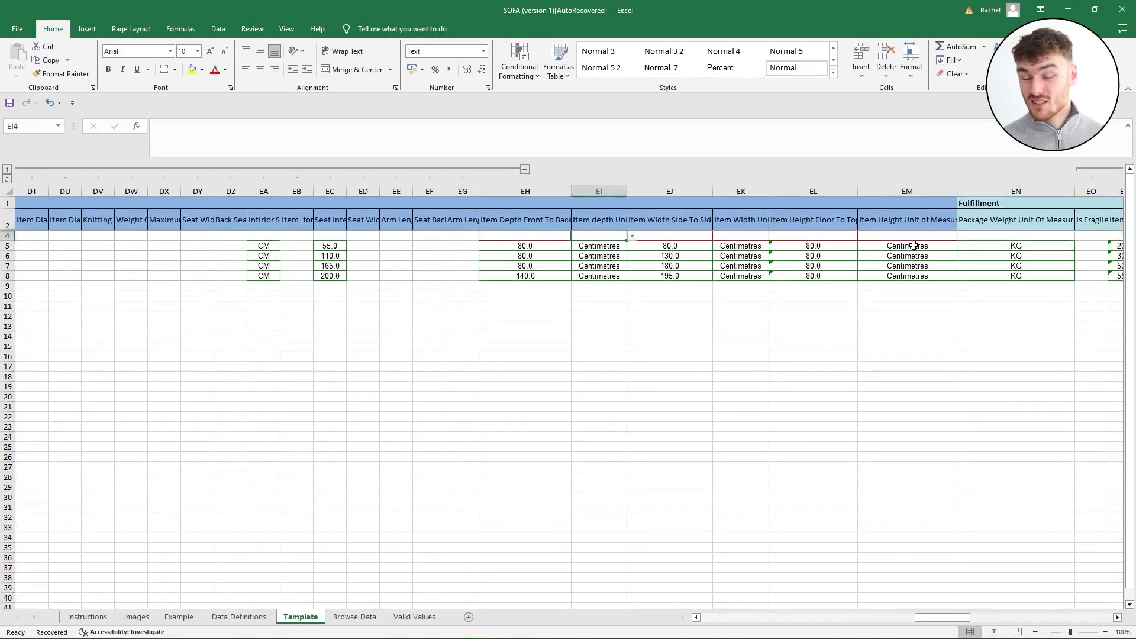
scroll("right", 3)
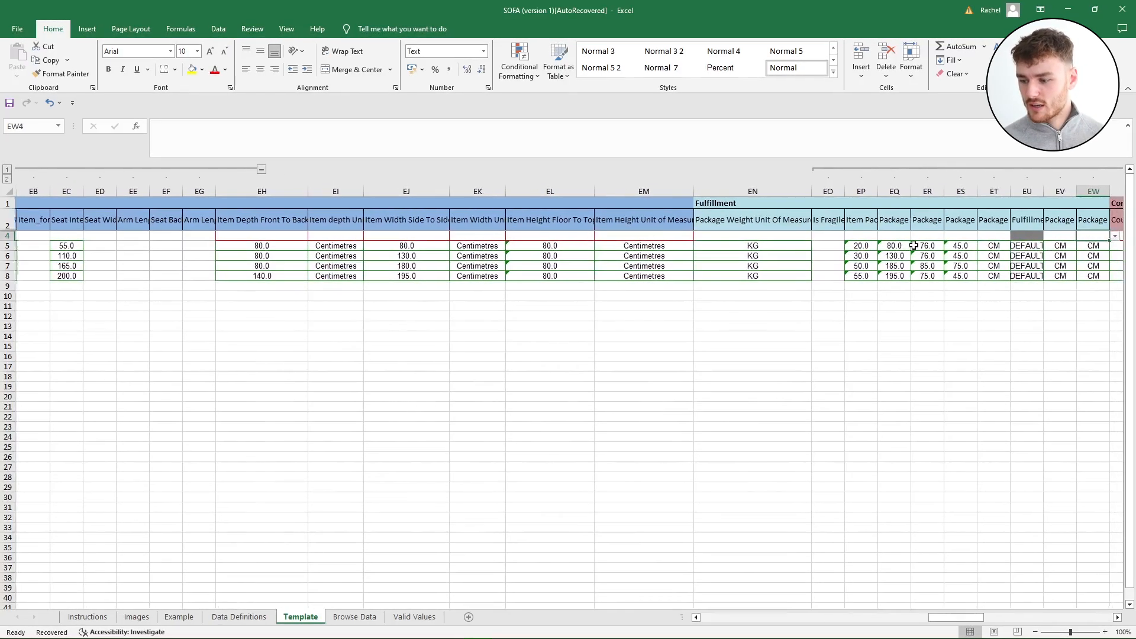
scroll("right", 3)
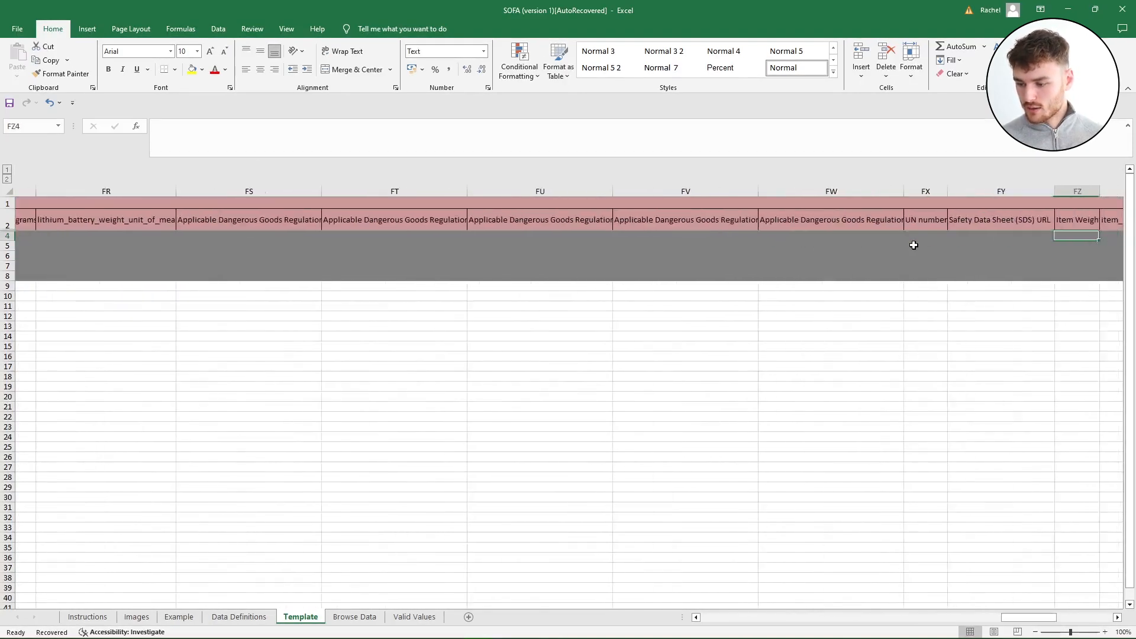
scroll("right", 3)
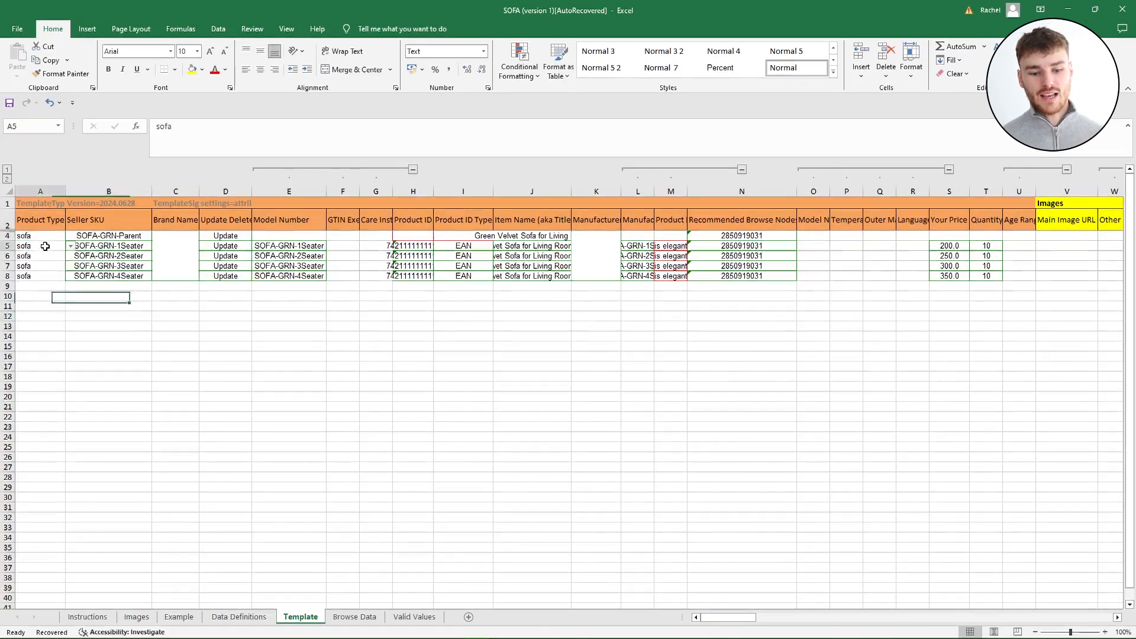
left_click(40, 256)
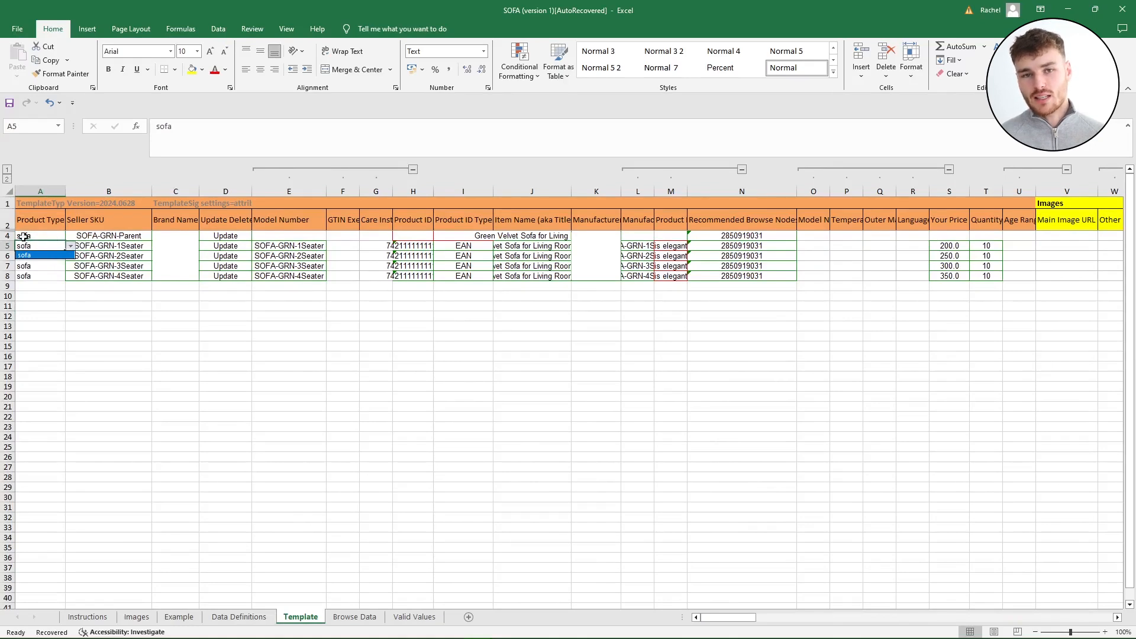
left_click(41, 245)
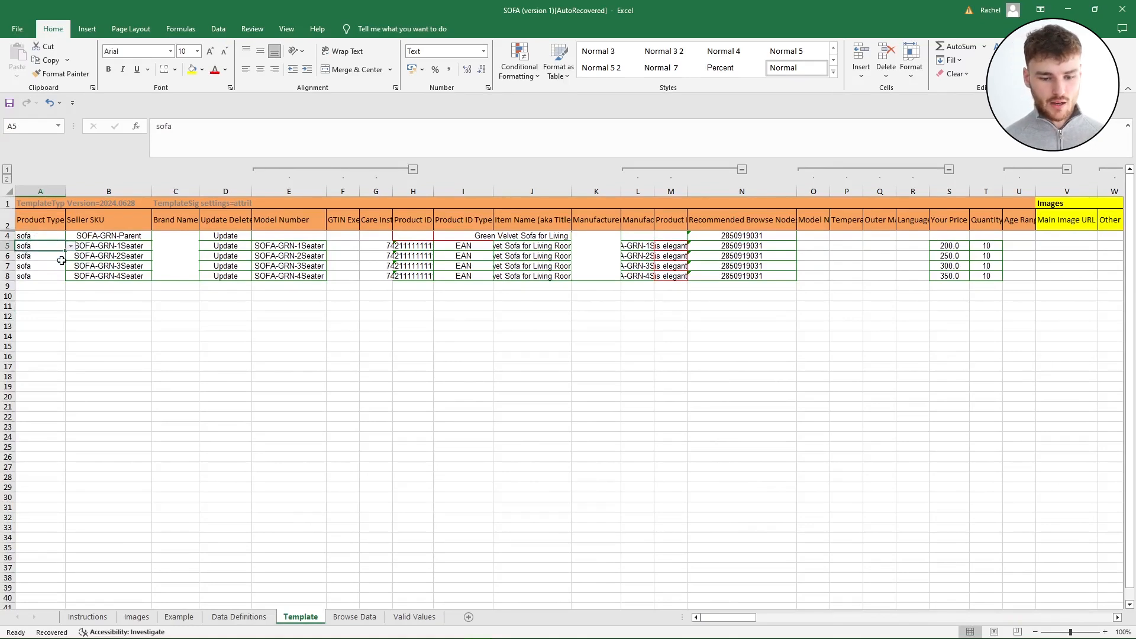
left_click(109, 245)
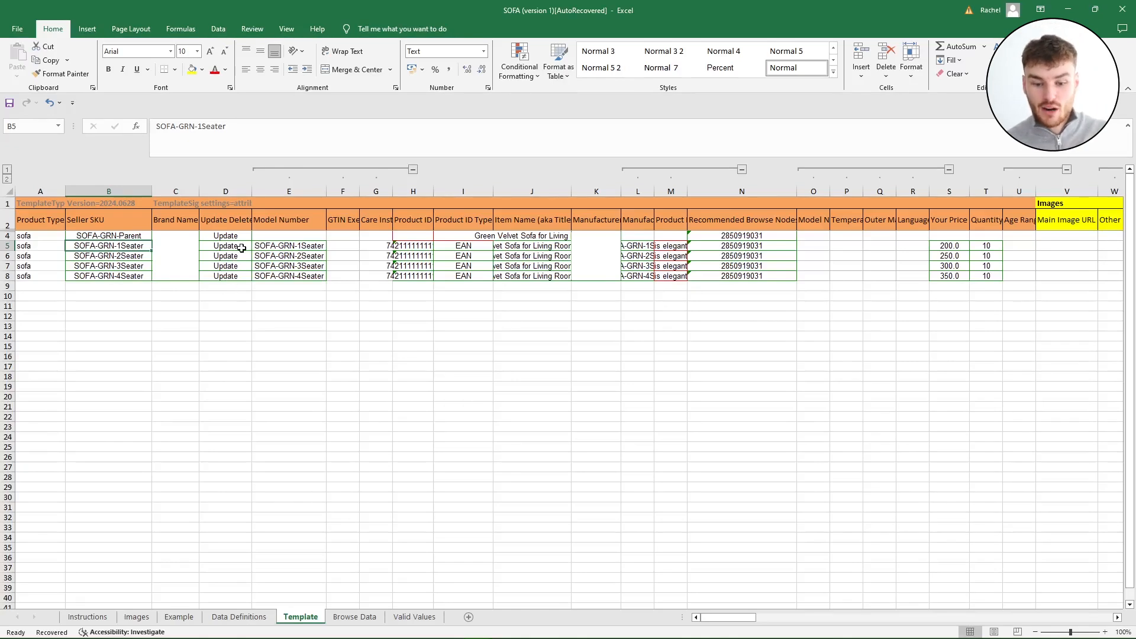
left_click(225, 245)
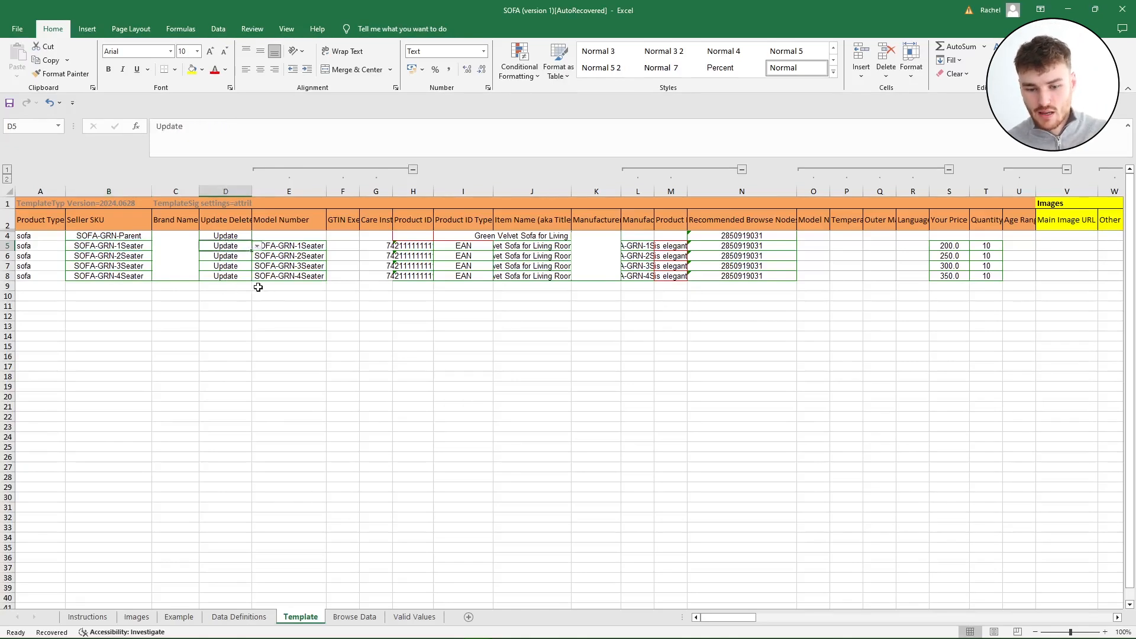
left_click(225, 220)
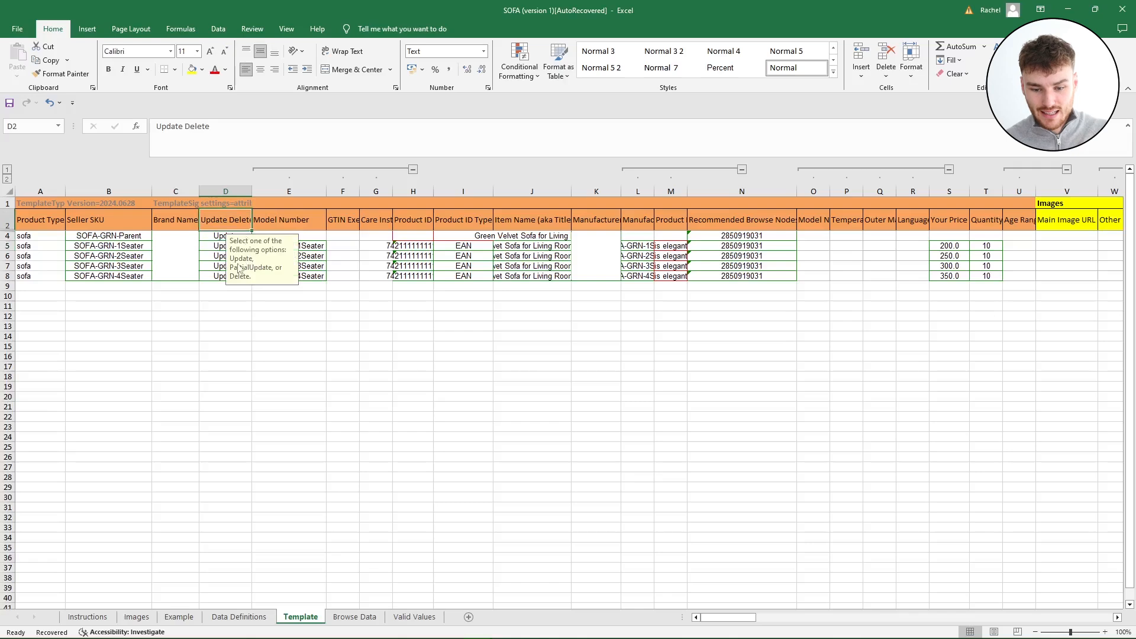
left_click(225, 246)
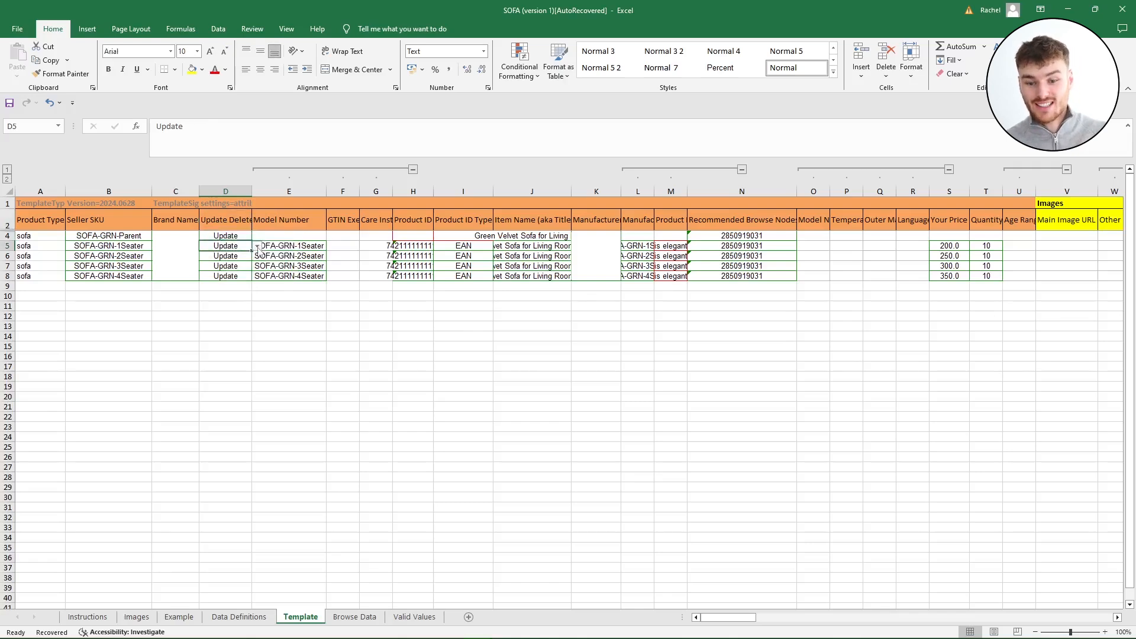
left_click(289, 245)
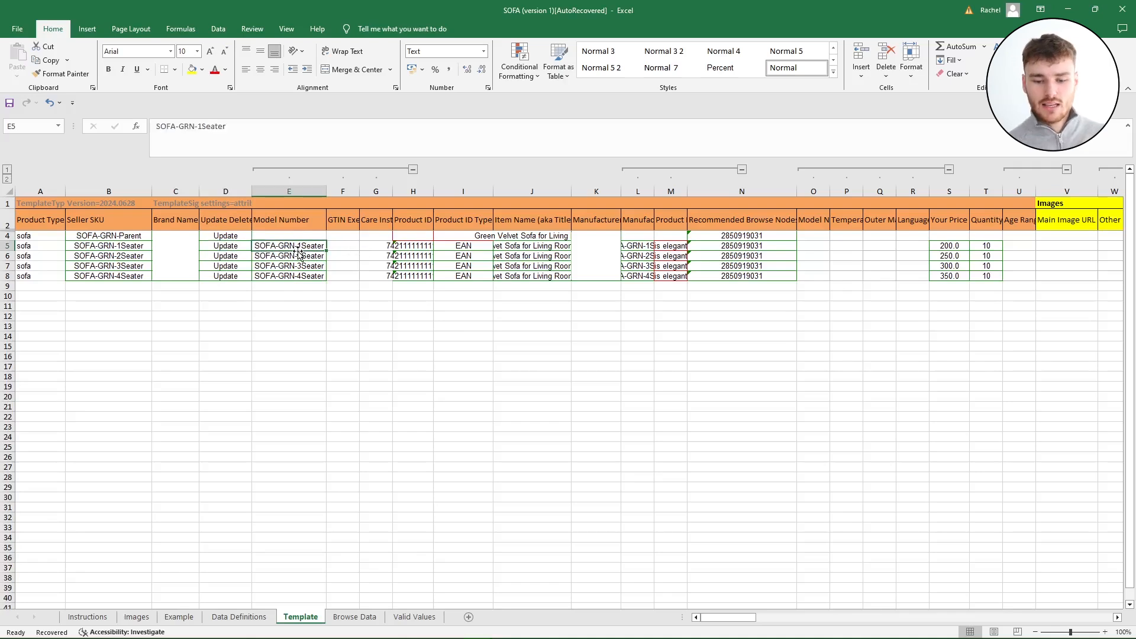
mouse_move(103, 283)
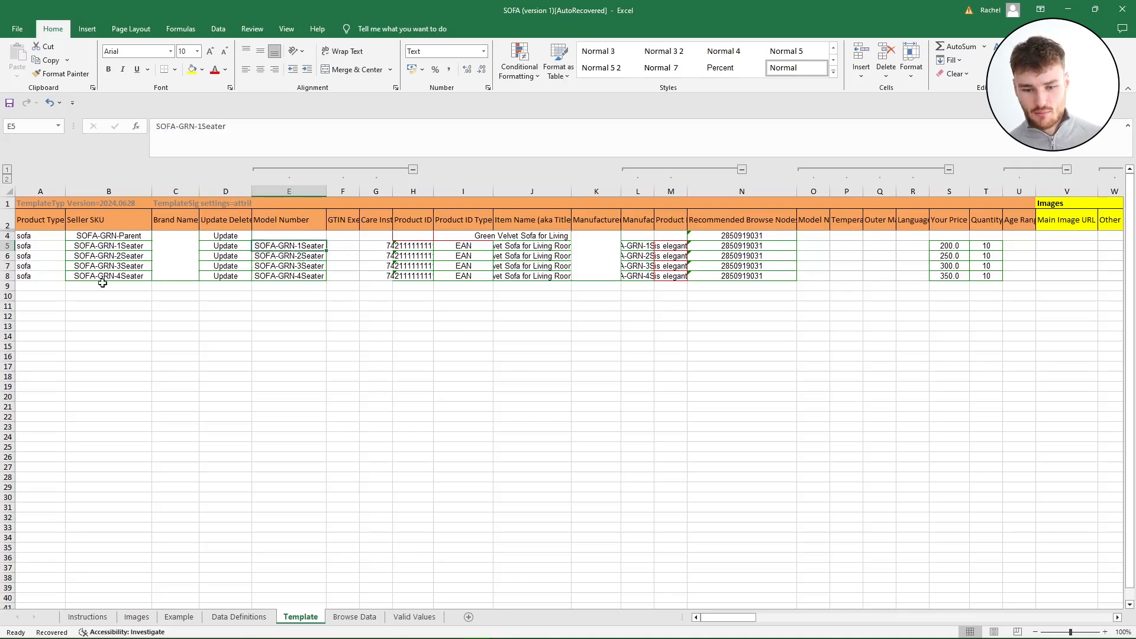
mouse_move(353, 251)
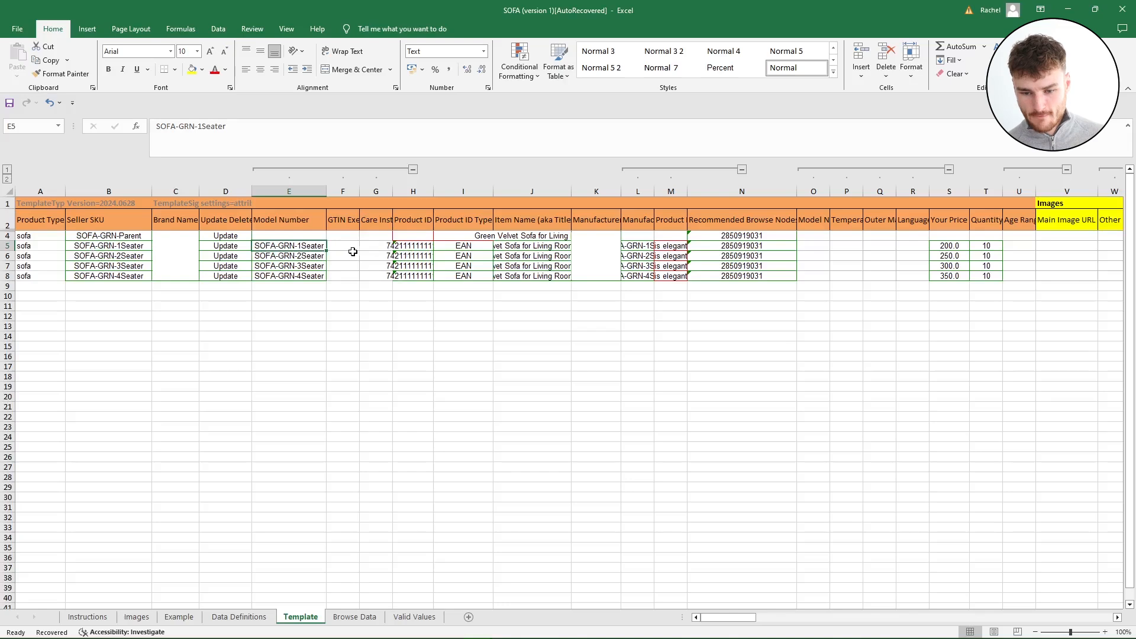
left_click(376, 245)
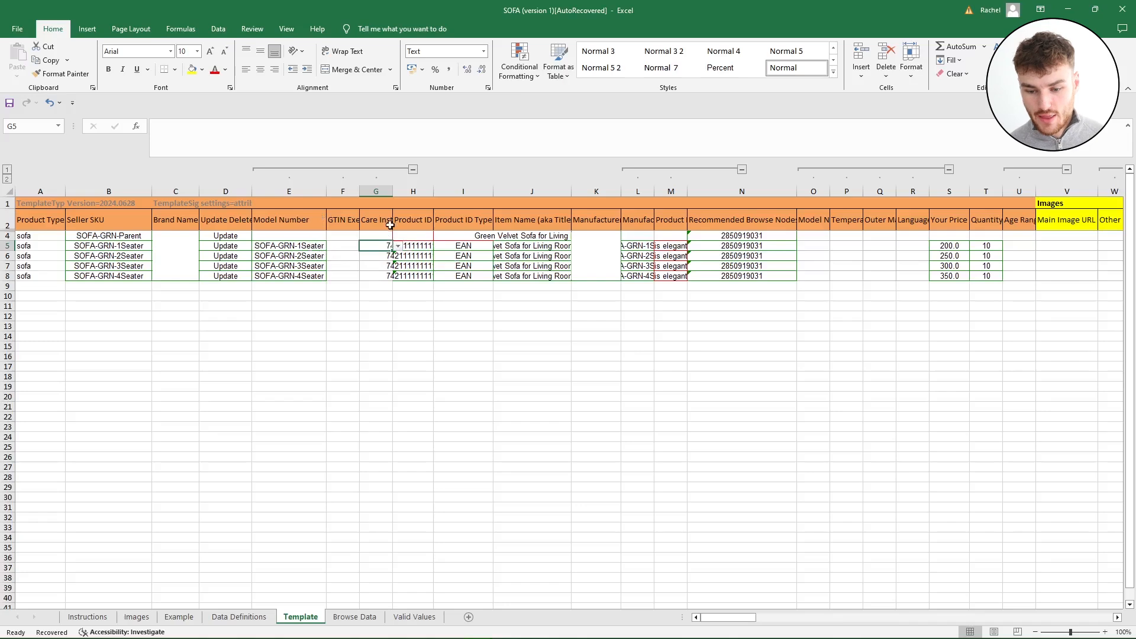
left_click(413, 246)
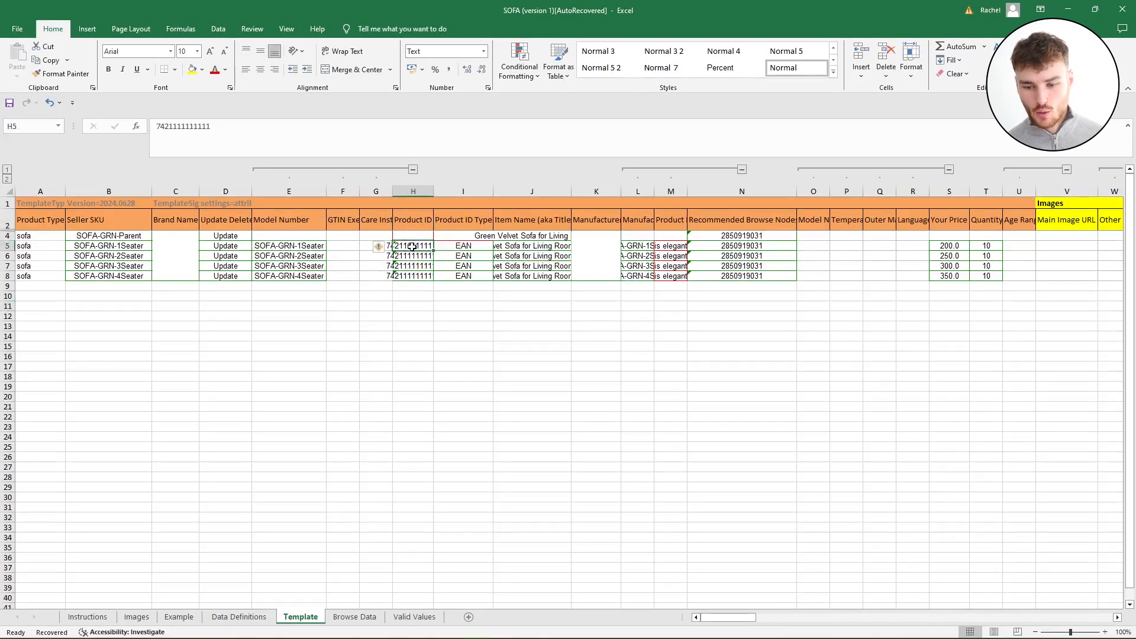
mouse_move(423, 265)
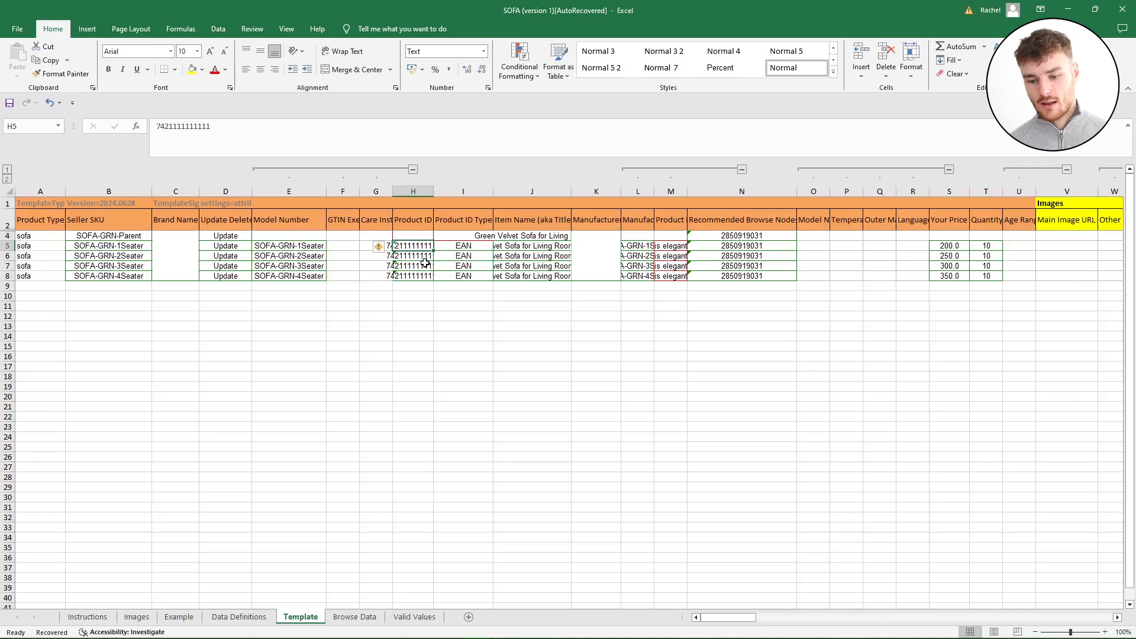
left_click(463, 246)
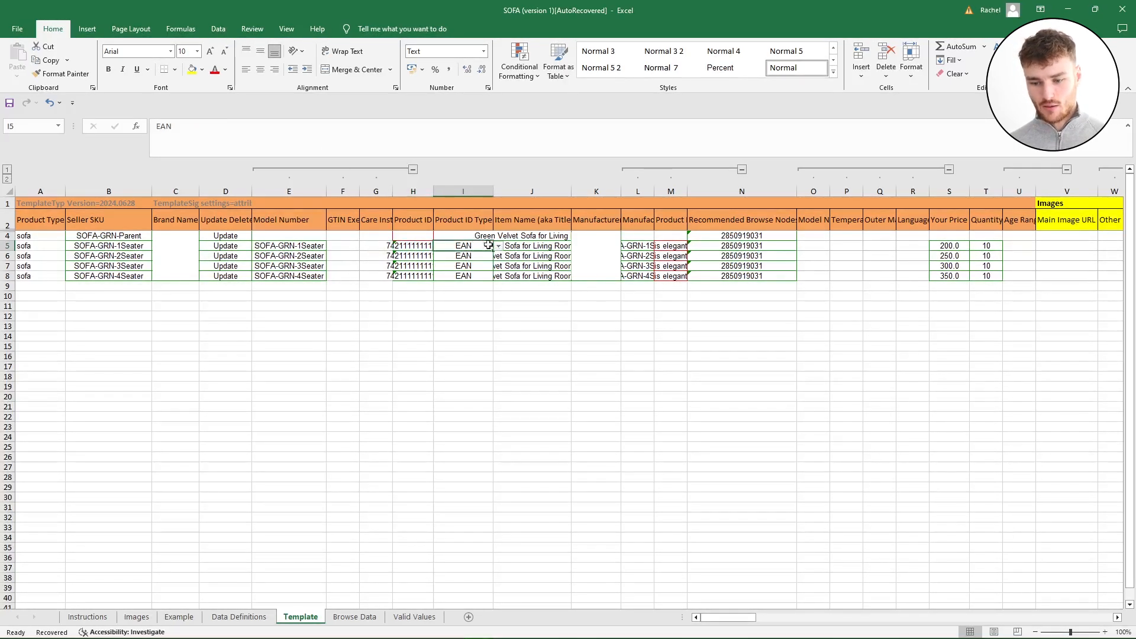
left_click(496, 246)
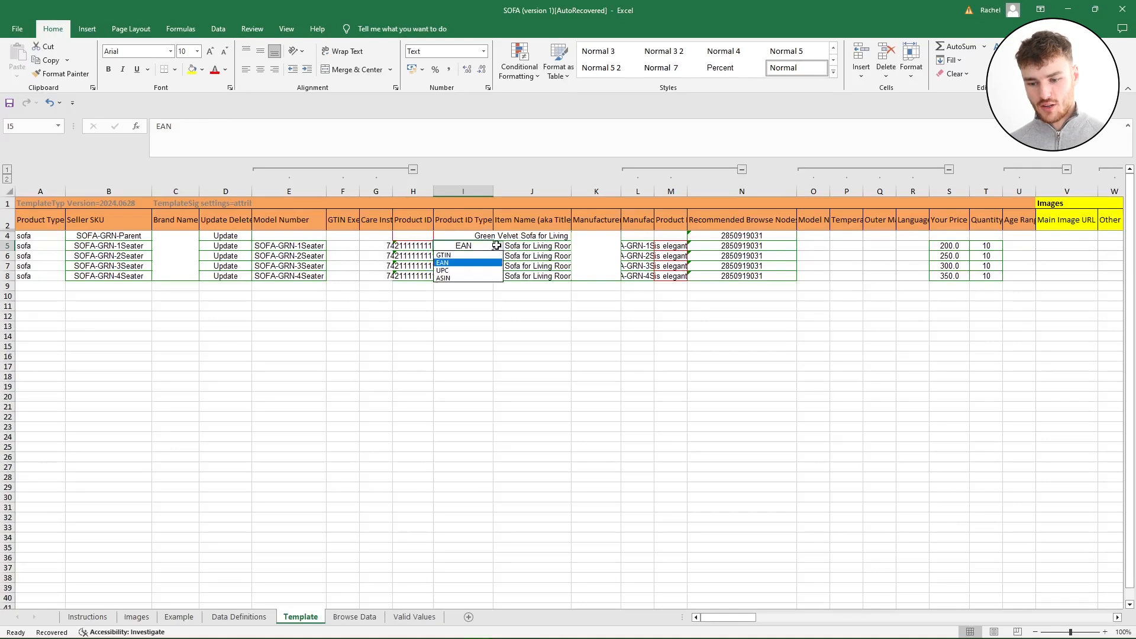
mouse_move(472, 264)
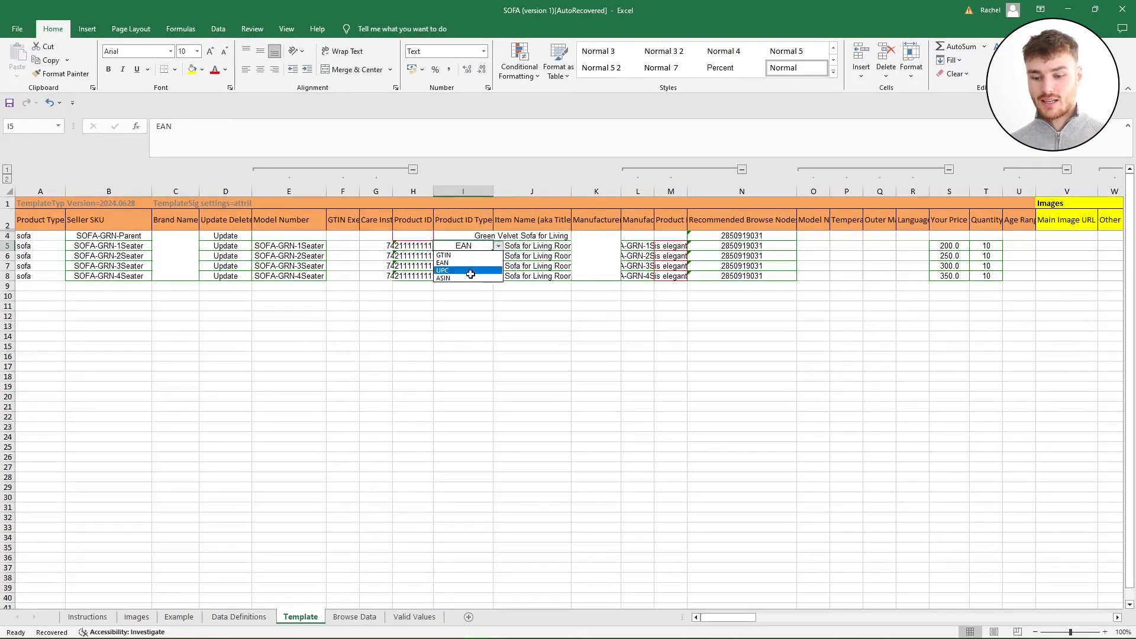
mouse_move(464, 277)
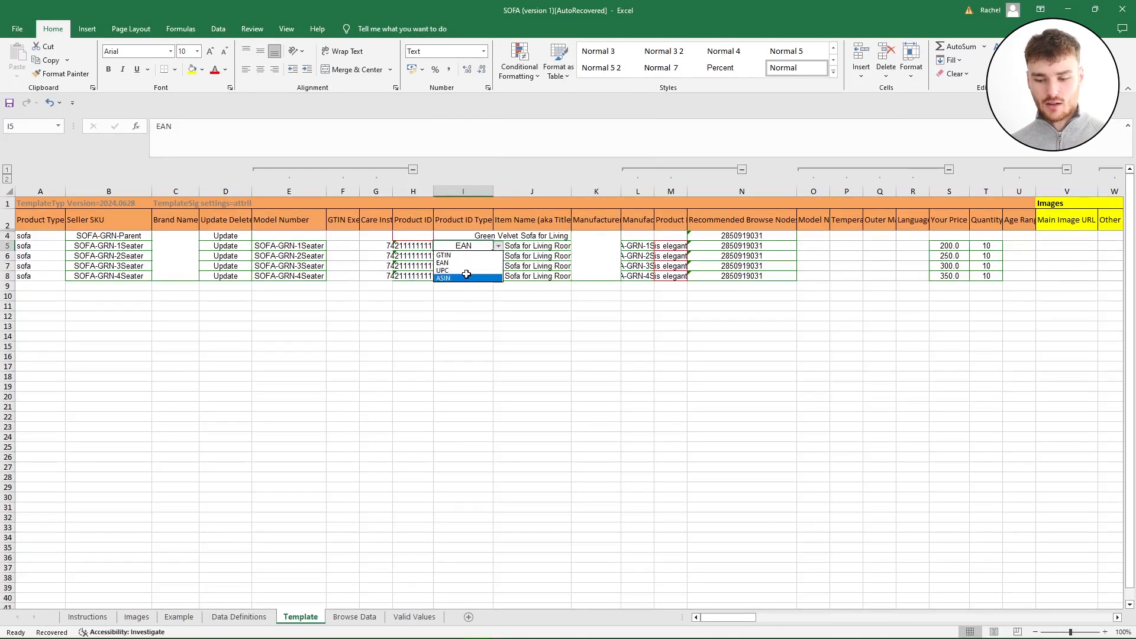
mouse_move(442, 256)
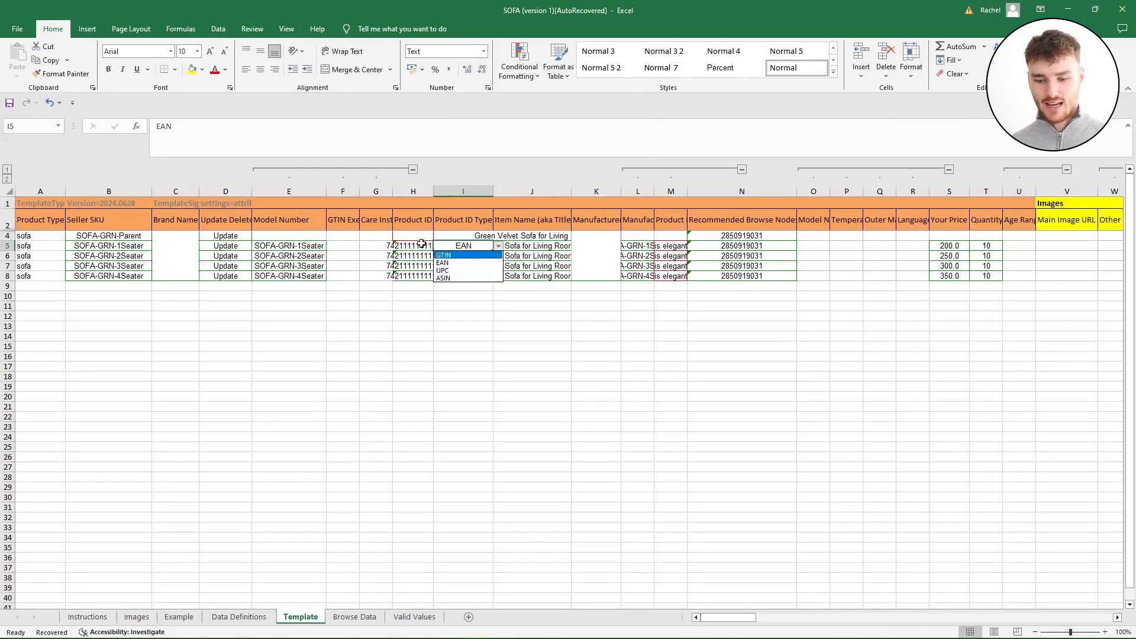
left_click(463, 246)
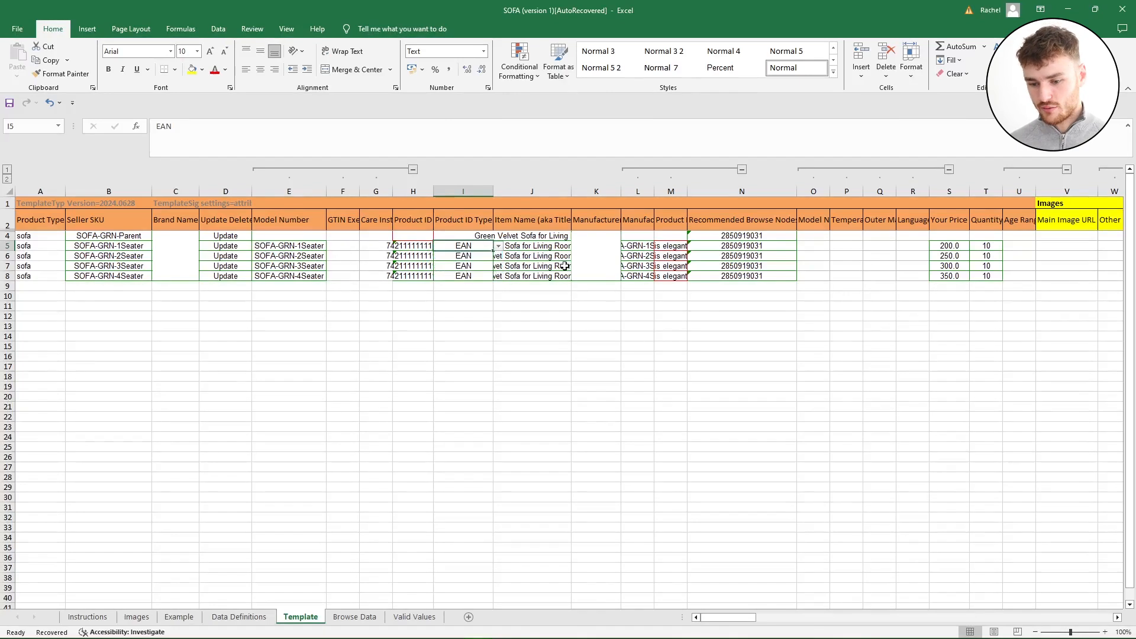
Review the seater item names and column L value, and read the Product Description guidance
left_click(531, 246)
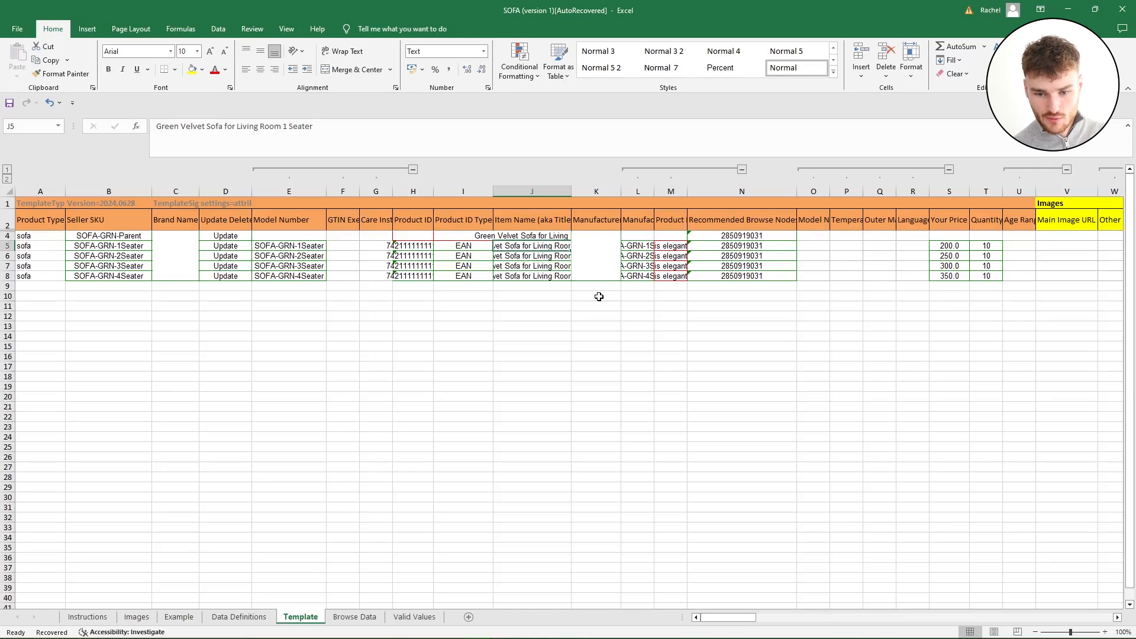
left_click(532, 256)
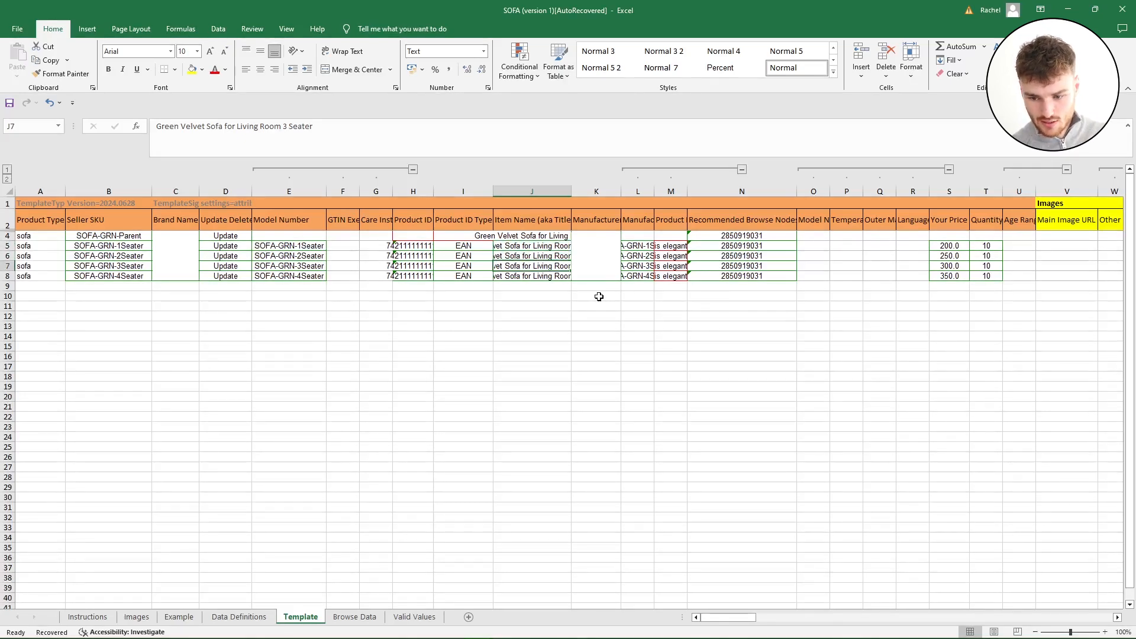
left_click(531, 276)
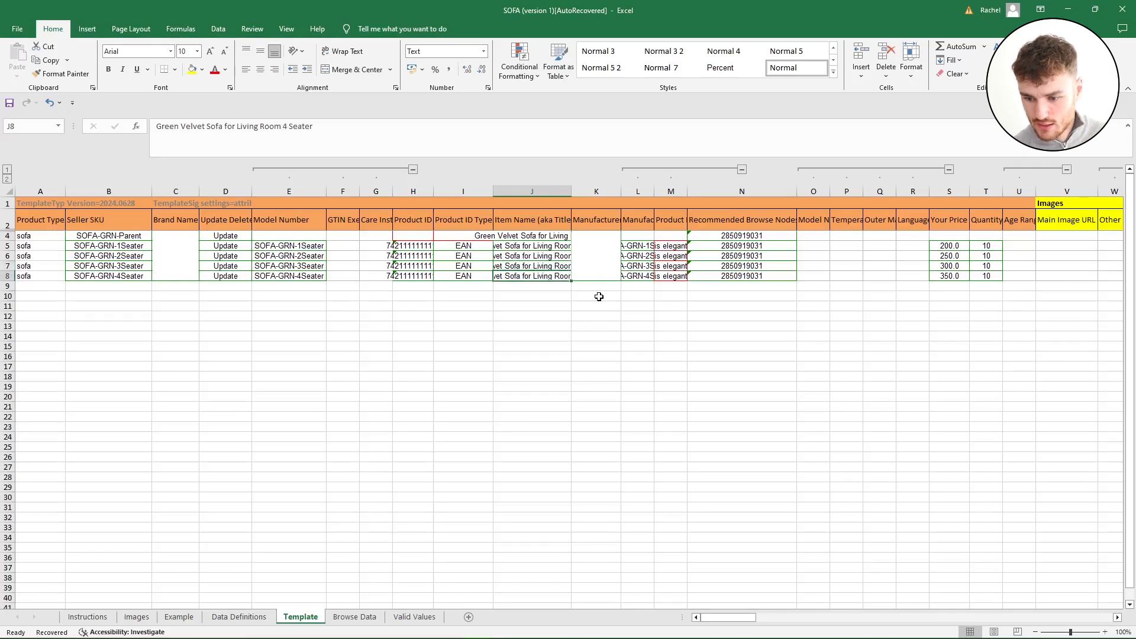
mouse_move(599, 296)
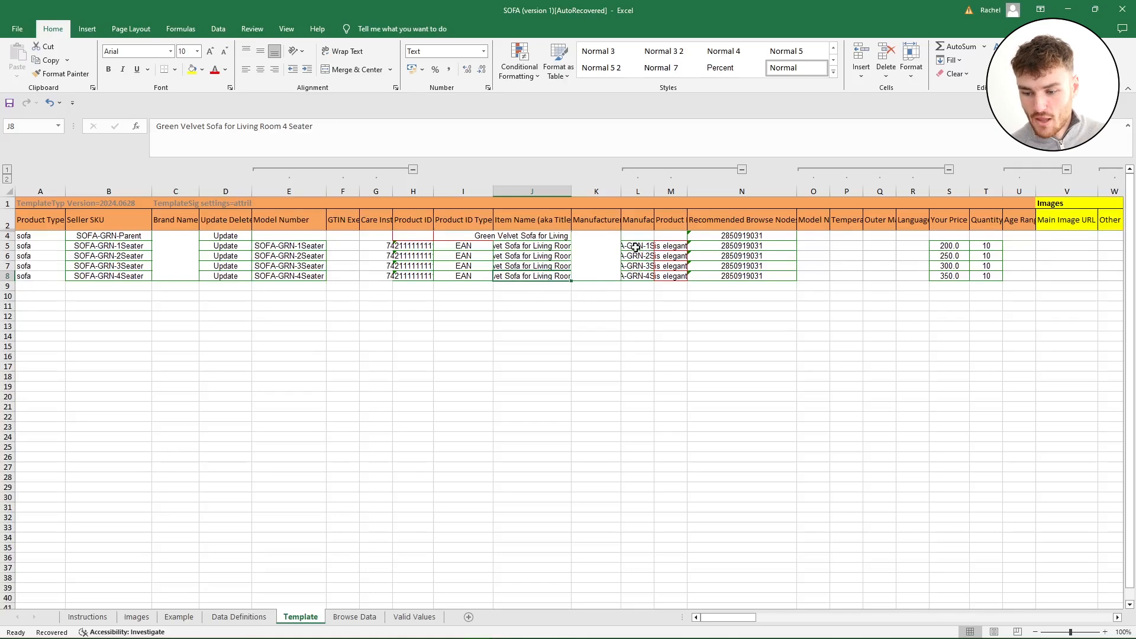
left_click(637, 221)
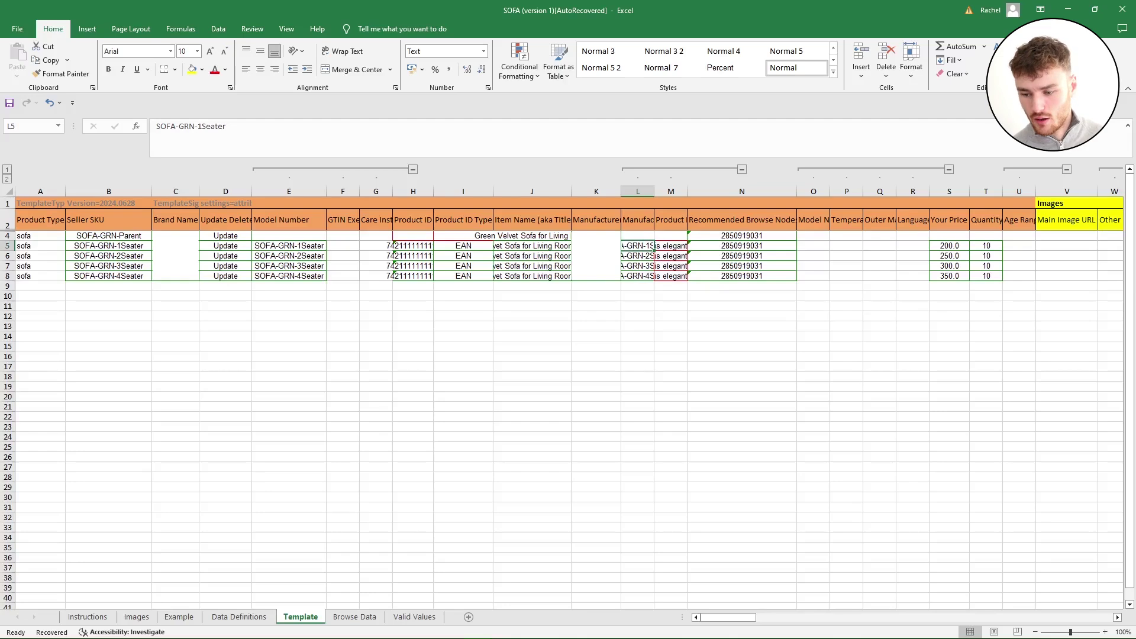
left_click(670, 220)
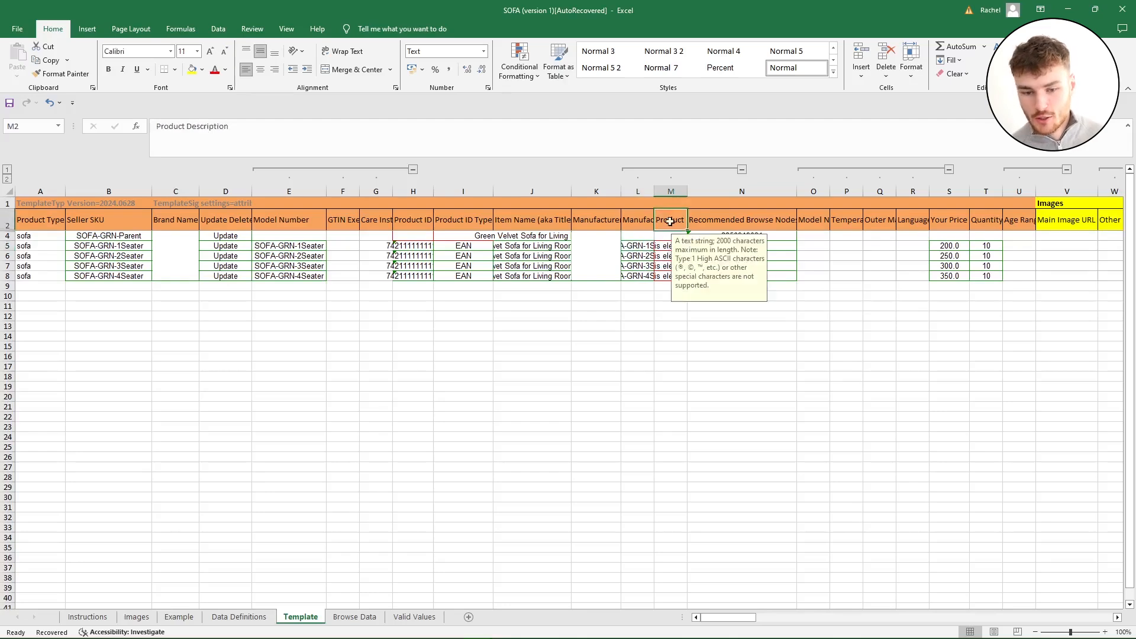
Confirm the seater rows' product description and check the Recommended Browse Nodes choices for row 5
left_click(670, 245)
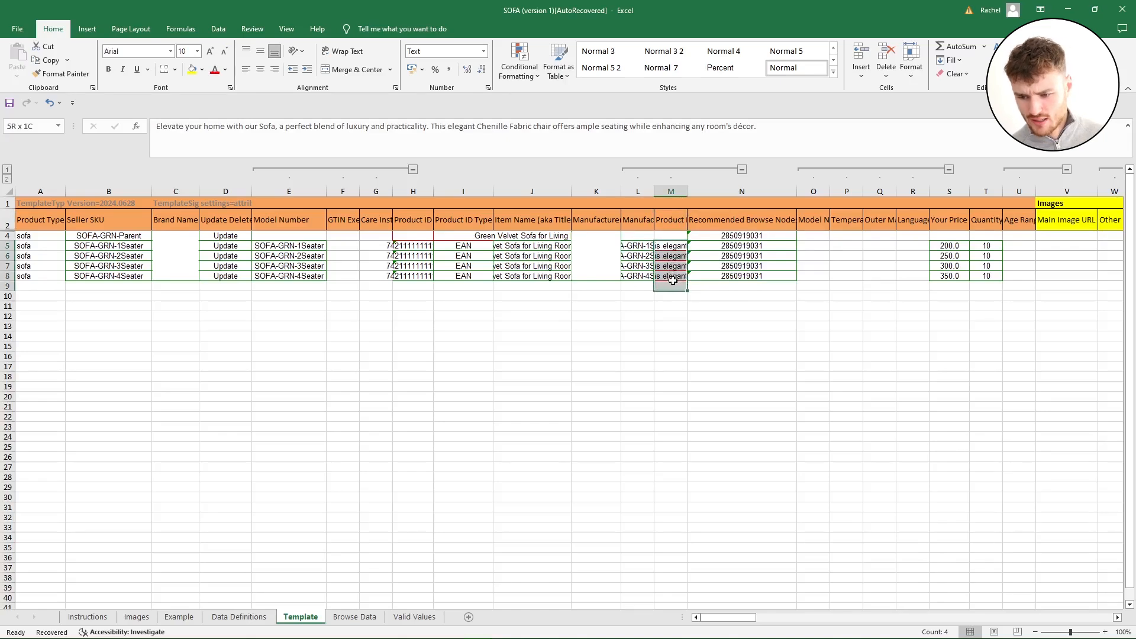
left_click(670, 247)
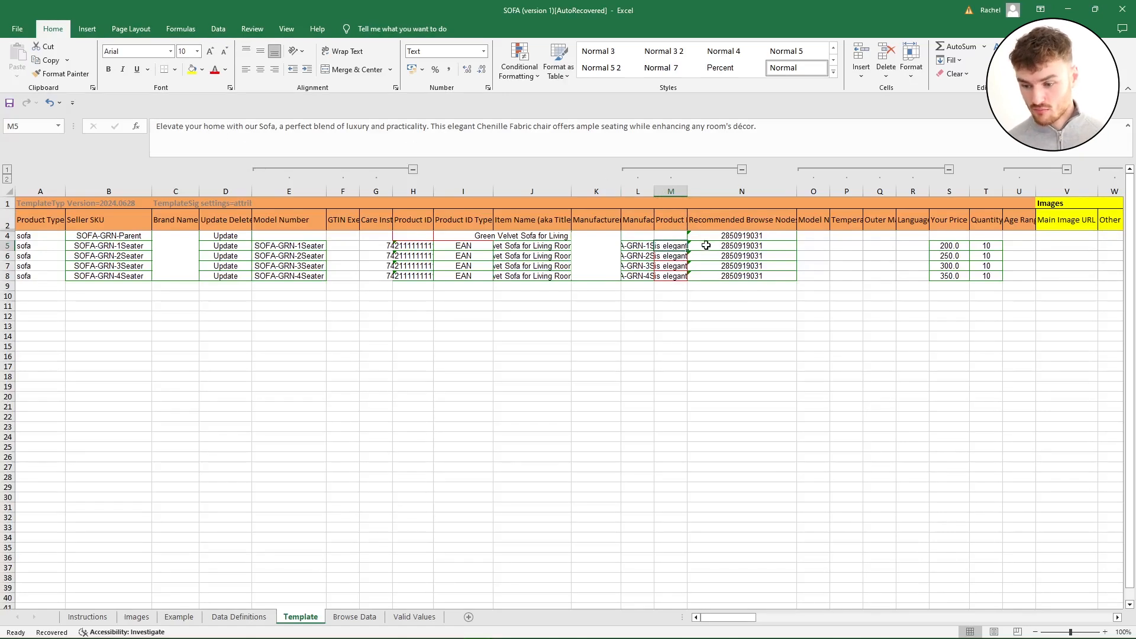
left_click(741, 245)
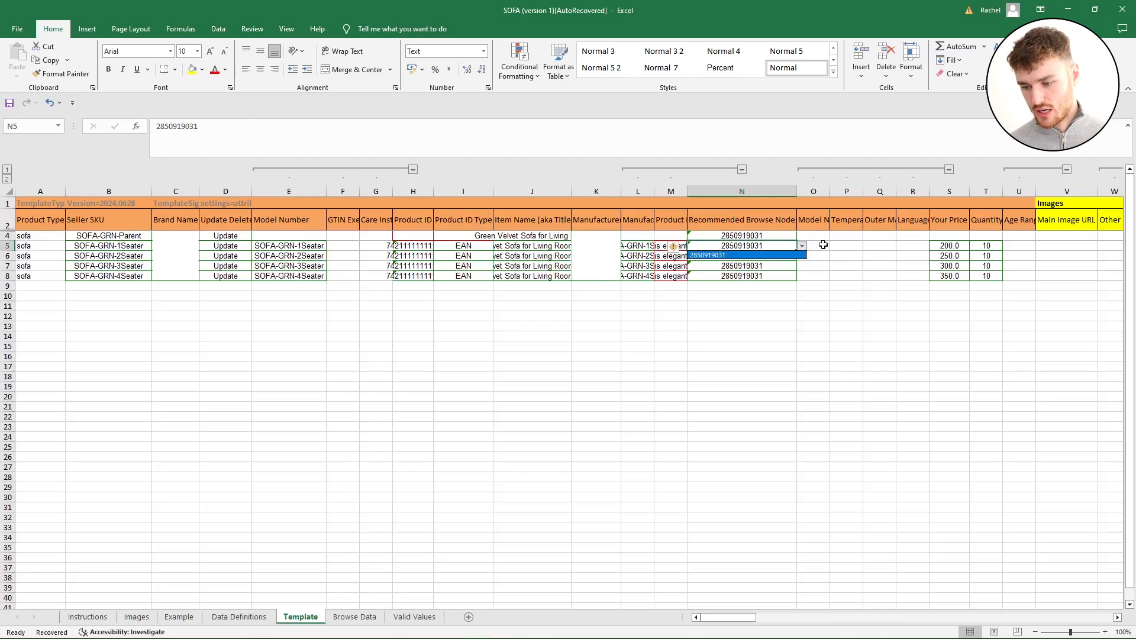
left_click(813, 220)
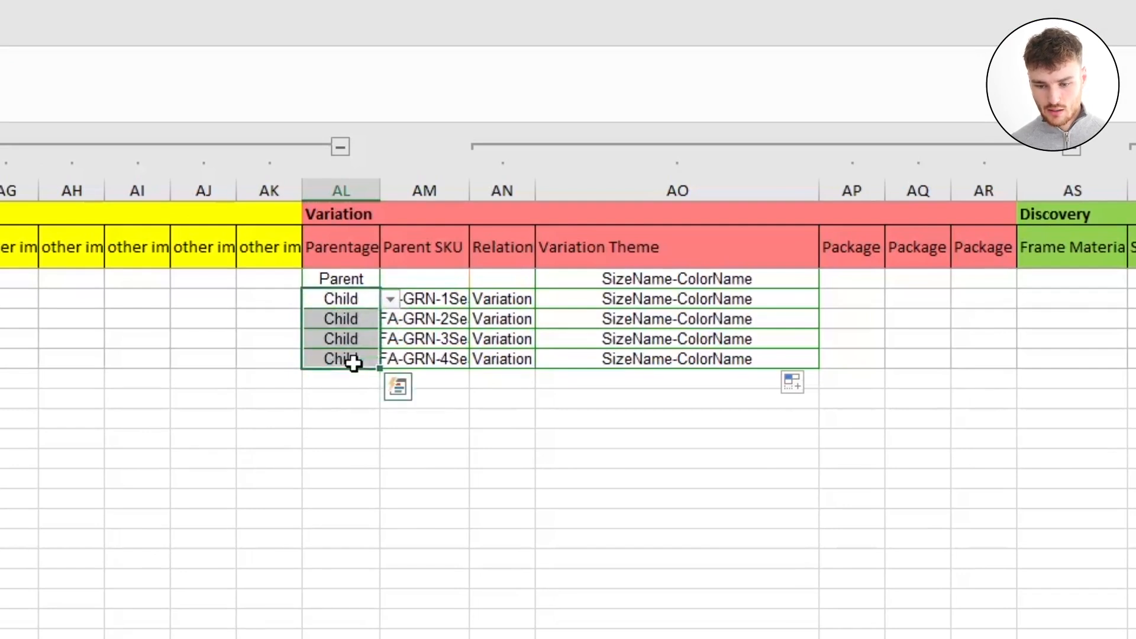
Enter SOFA-GRN-Parent as the parent SKU for the child rows 5–8
left_click(341, 278)
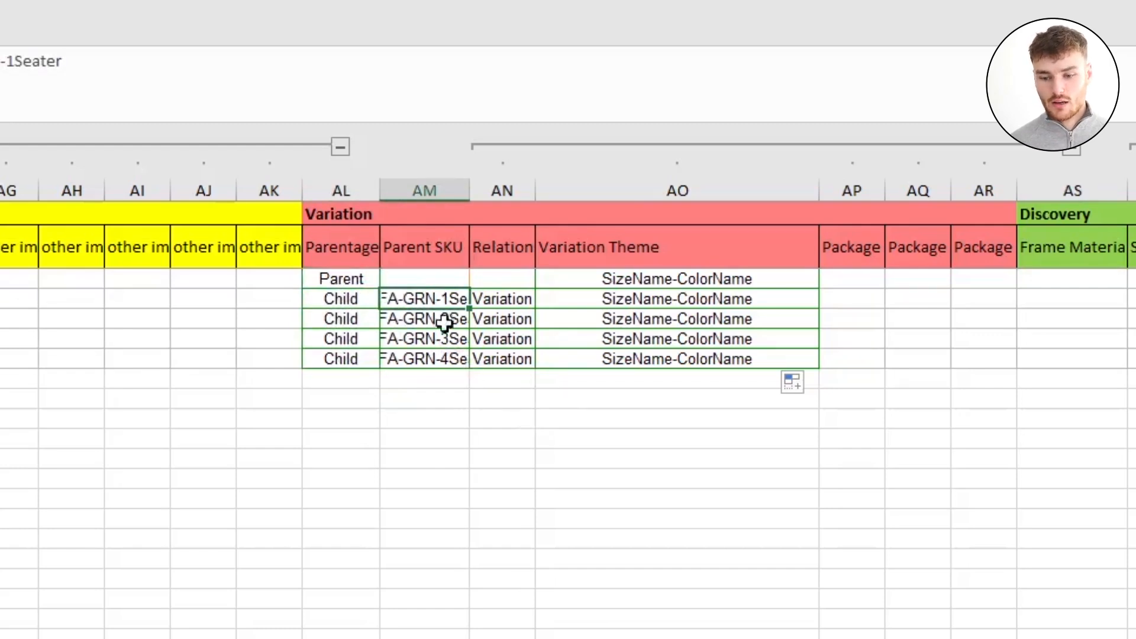
double_click(424, 298)
type("Paren")
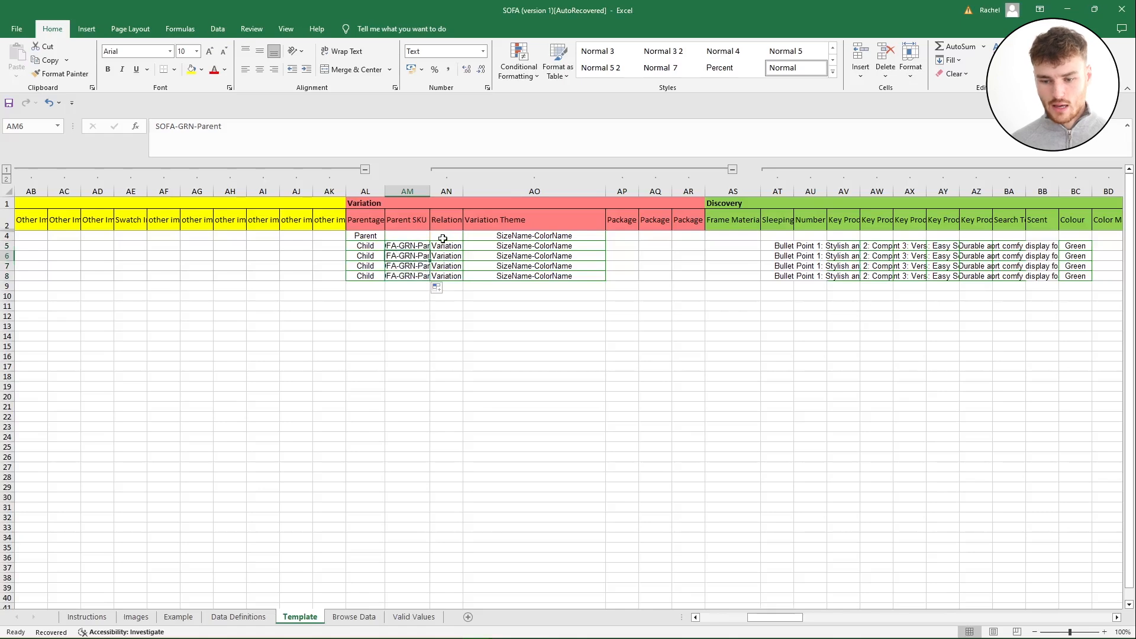
left_click(446, 220)
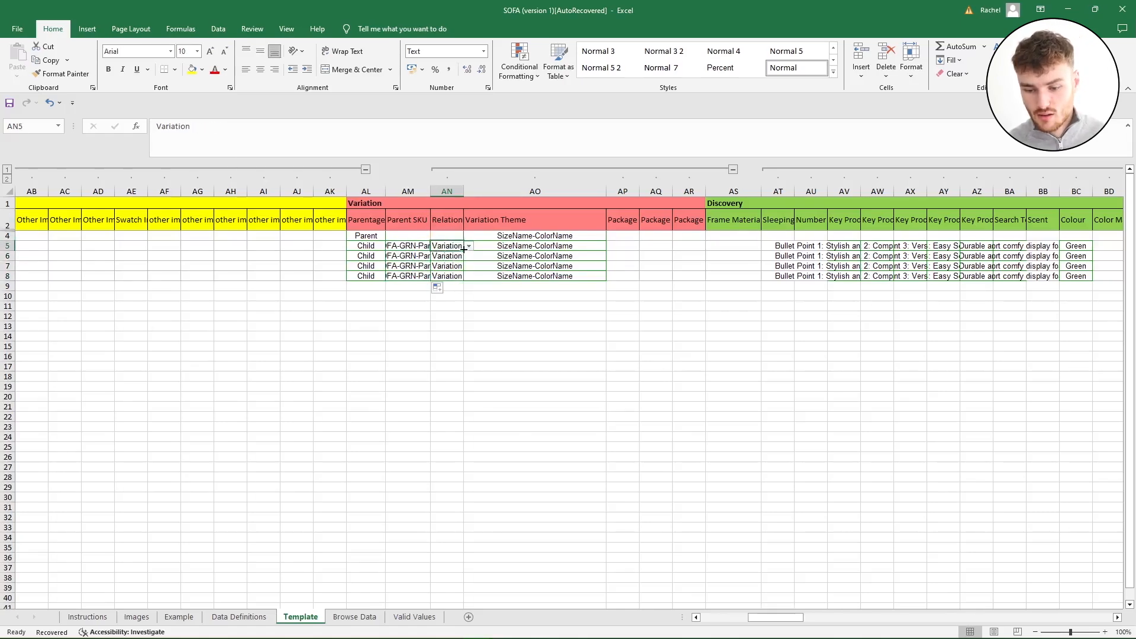
left_click(469, 246)
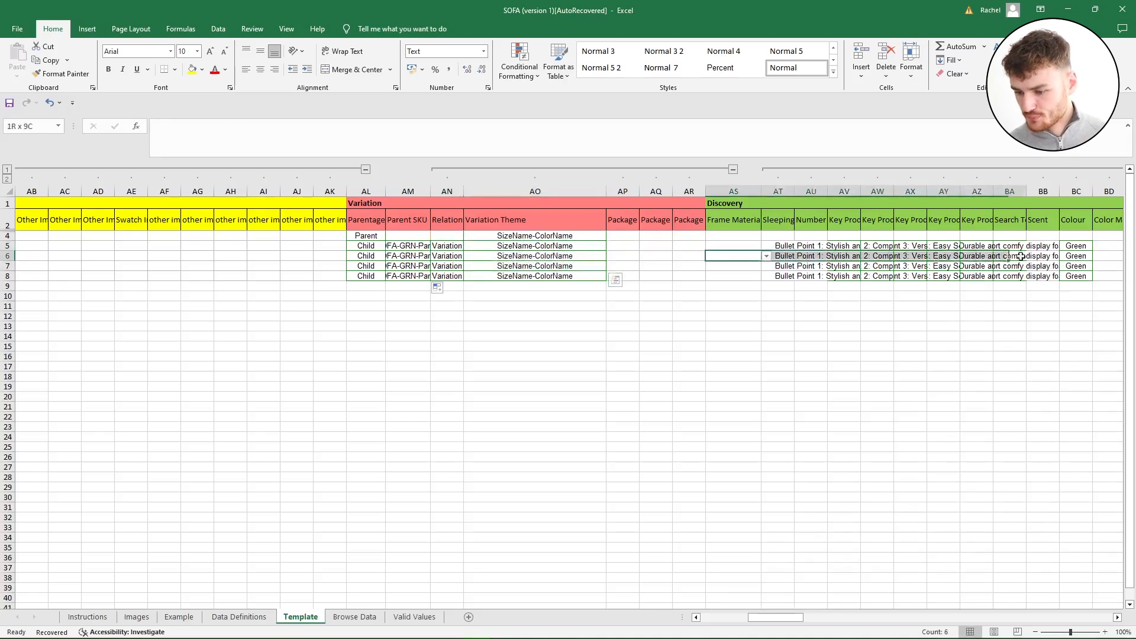
left_click(535, 246)
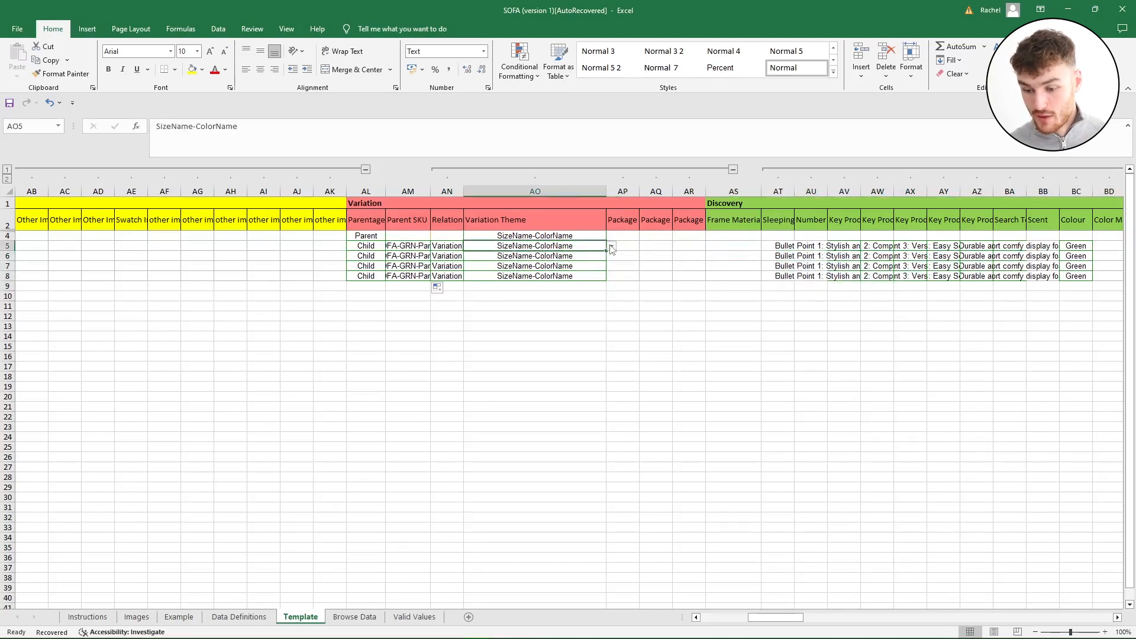
left_click(611, 247)
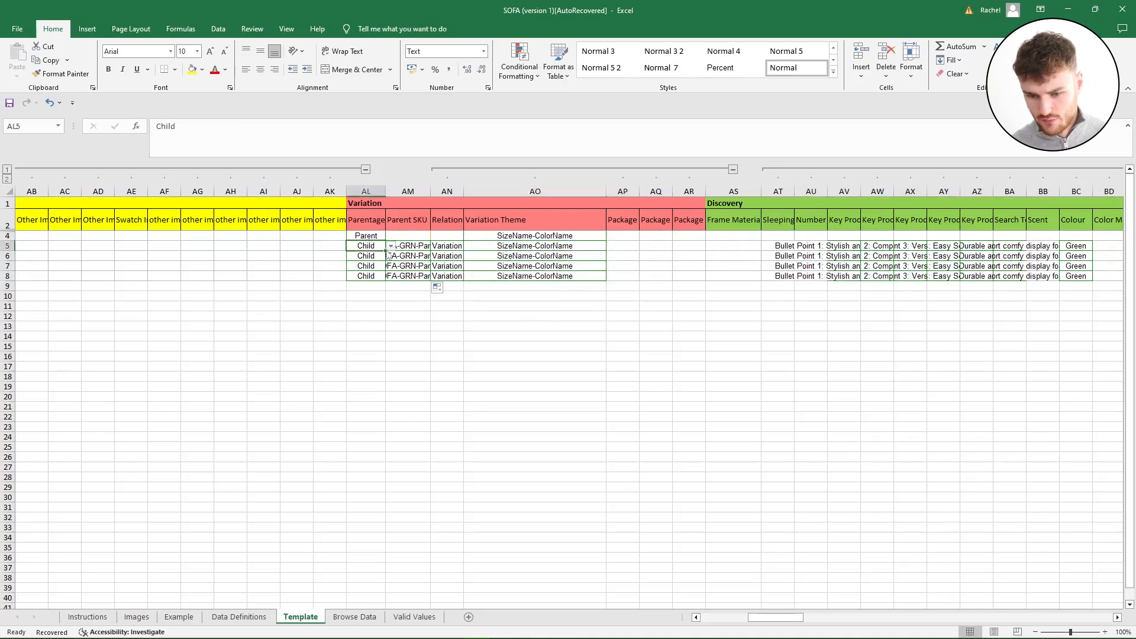
left_click(389, 246)
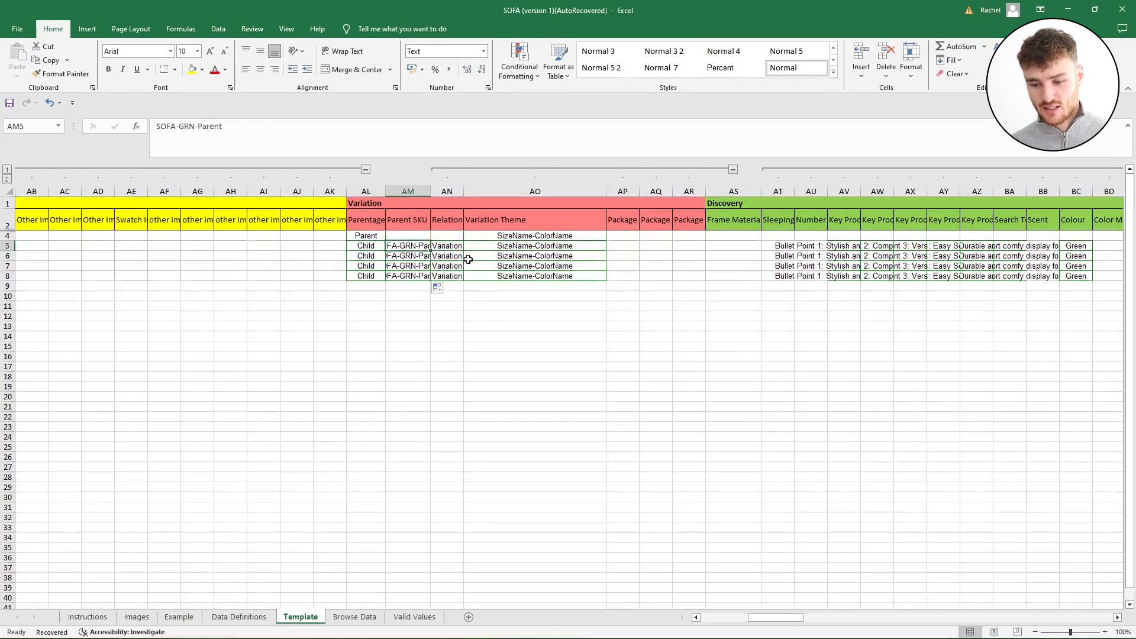
left_click(446, 220)
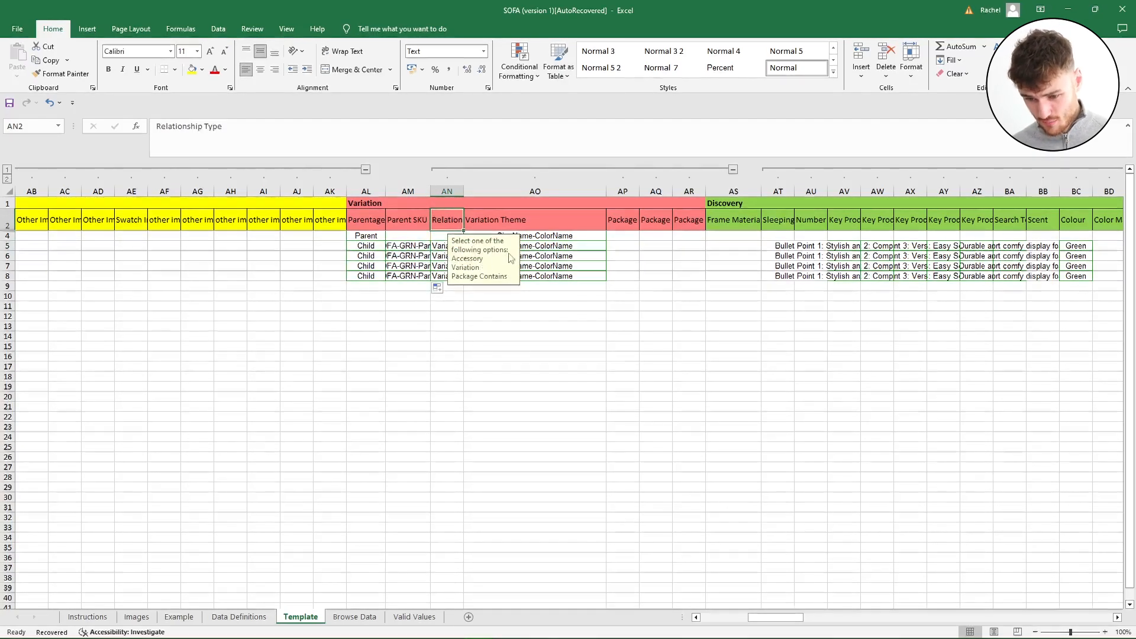
left_click(464, 266)
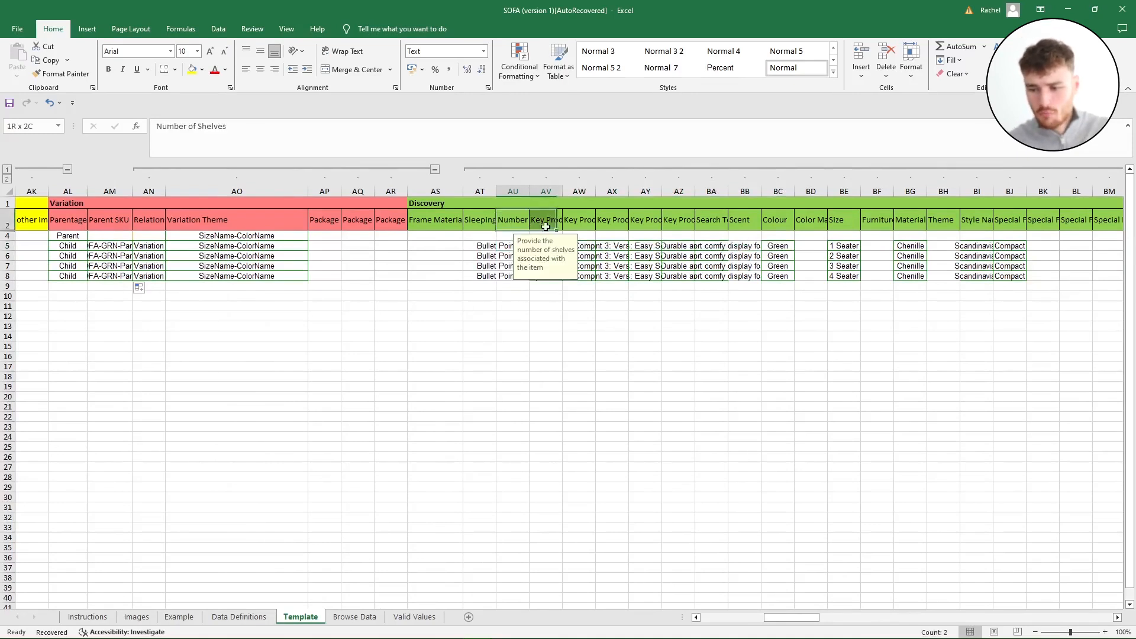
left_click(512, 220)
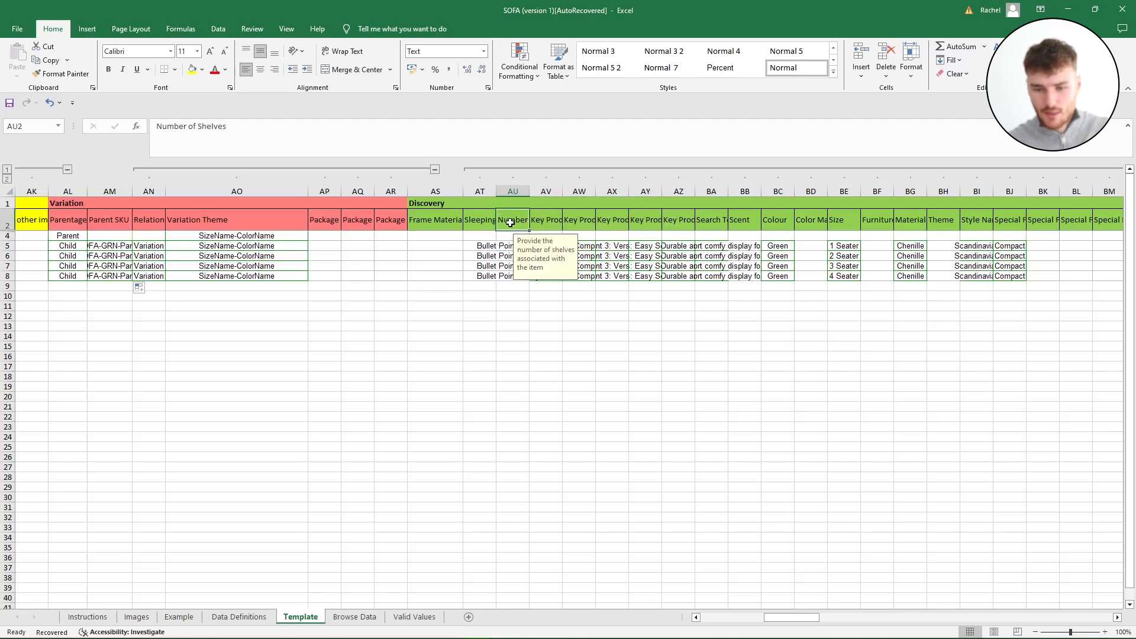
left_click(546, 220)
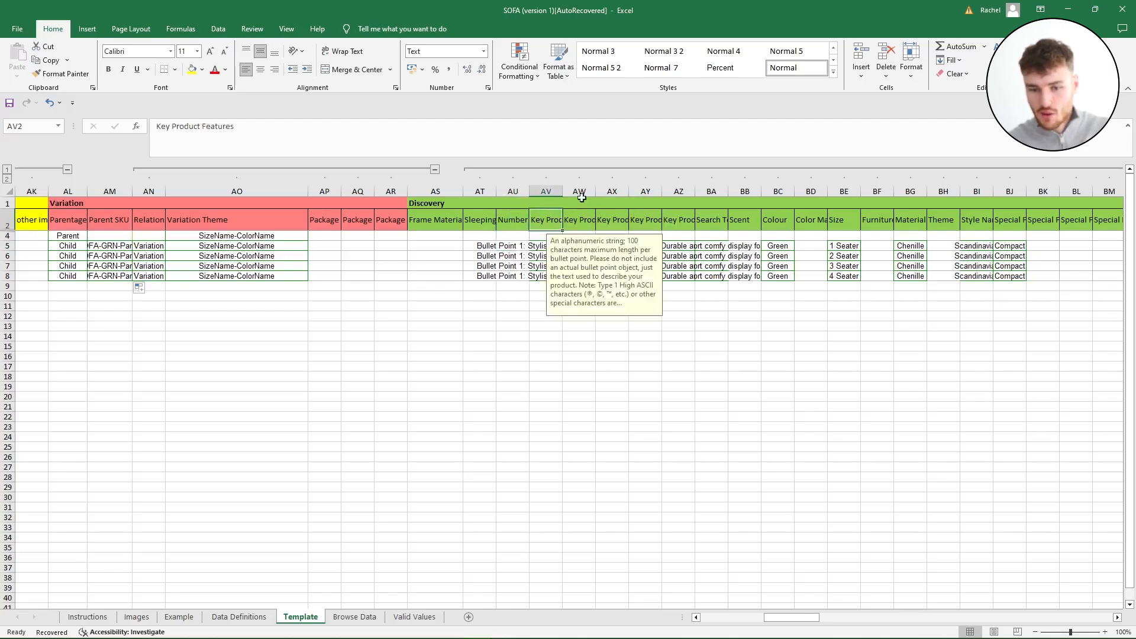
mouse_move(563, 222)
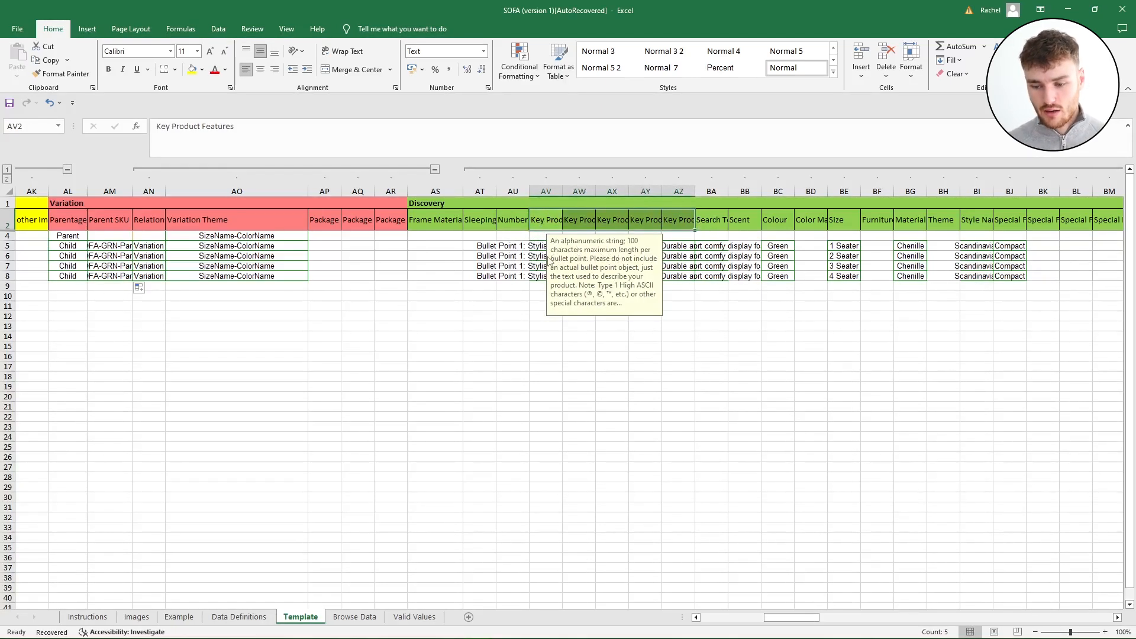
left_click(545, 246)
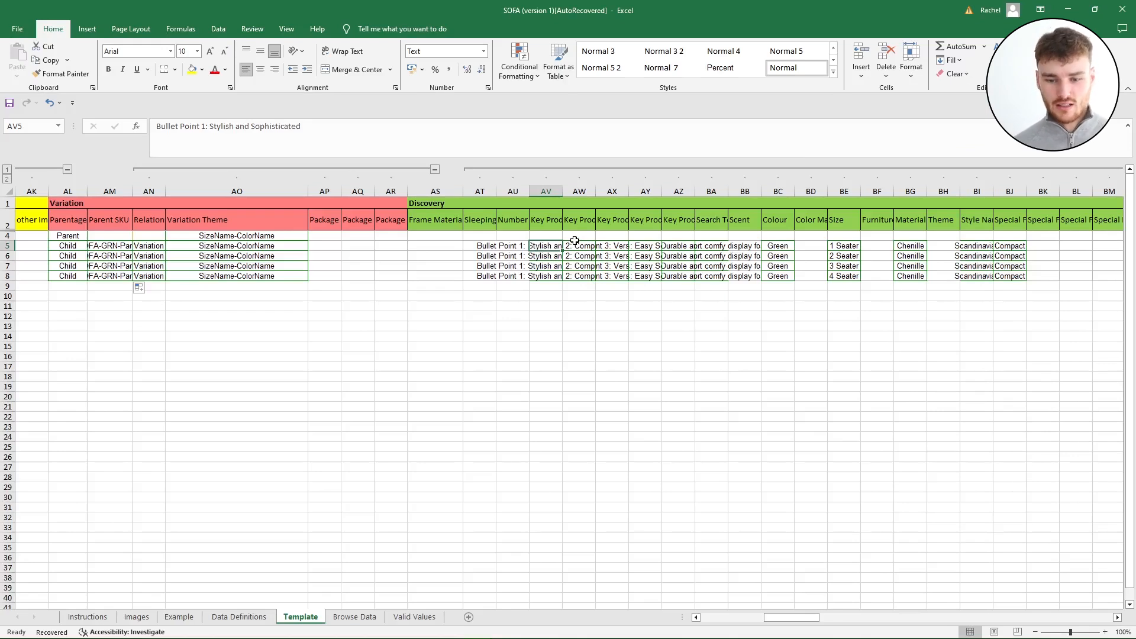
mouse_move(550, 250)
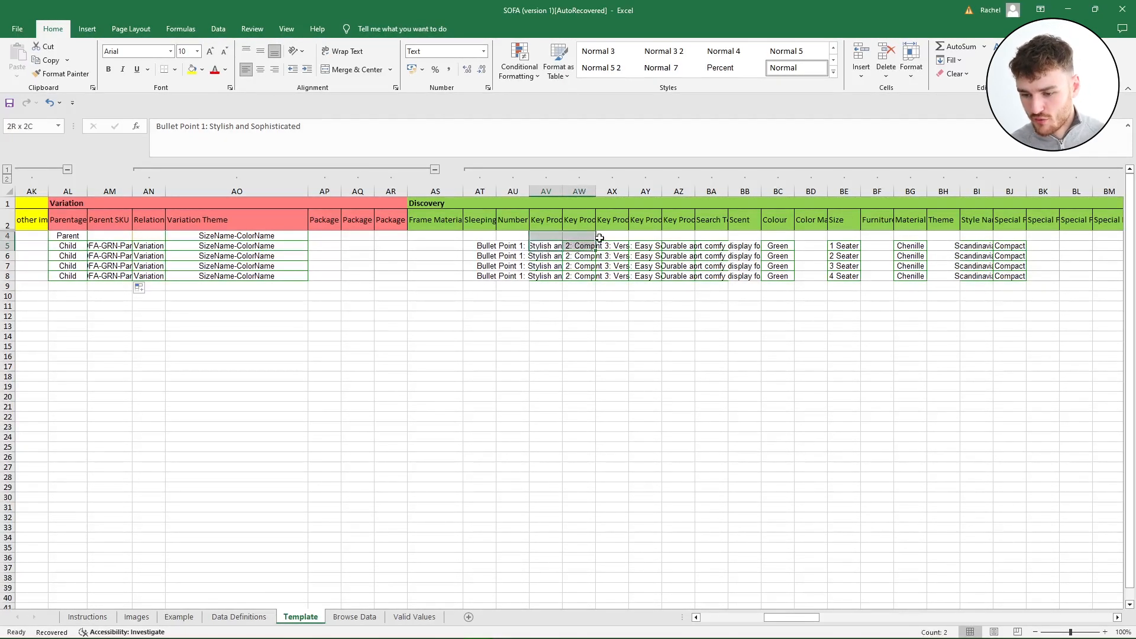
left_click(644, 246)
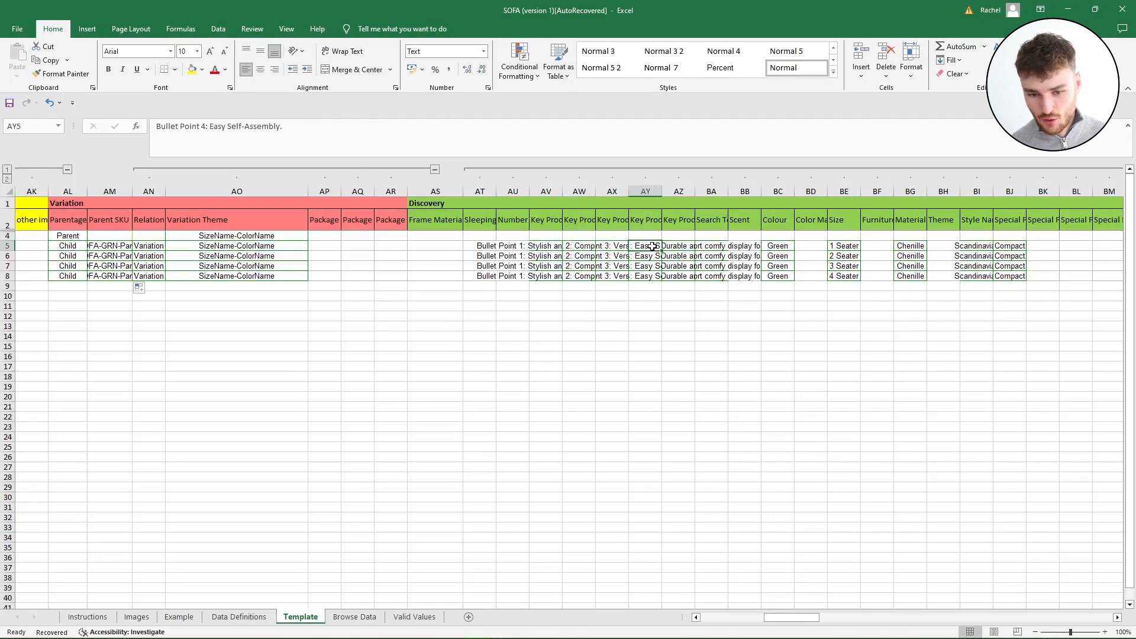
left_click(679, 220)
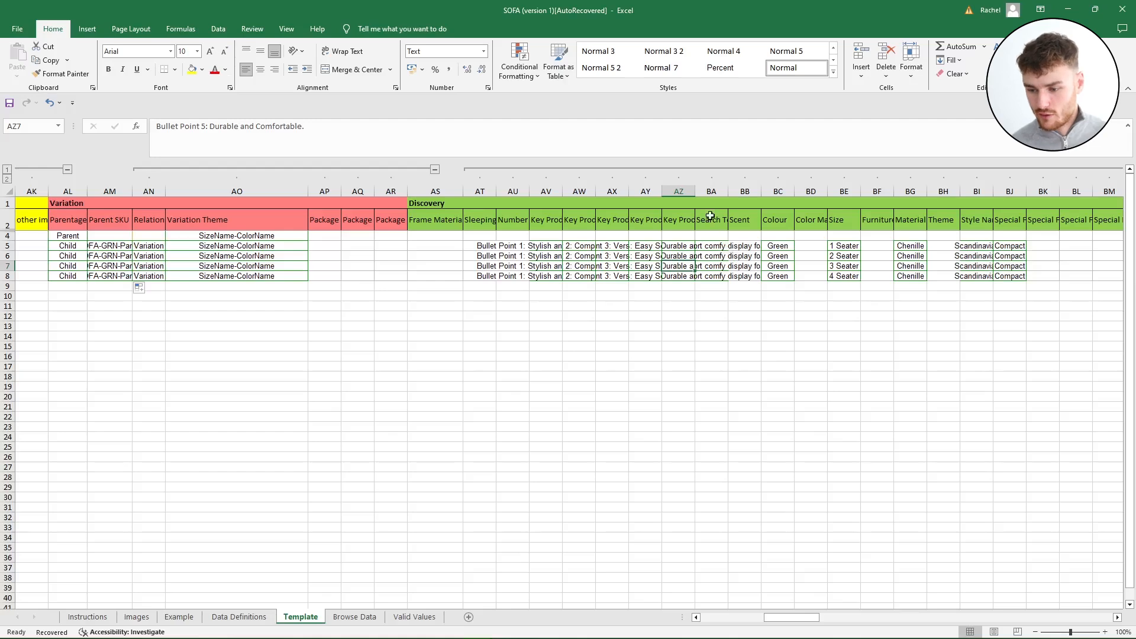
left_click(712, 220)
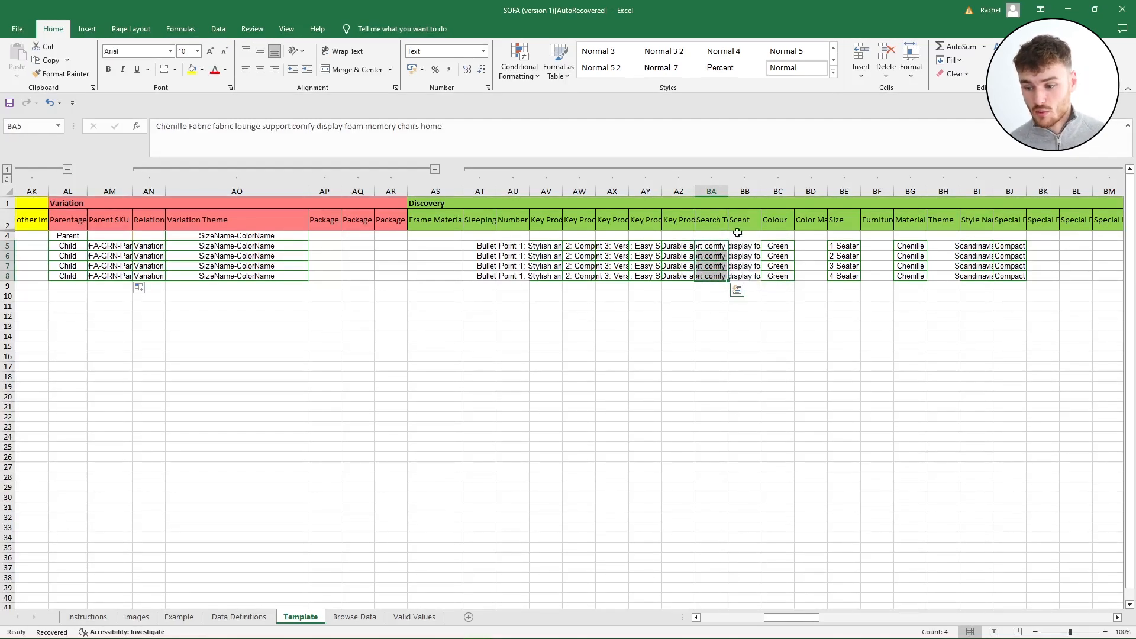
left_click(777, 221)
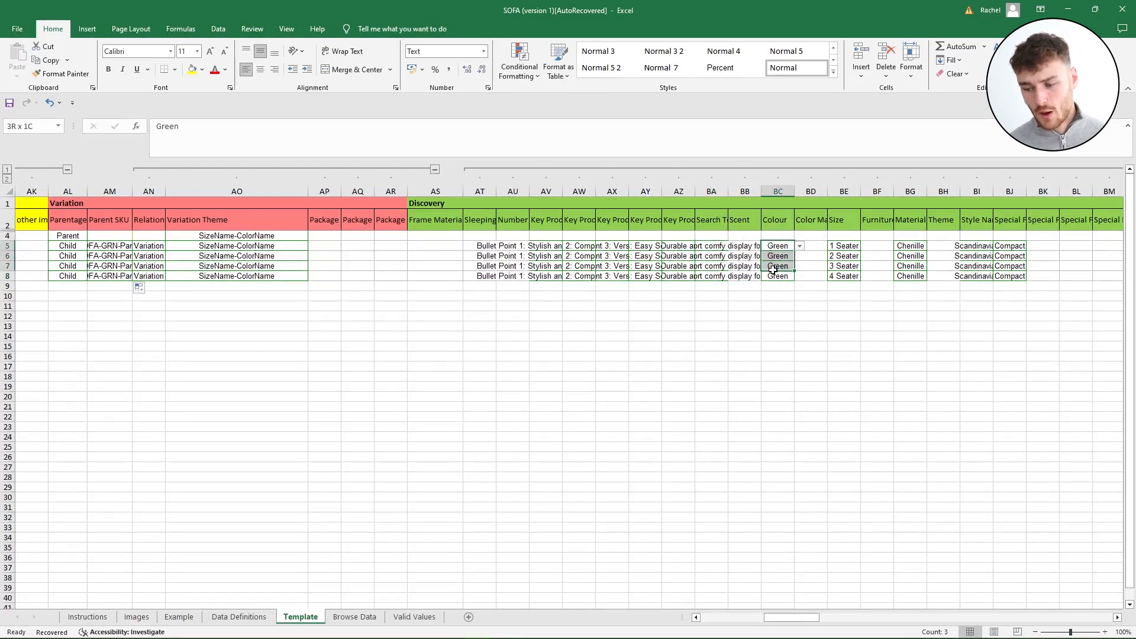
Review the children's colour and 1–4 Seater size dropdowns without changing them
left_click(778, 276)
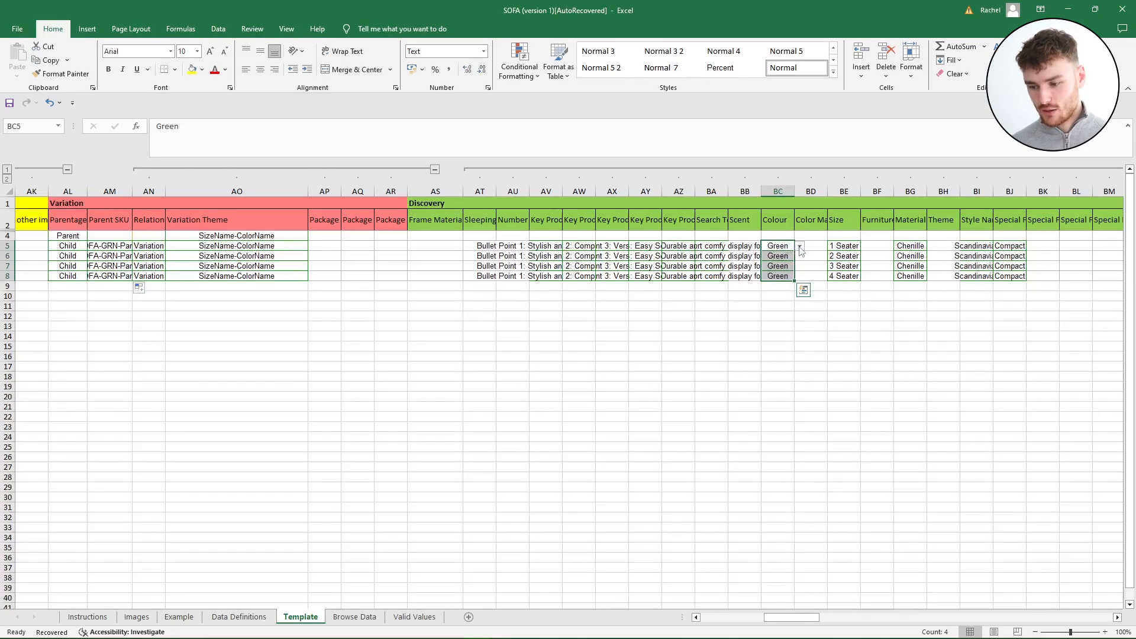
left_click(799, 246)
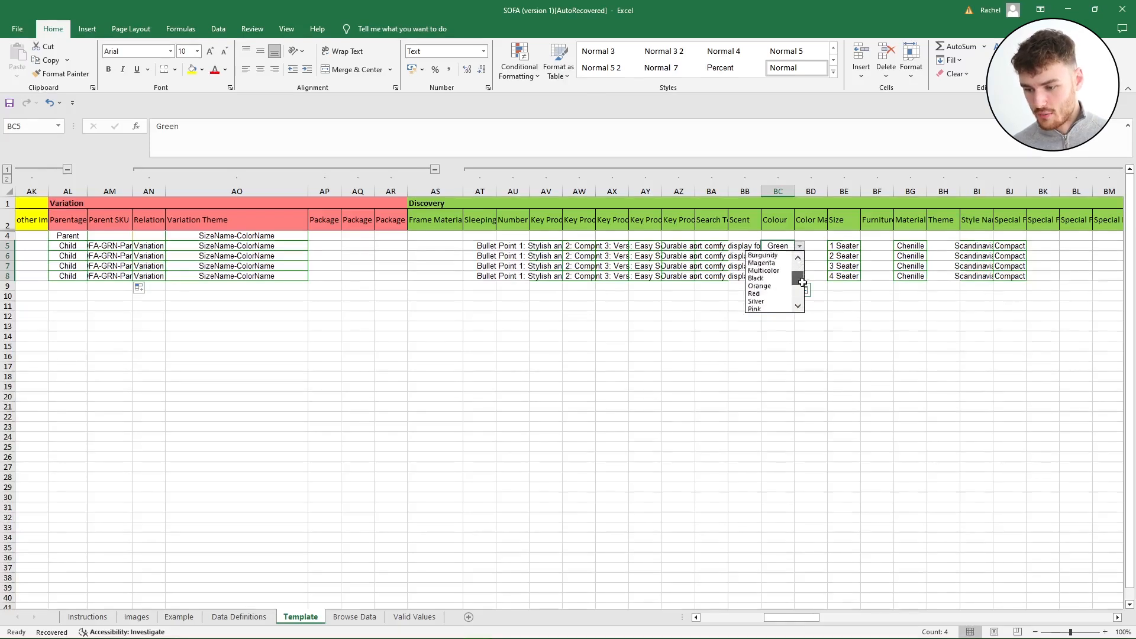
scroll("down", 3)
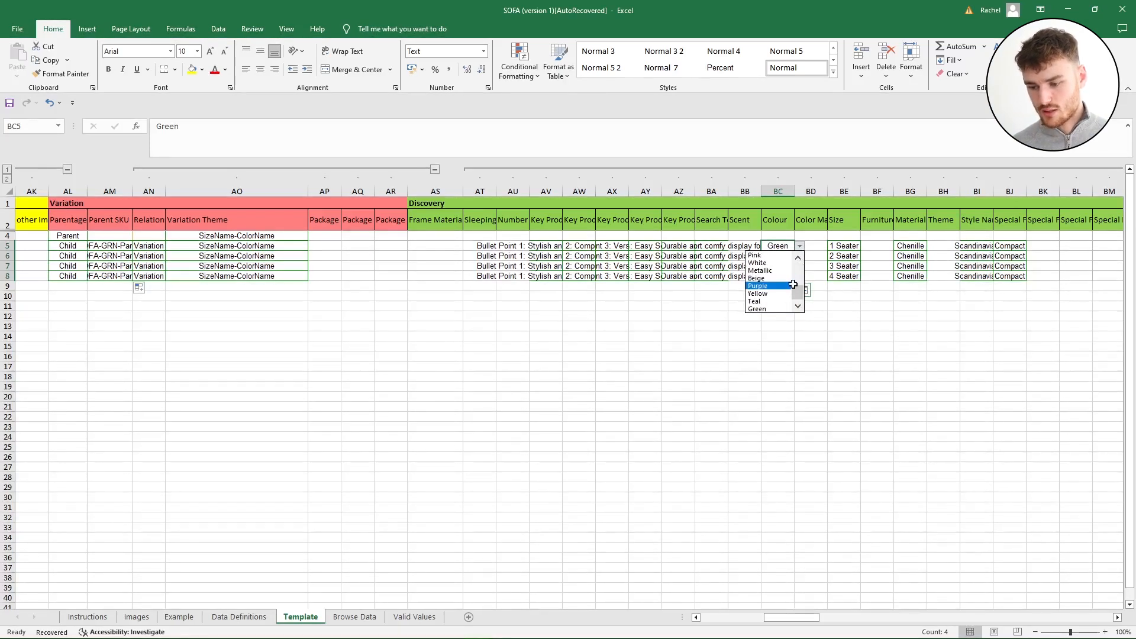
left_click(757, 309)
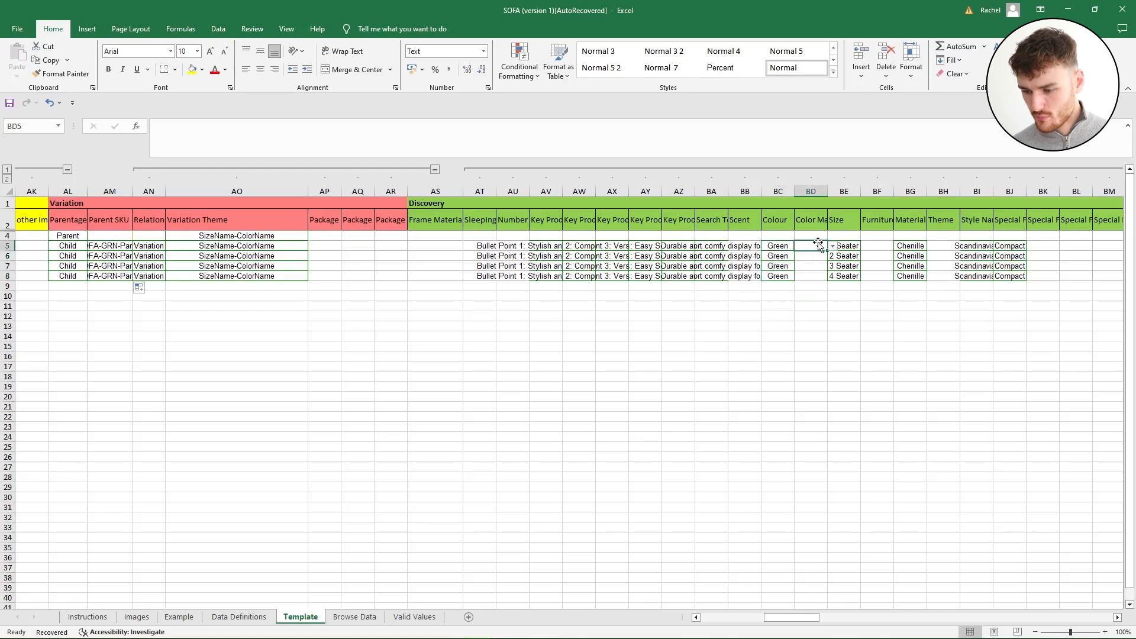
left_click(844, 246)
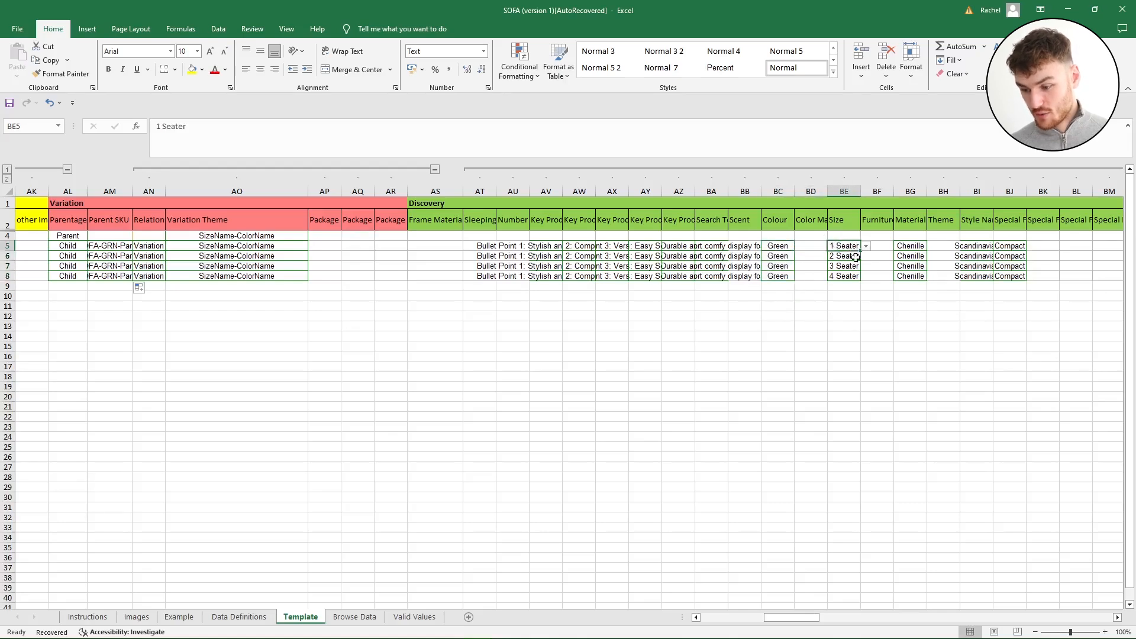
left_click(843, 267)
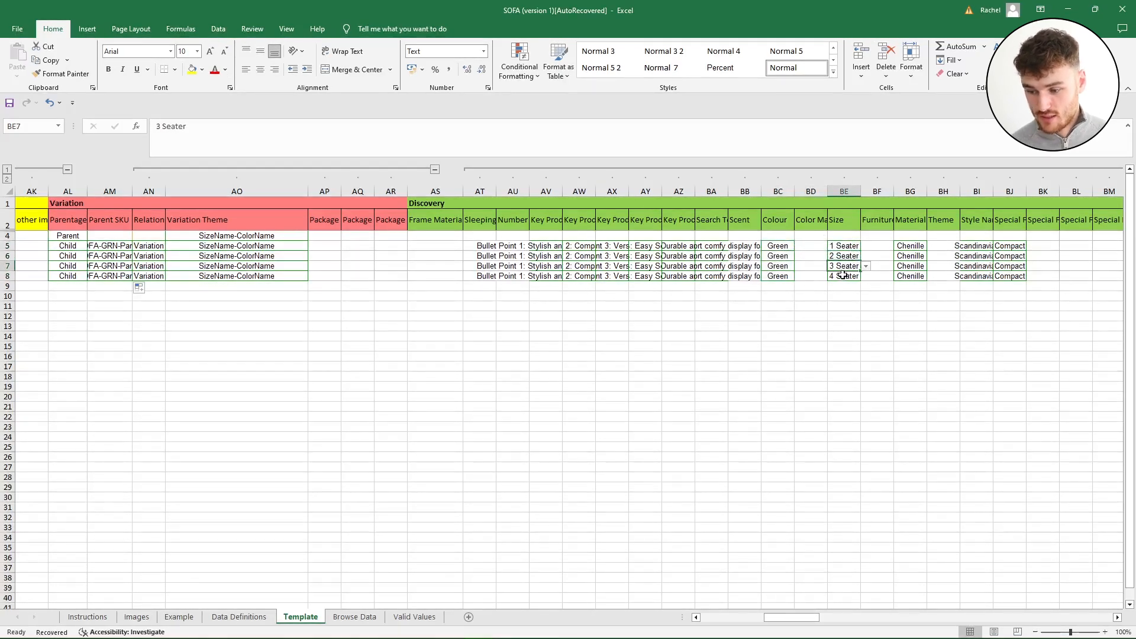
left_click(865, 256)
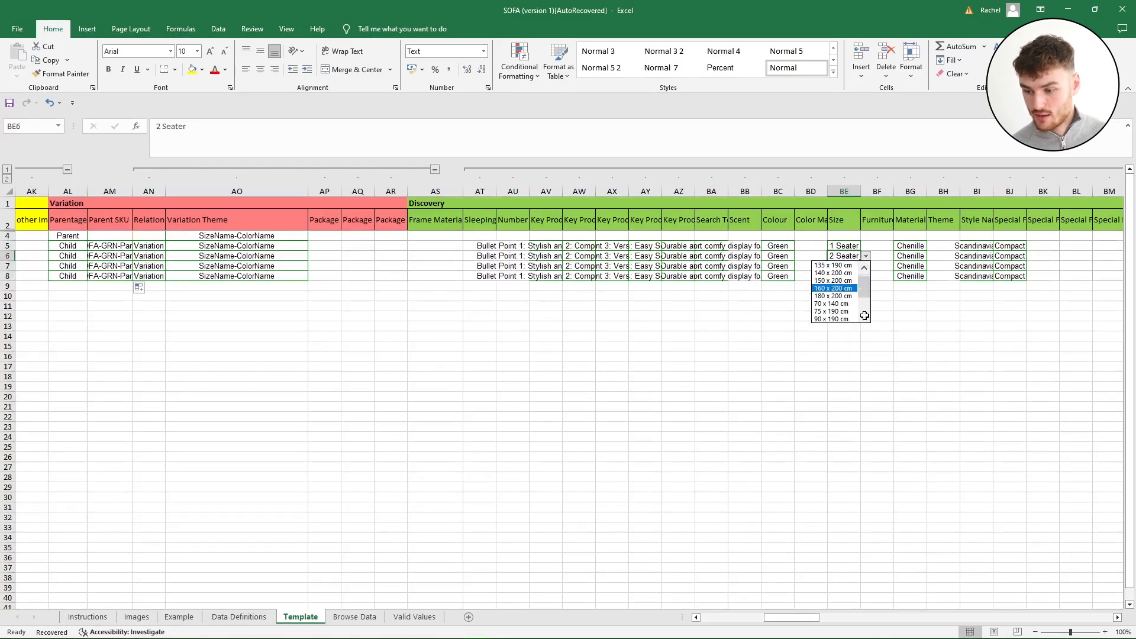
scroll("down", 3)
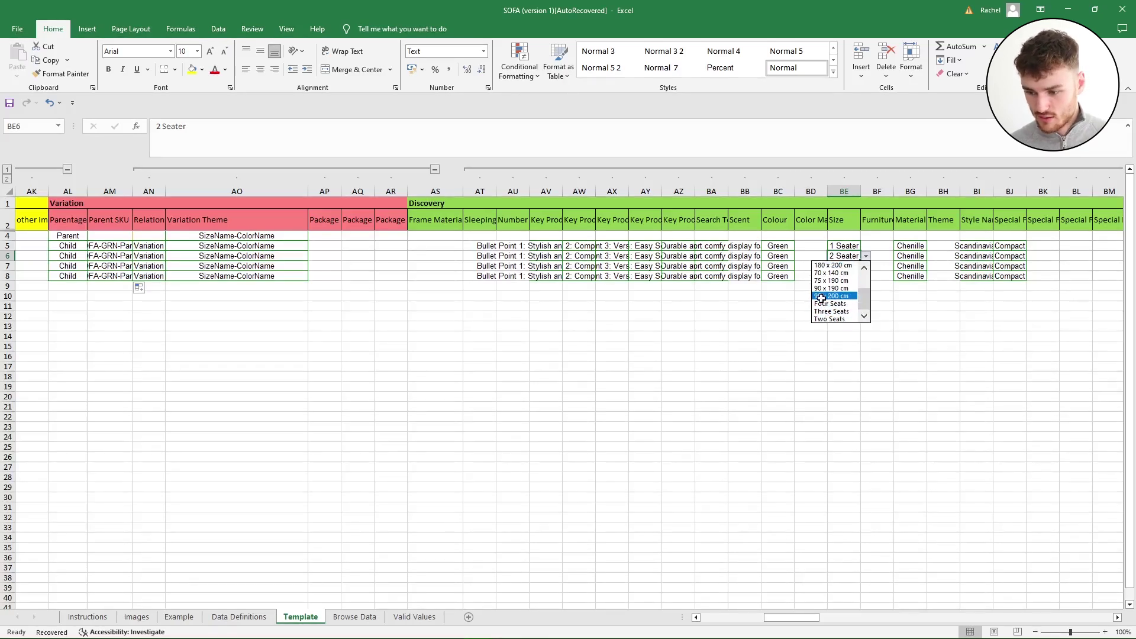
left_click(837, 296)
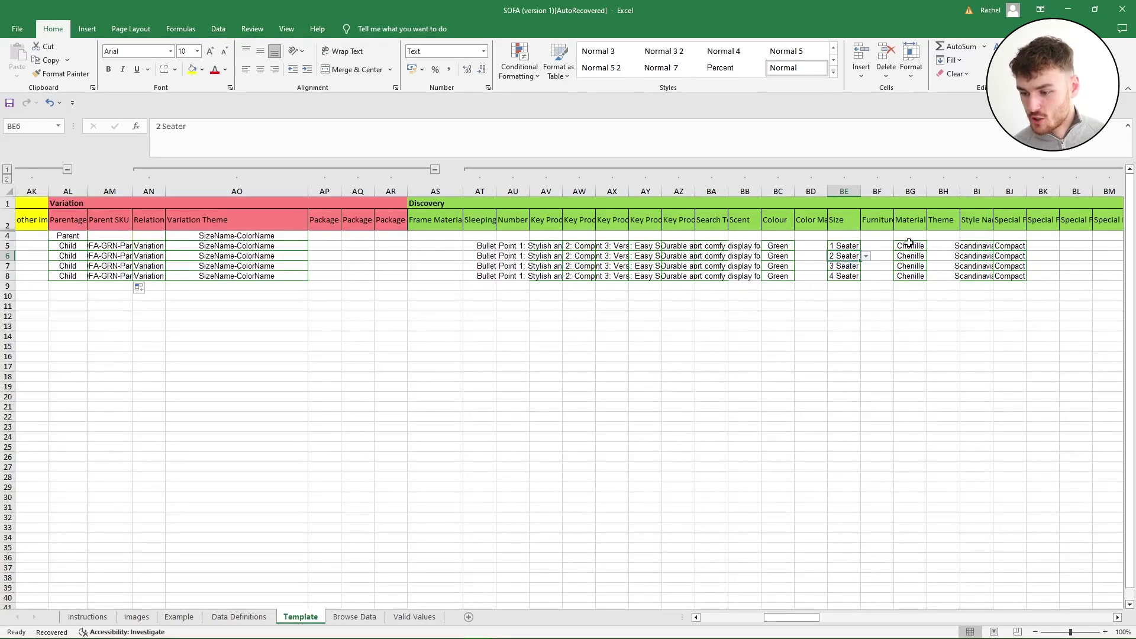
Check the style name and confirm Compact as the Special Features value through row 8
left_click(977, 247)
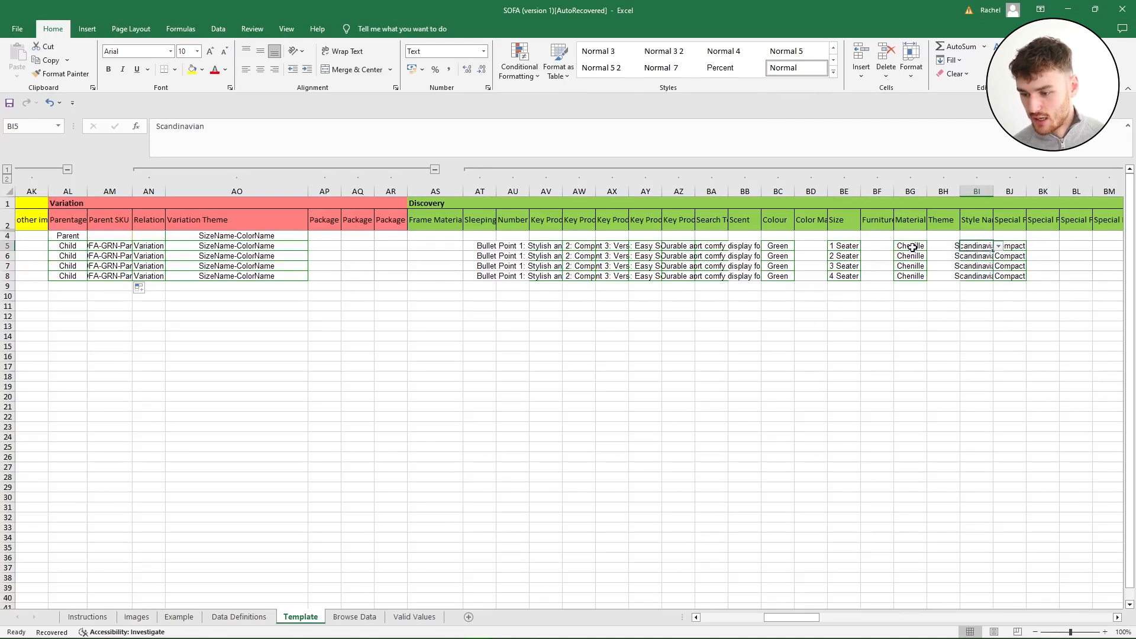
left_click(1010, 220)
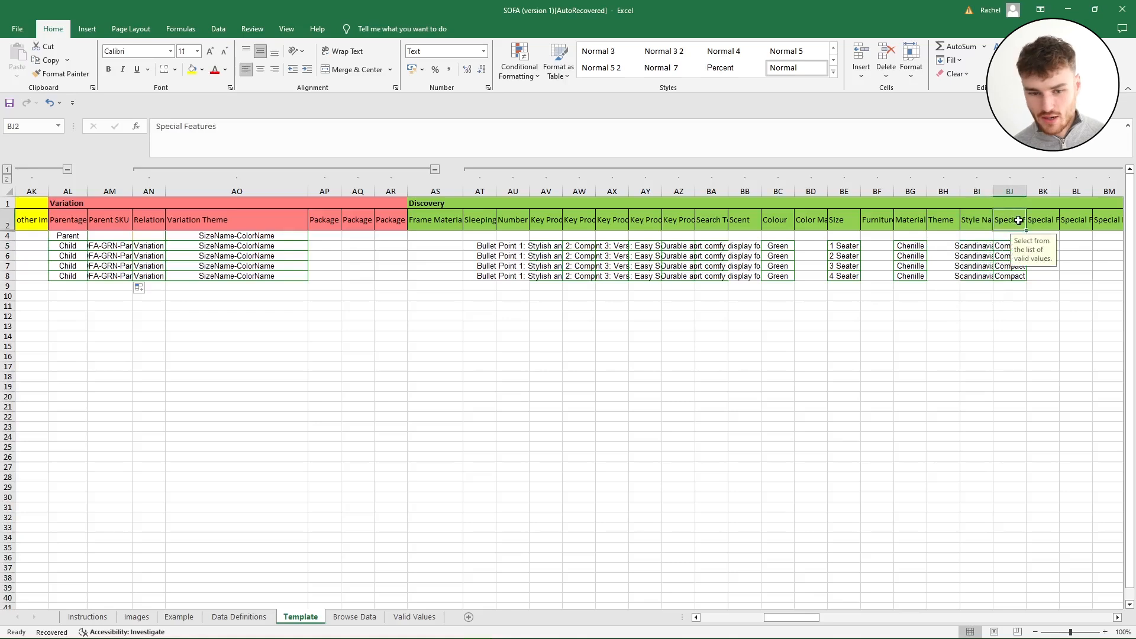
left_click(1008, 276)
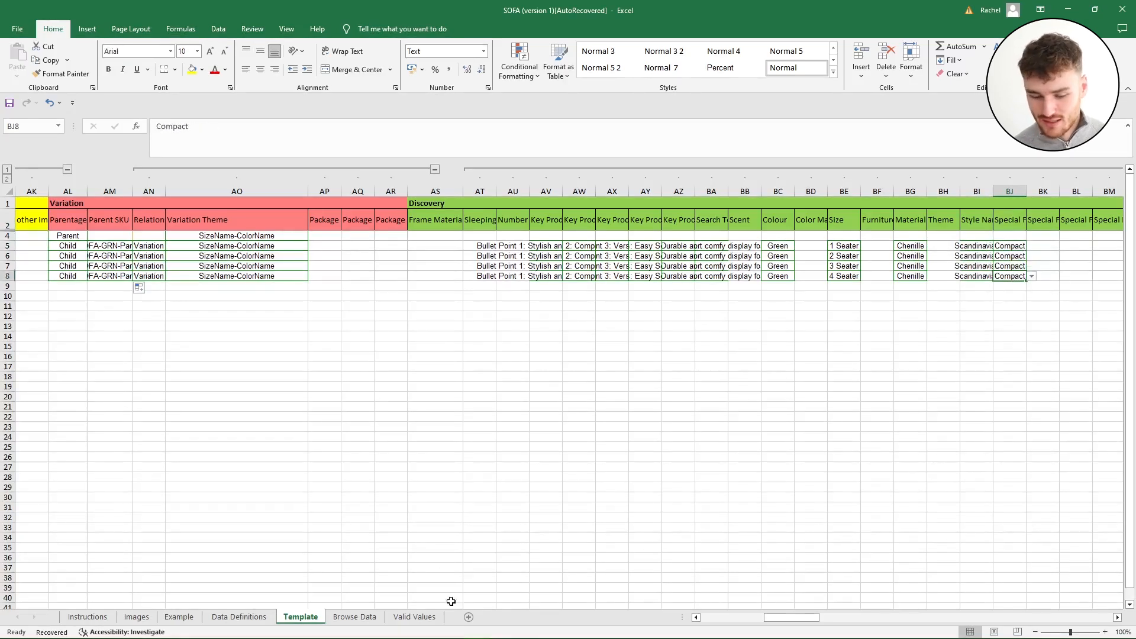
scroll("right", 3)
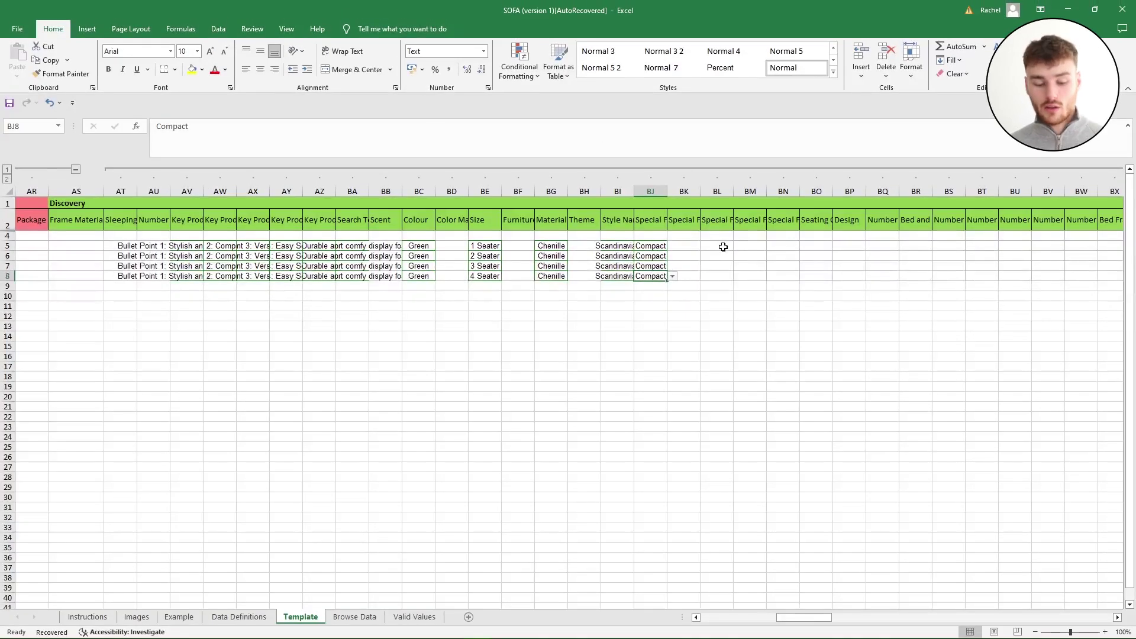
mouse_move(723, 263)
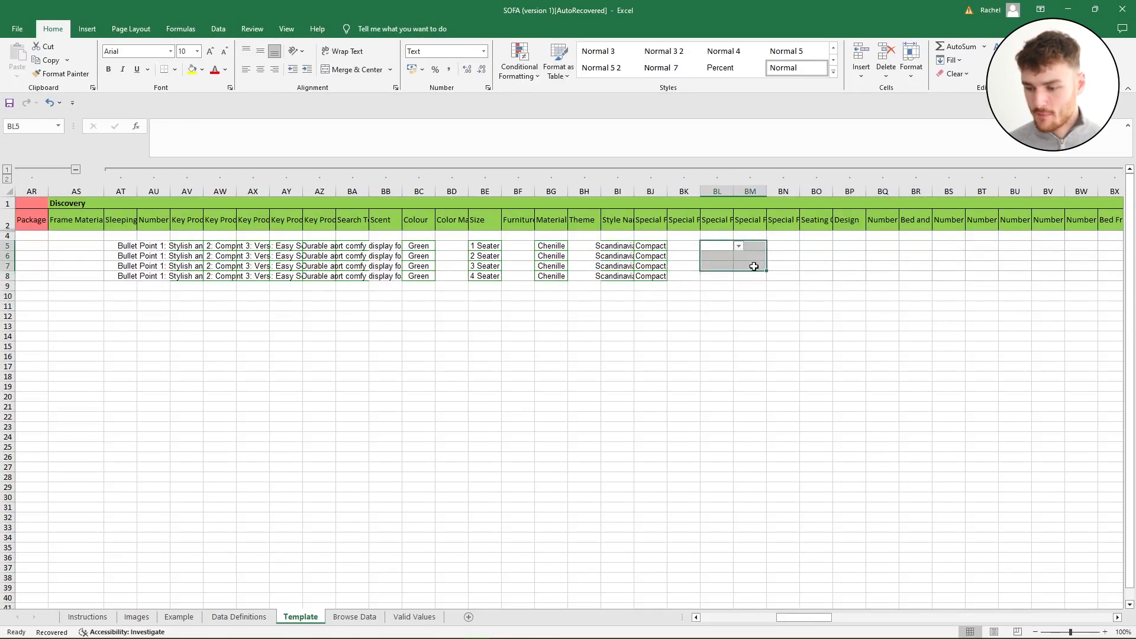
left_click(850, 245)
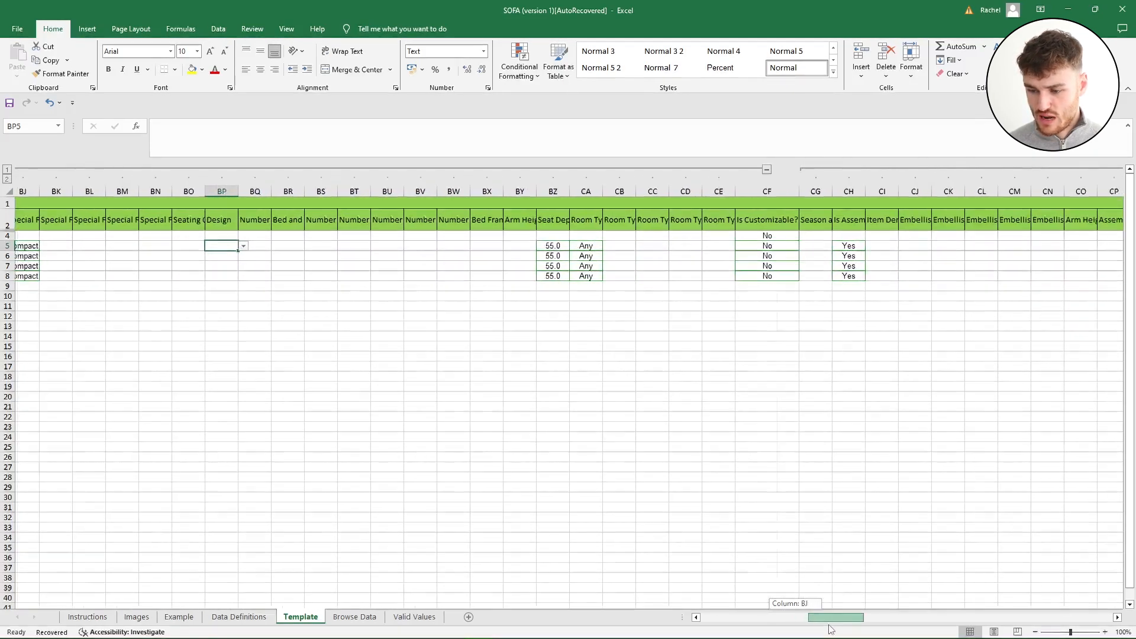
left_click(528, 220)
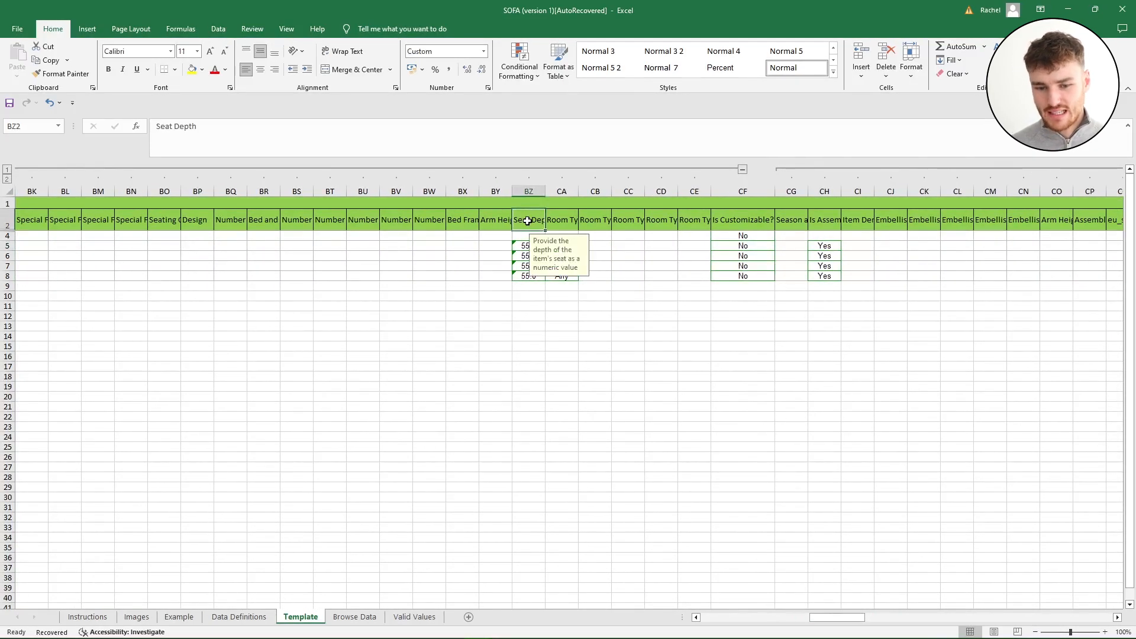
mouse_move(525, 245)
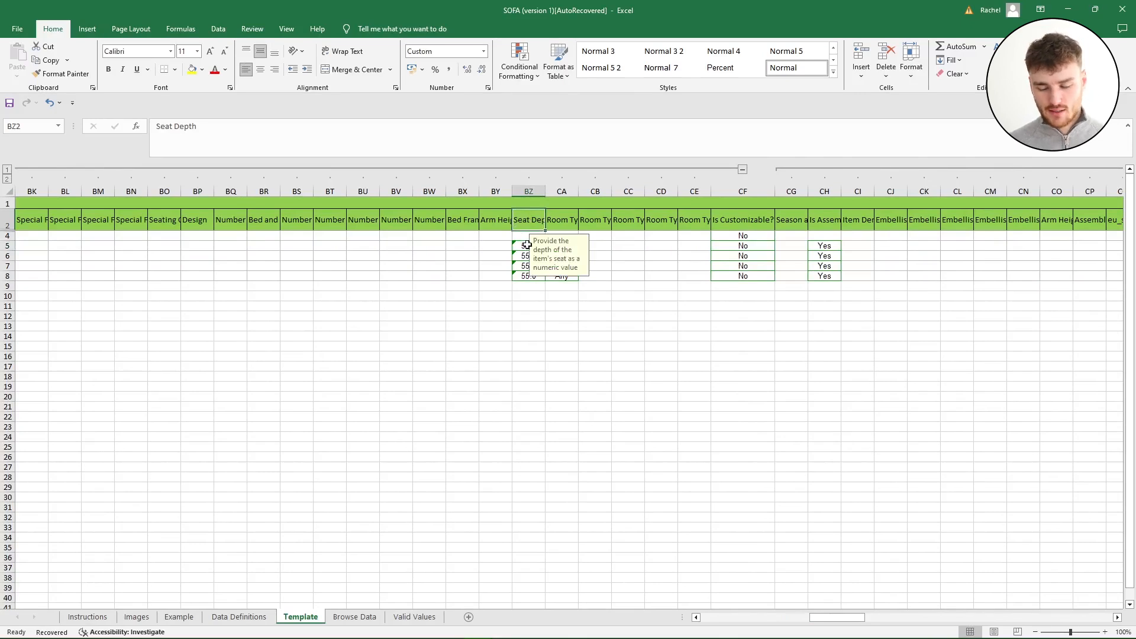
mouse_move(702, 247)
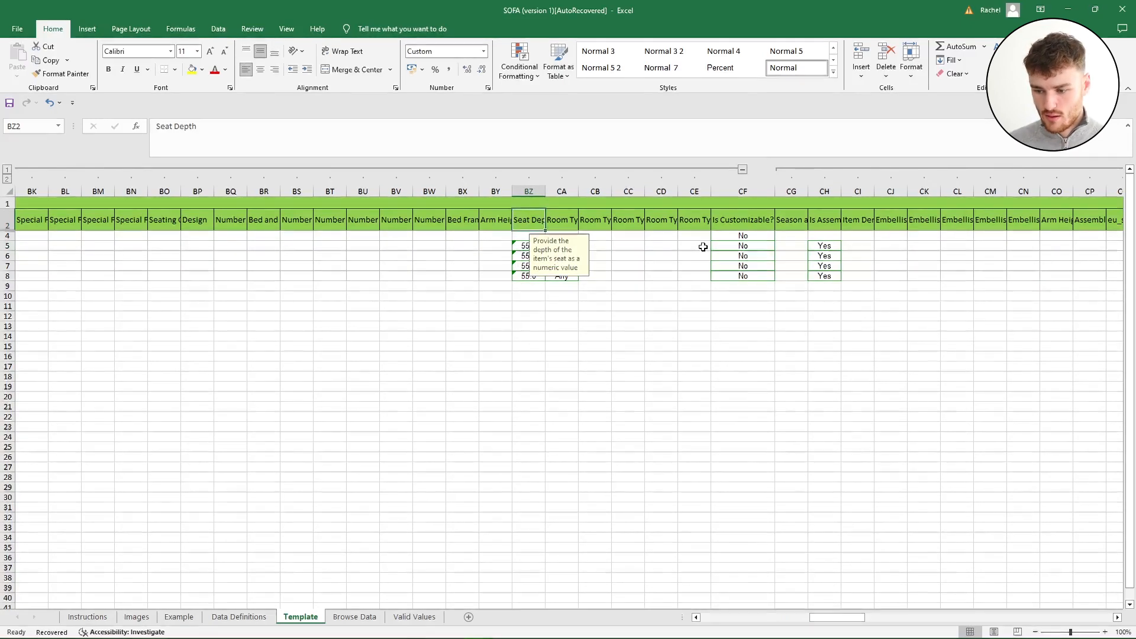
mouse_move(521, 242)
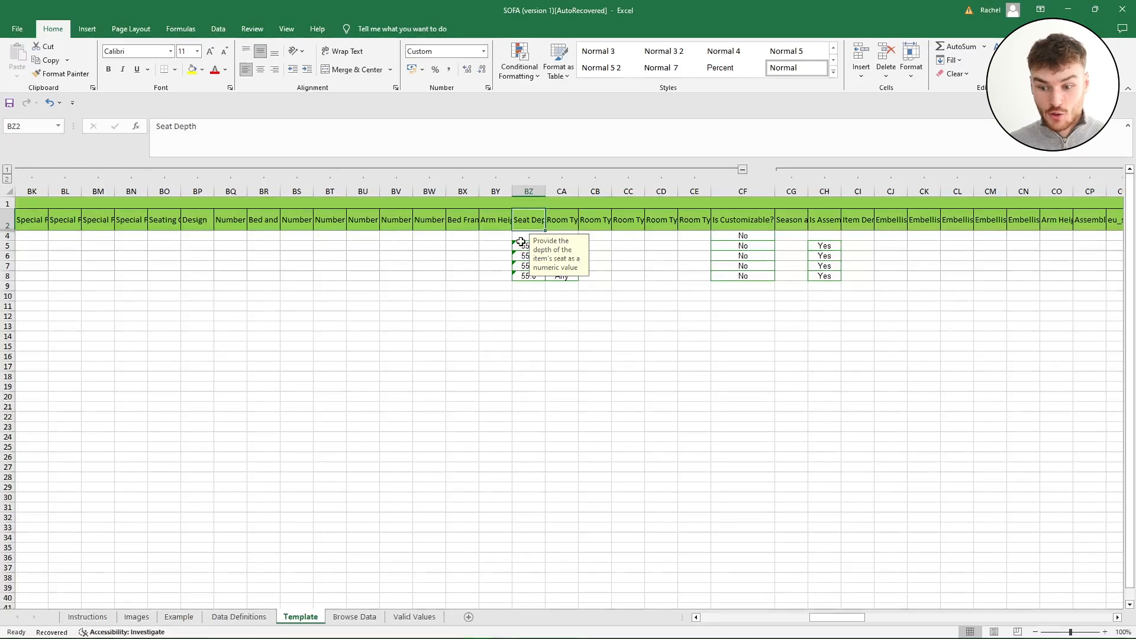
mouse_move(489, 259)
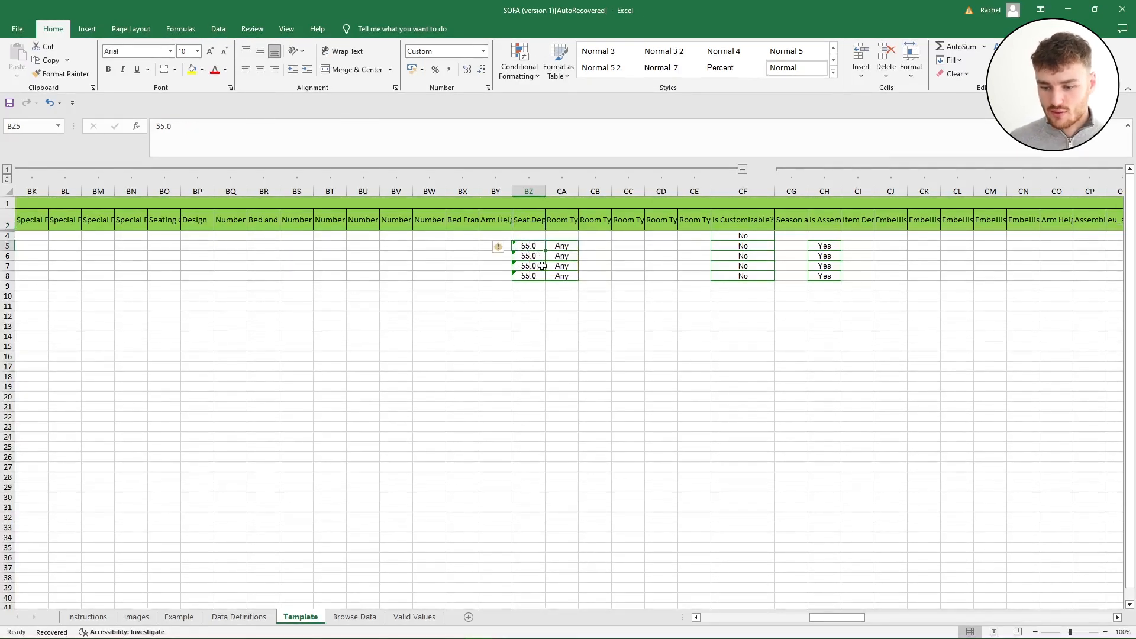
left_click(561, 246)
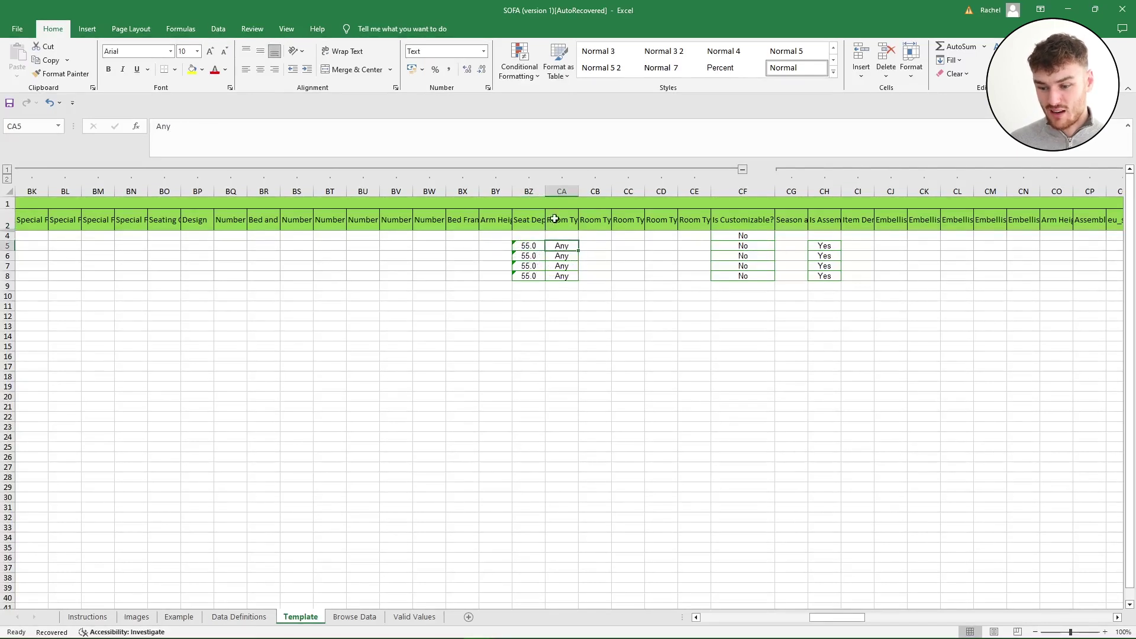
left_click(743, 245)
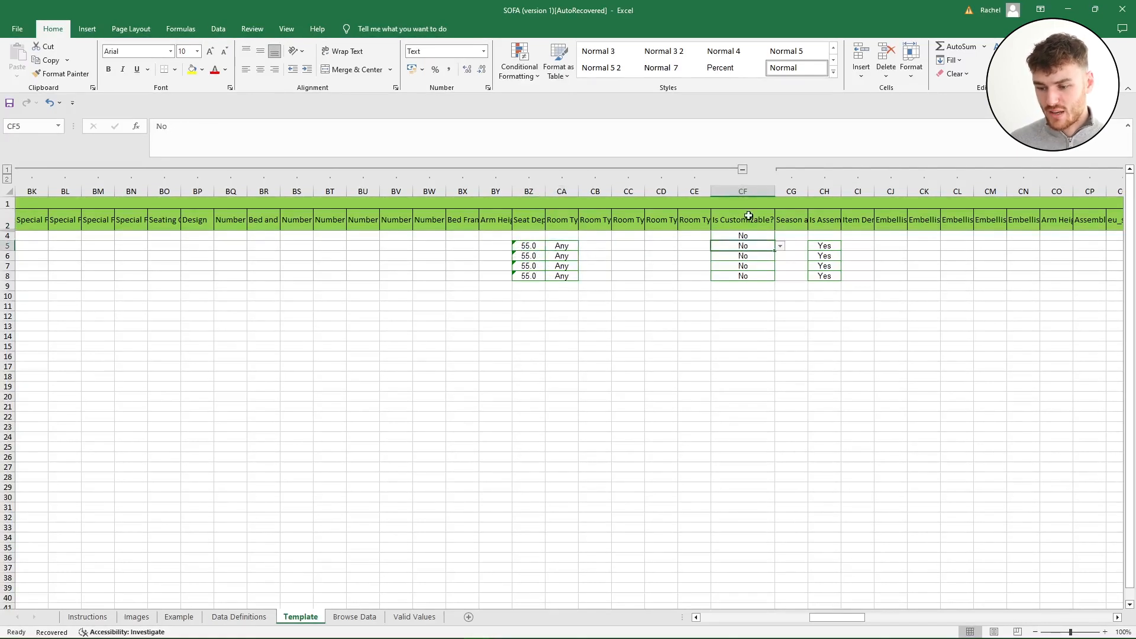
left_click(743, 220)
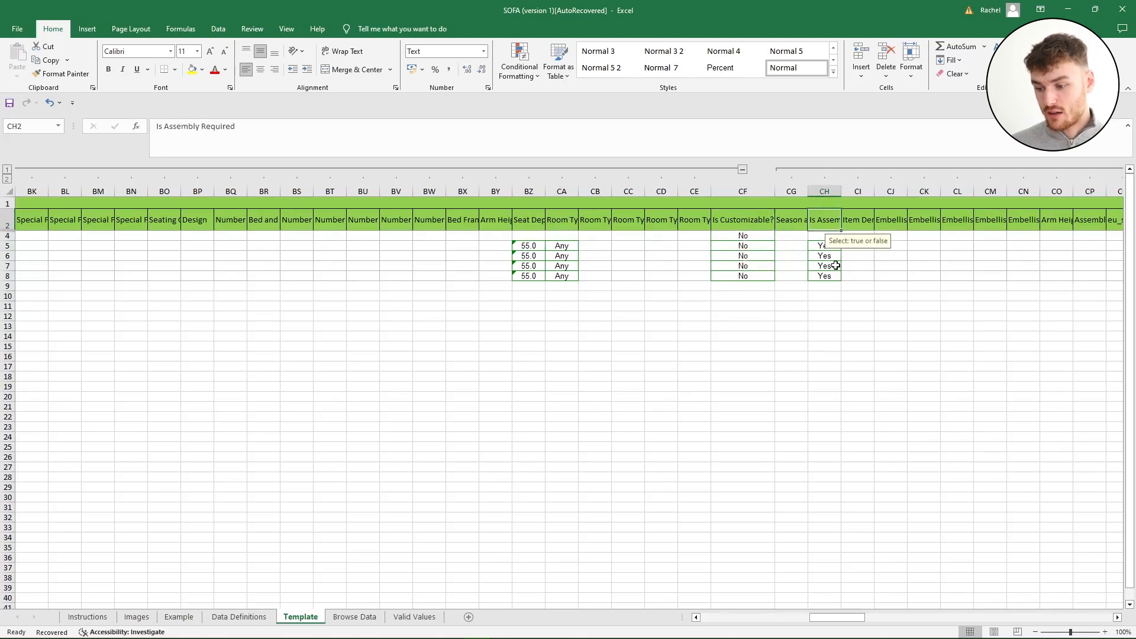
left_click(824, 266)
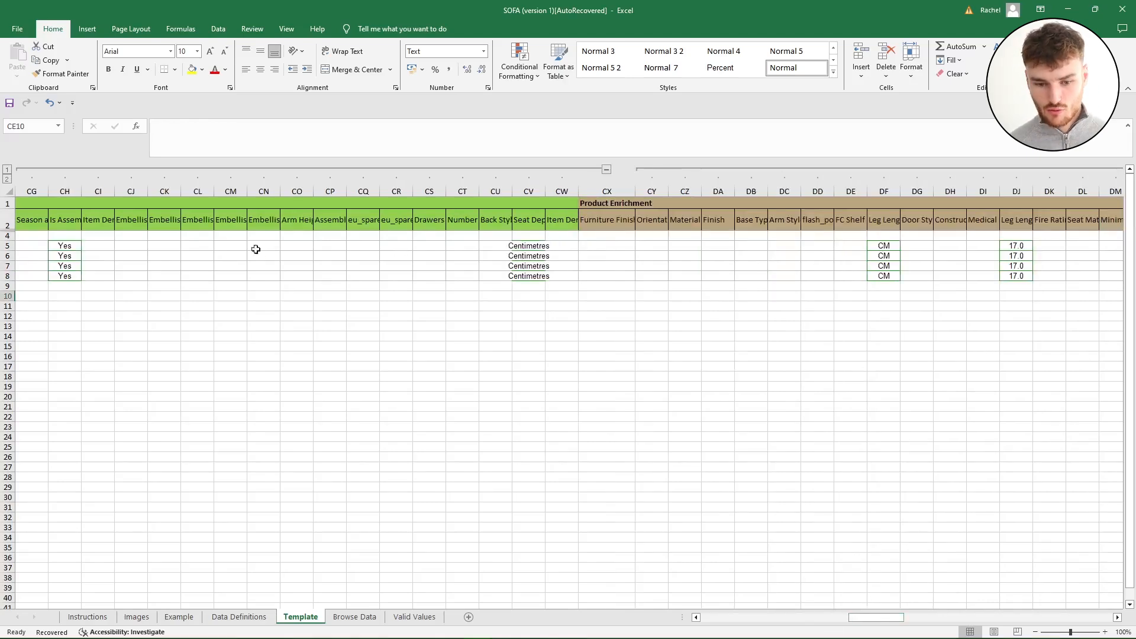
left_click(528, 221)
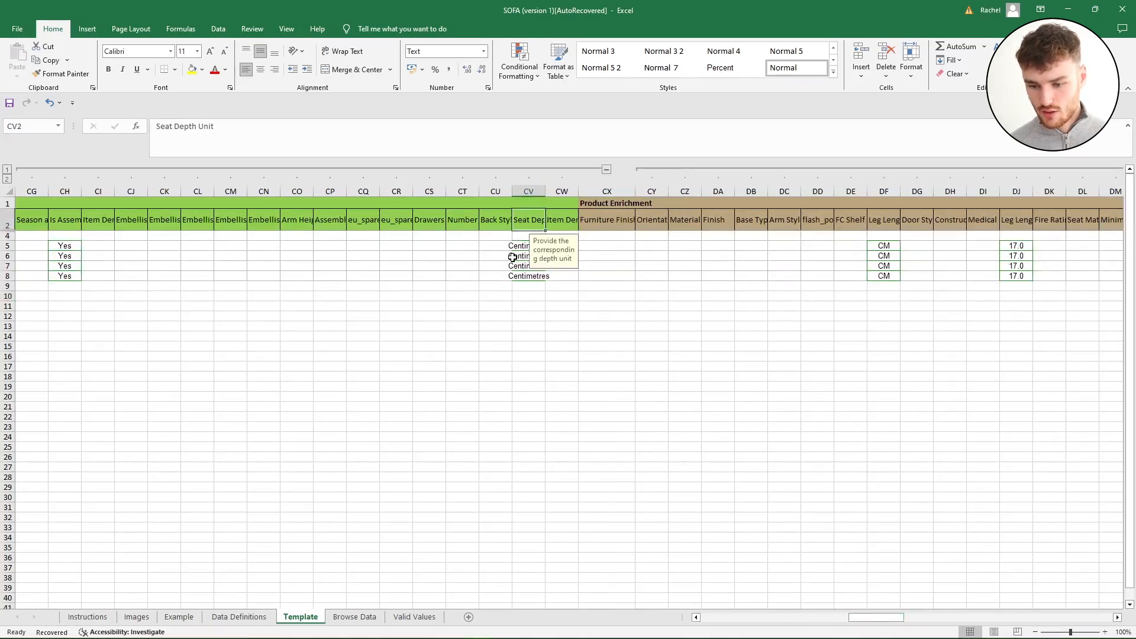
left_click(548, 246)
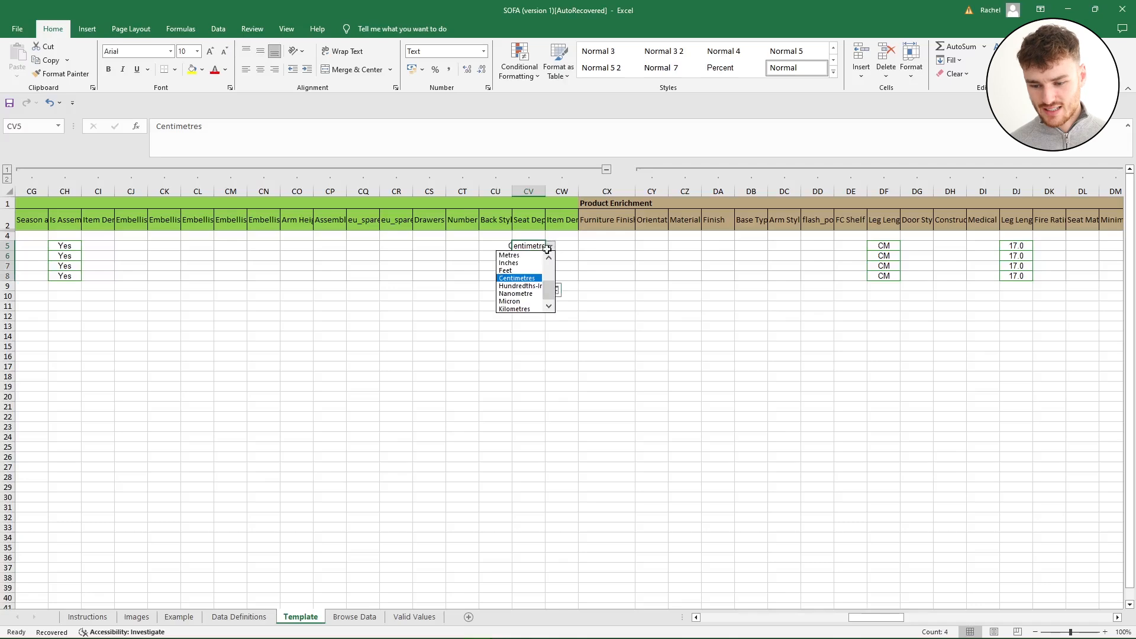
left_click(517, 277)
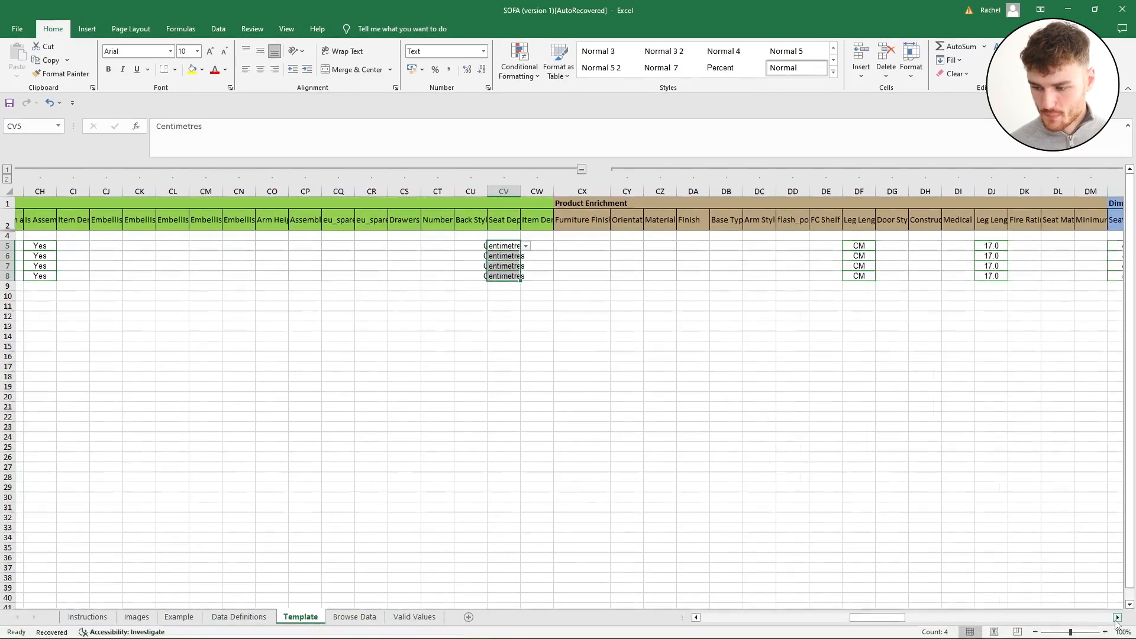
scroll("right", 3)
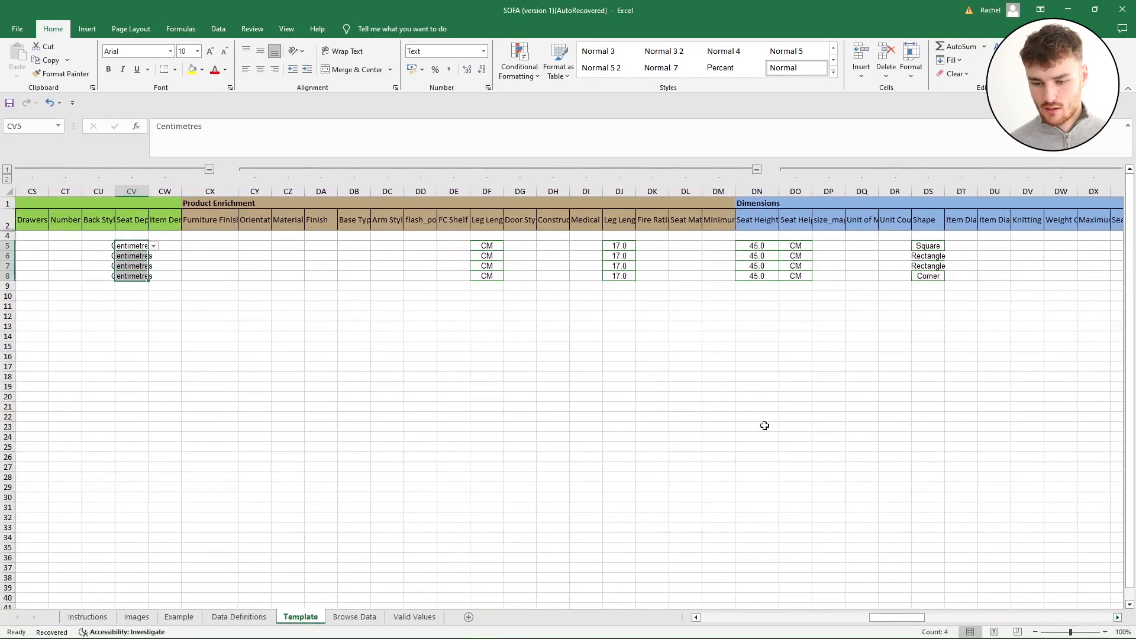
left_click(487, 245)
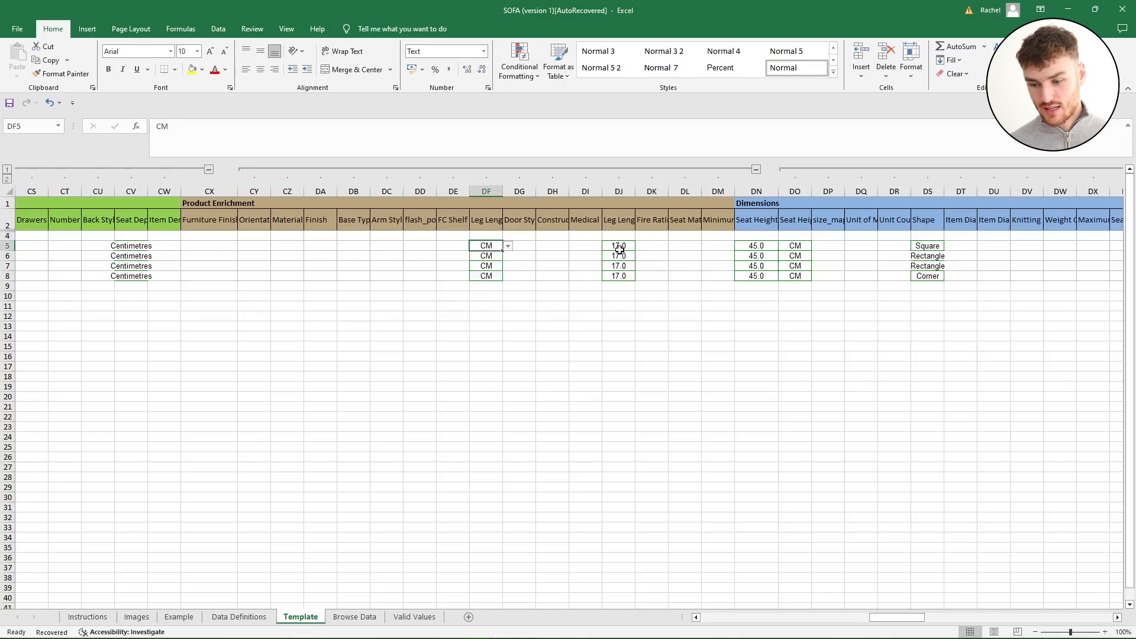
left_click(618, 245)
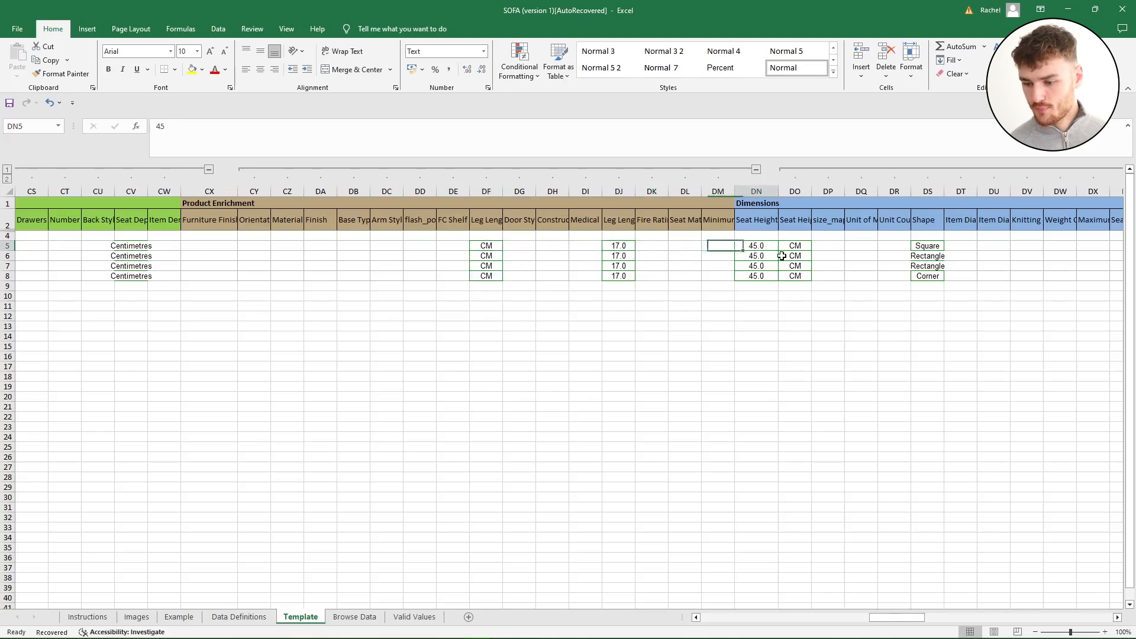
left_click(927, 245)
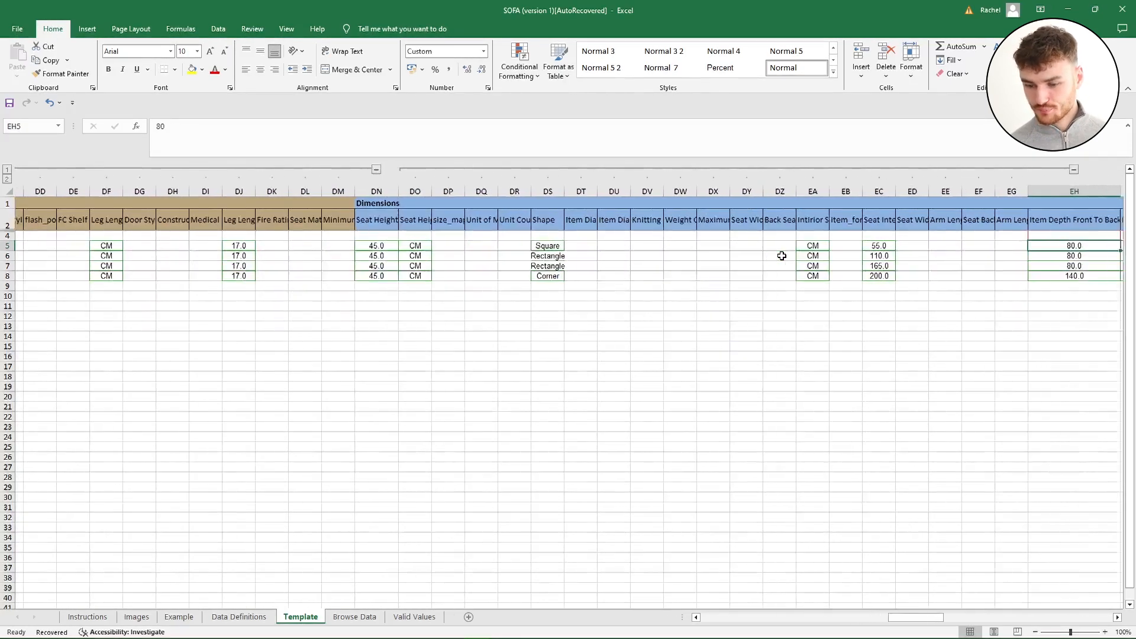
left_click(70, 245)
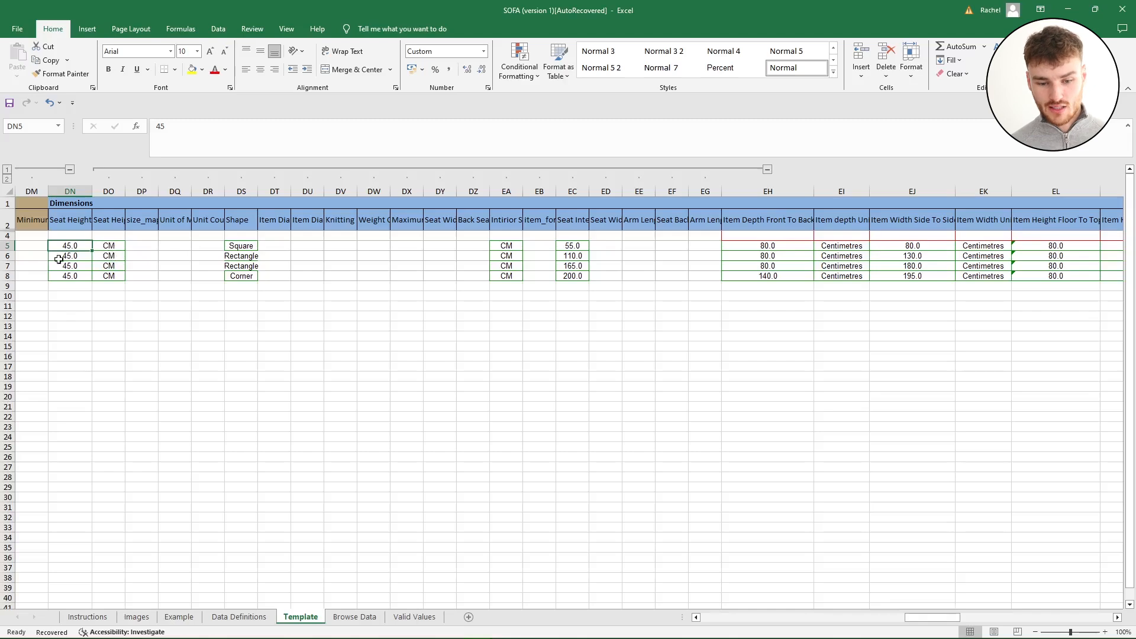
left_click(107, 220)
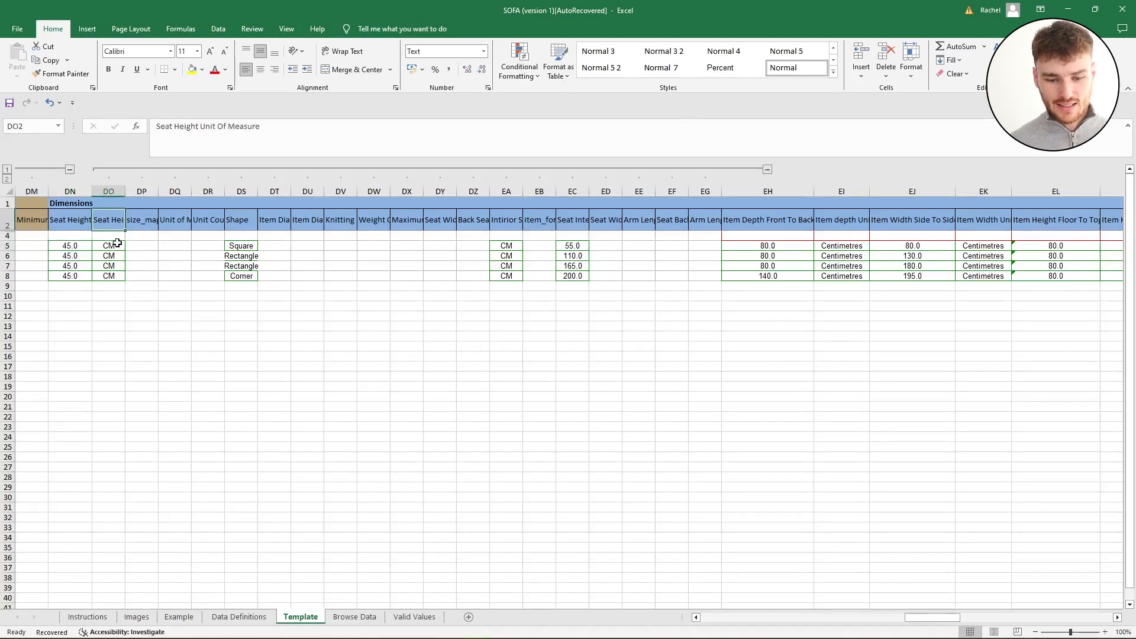
left_click(128, 245)
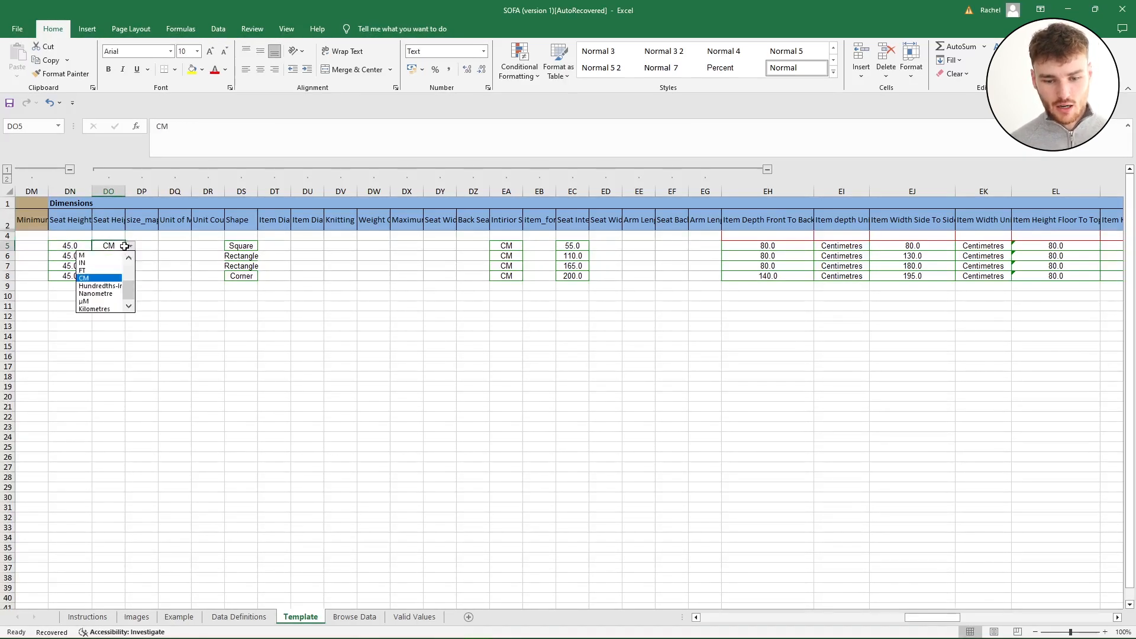
mouse_move(82, 263)
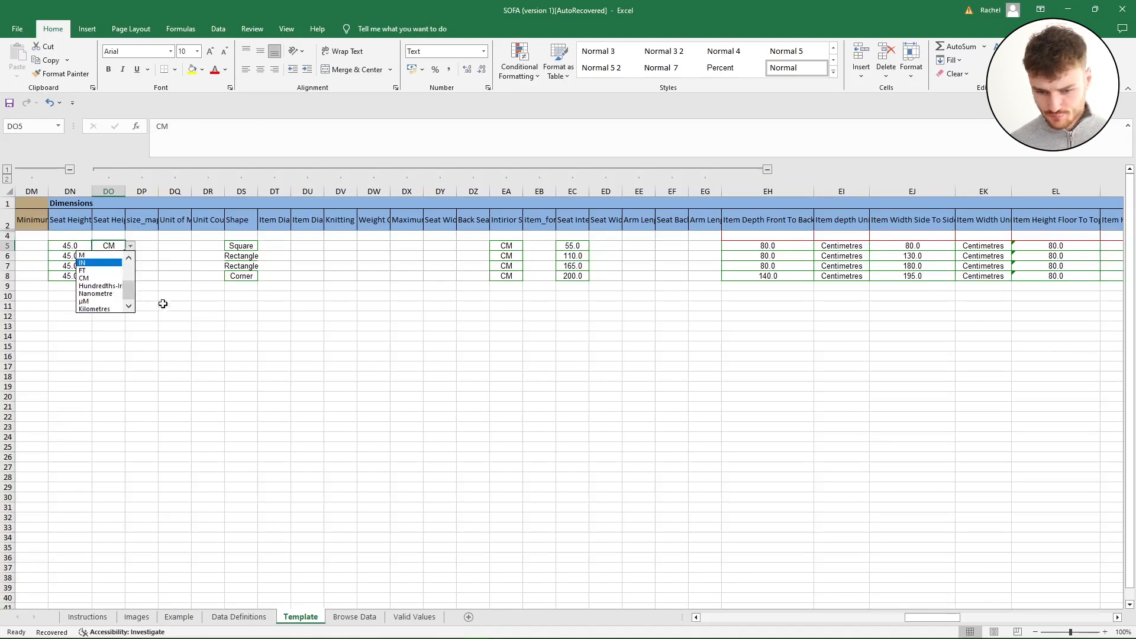
left_click(240, 245)
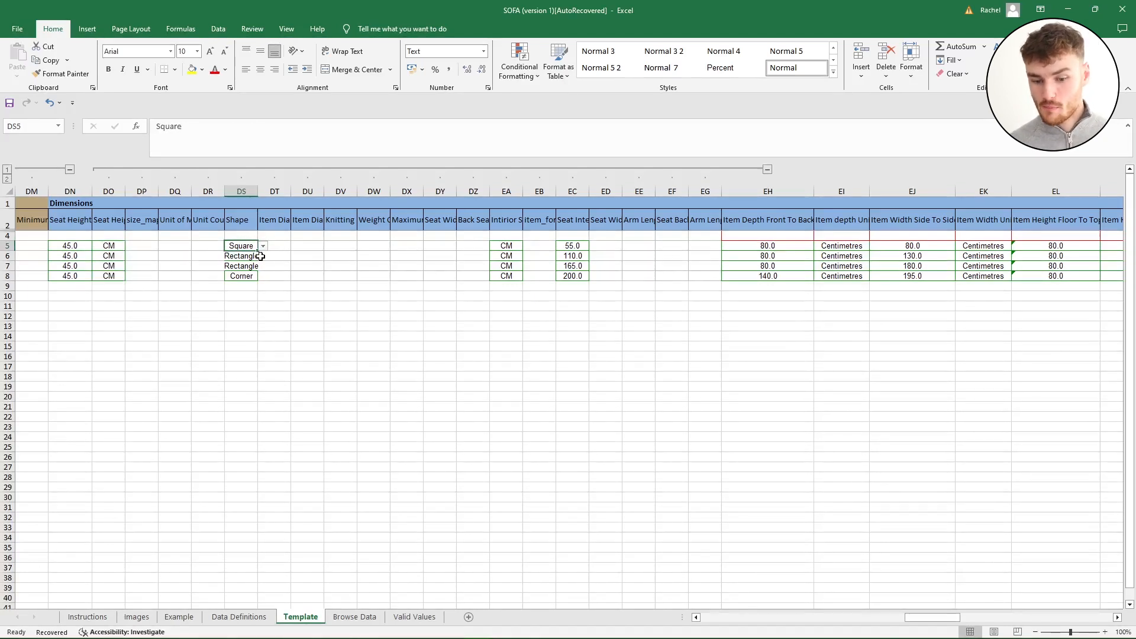
left_click(241, 256)
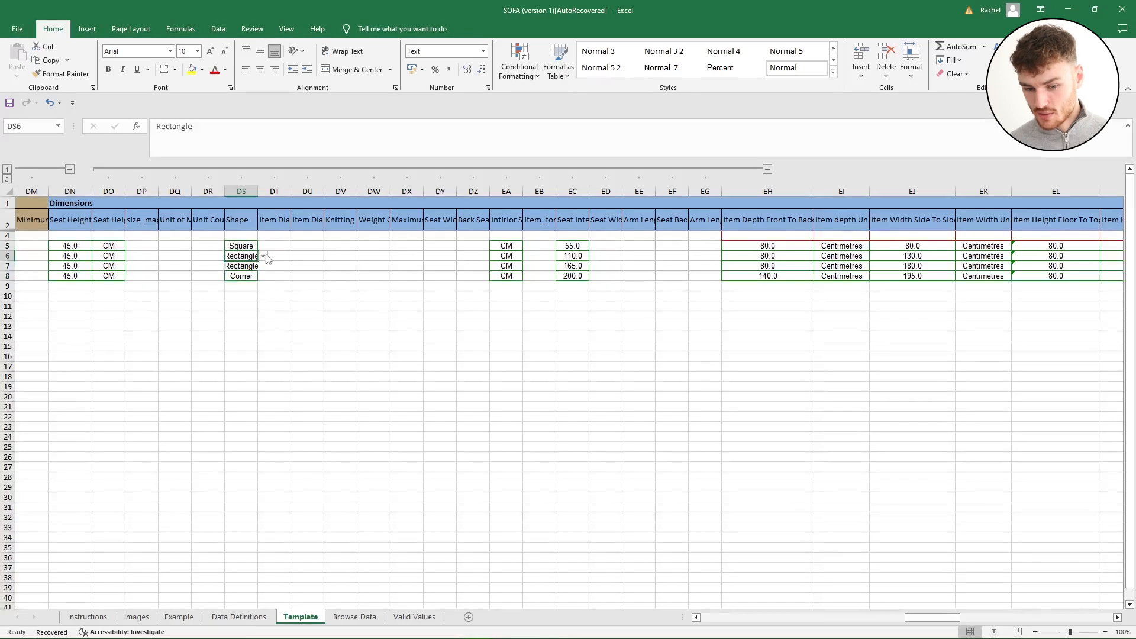
left_click(505, 245)
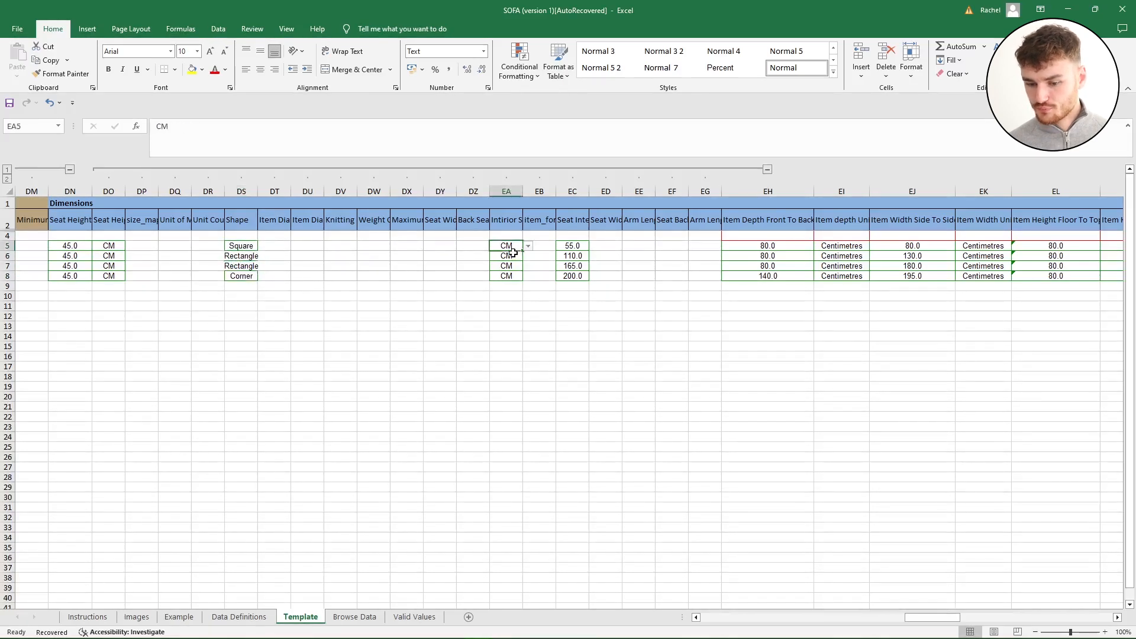
left_click(472, 265)
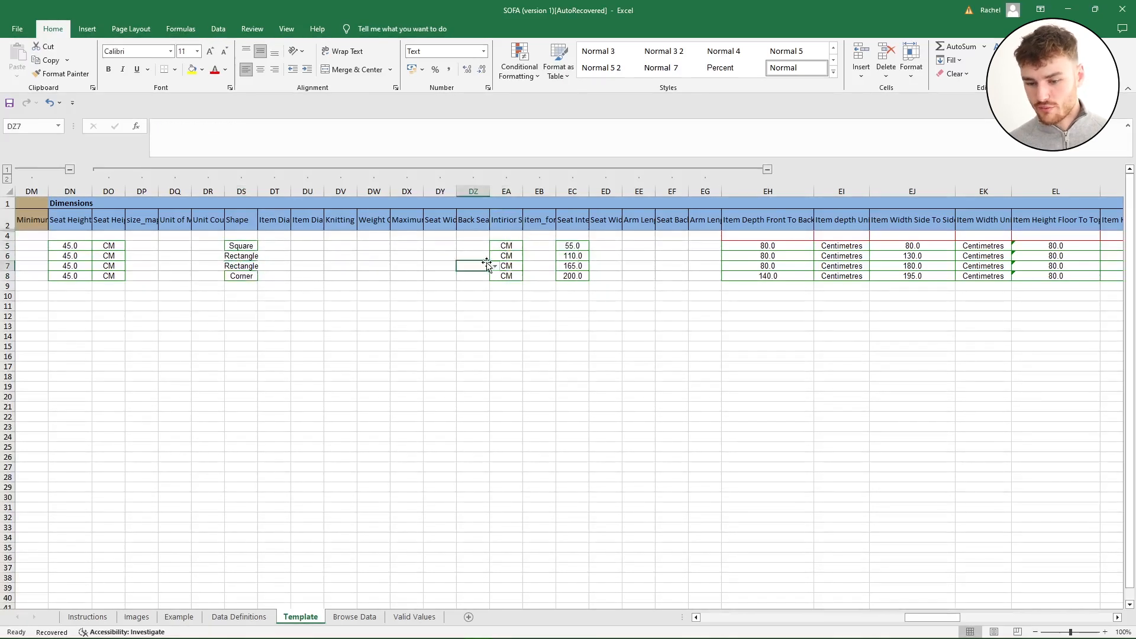
left_click(505, 245)
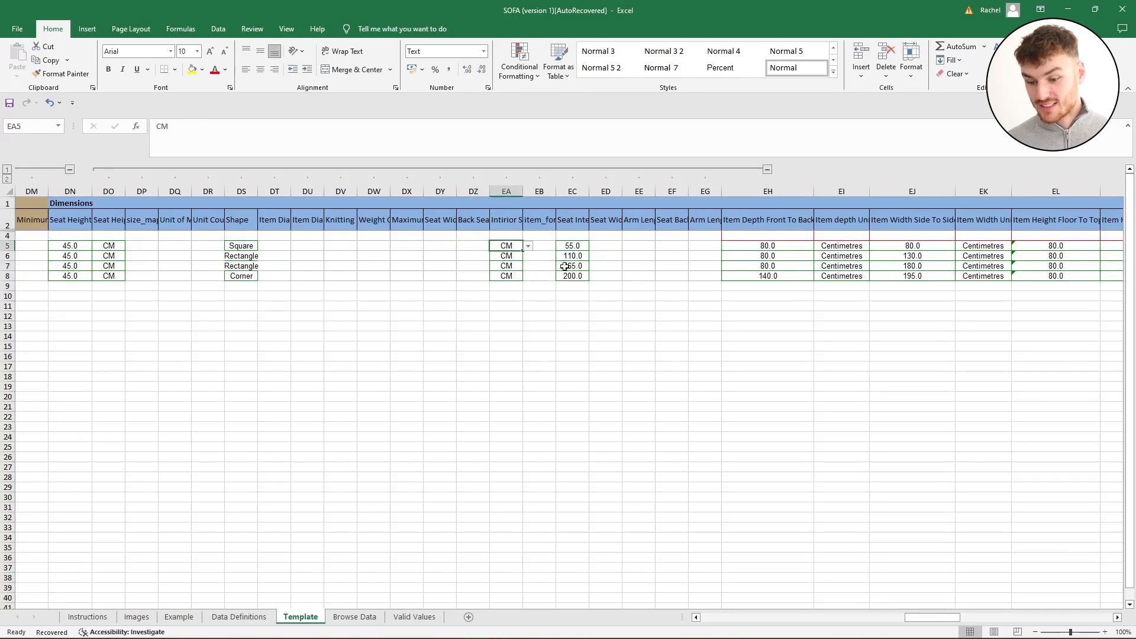
left_click(605, 245)
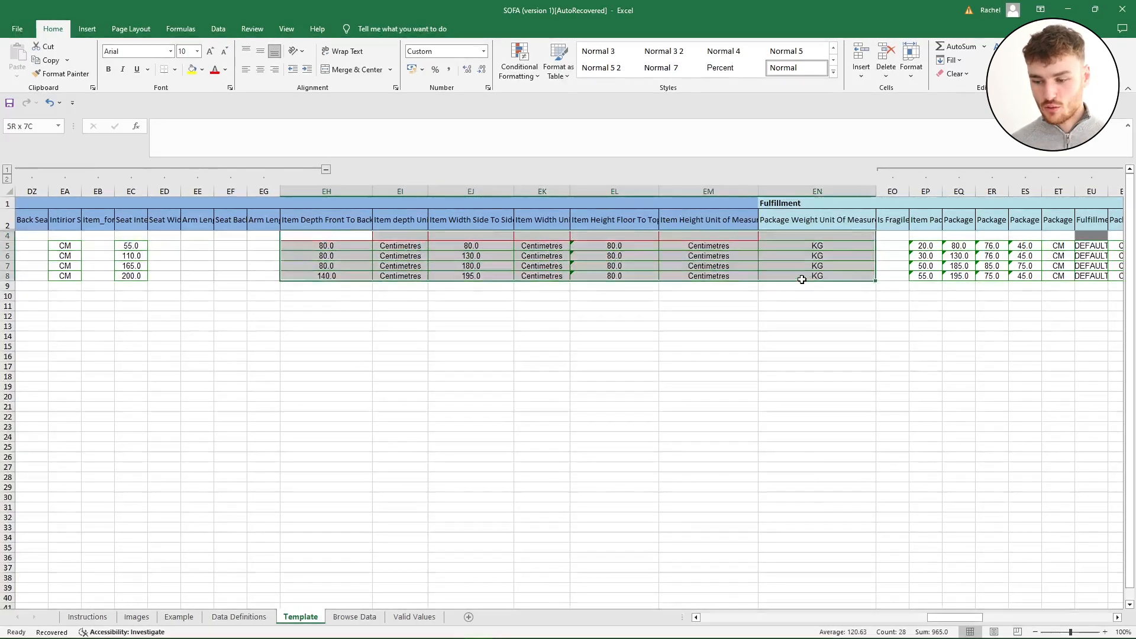
Check the EH–EM dimension values and units and set KG as the package weight unit for rows 5–8
left_click(614, 256)
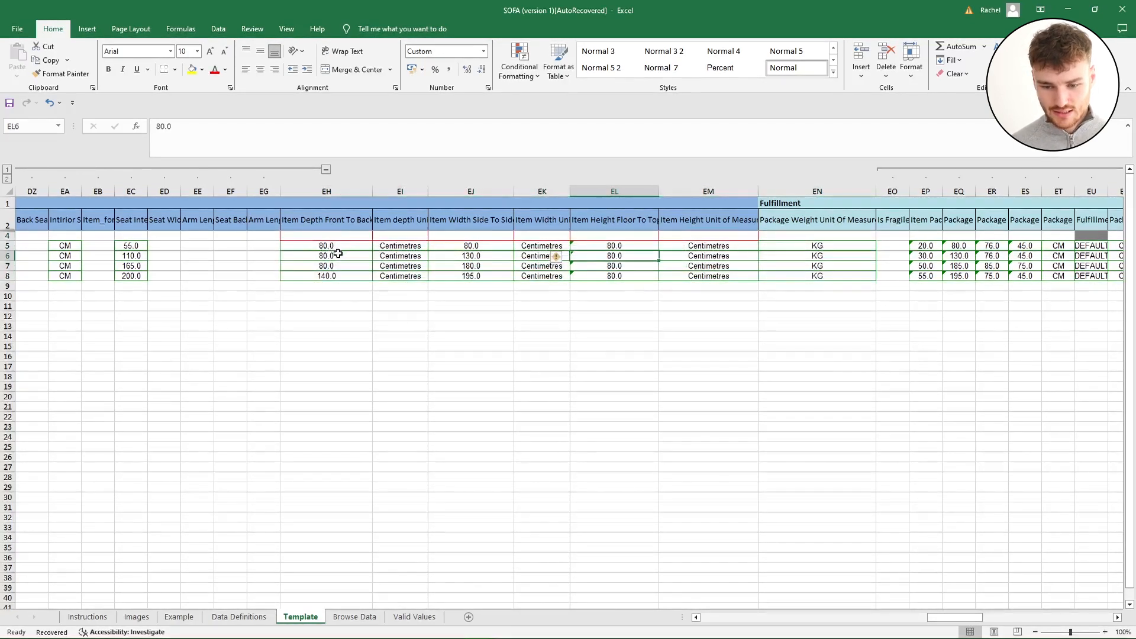
left_click(326, 256)
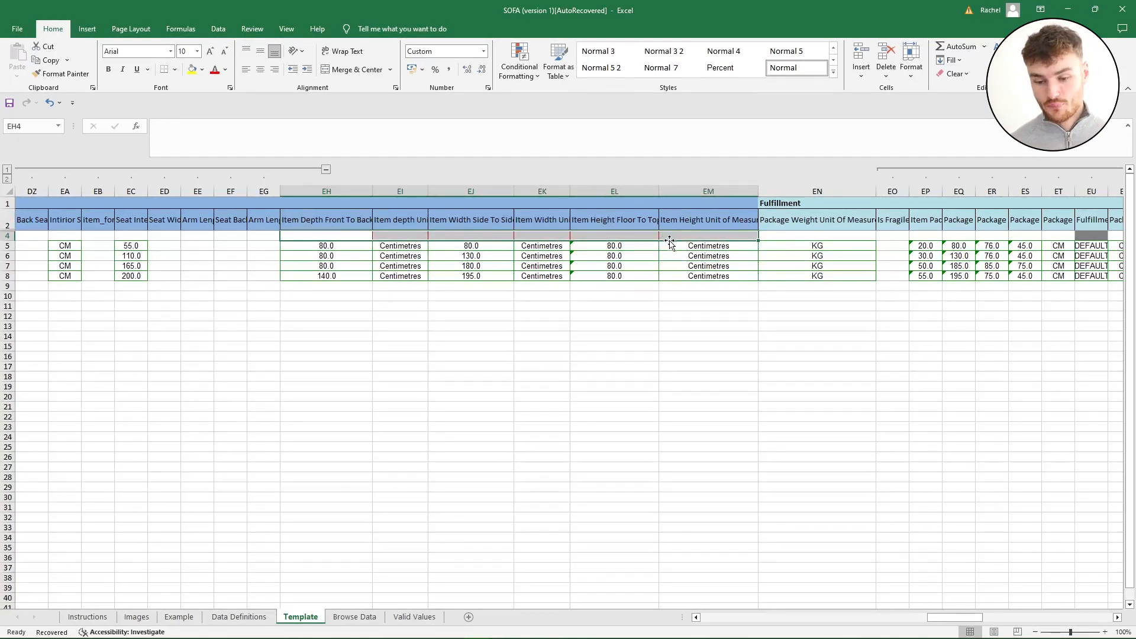
left_click(326, 256)
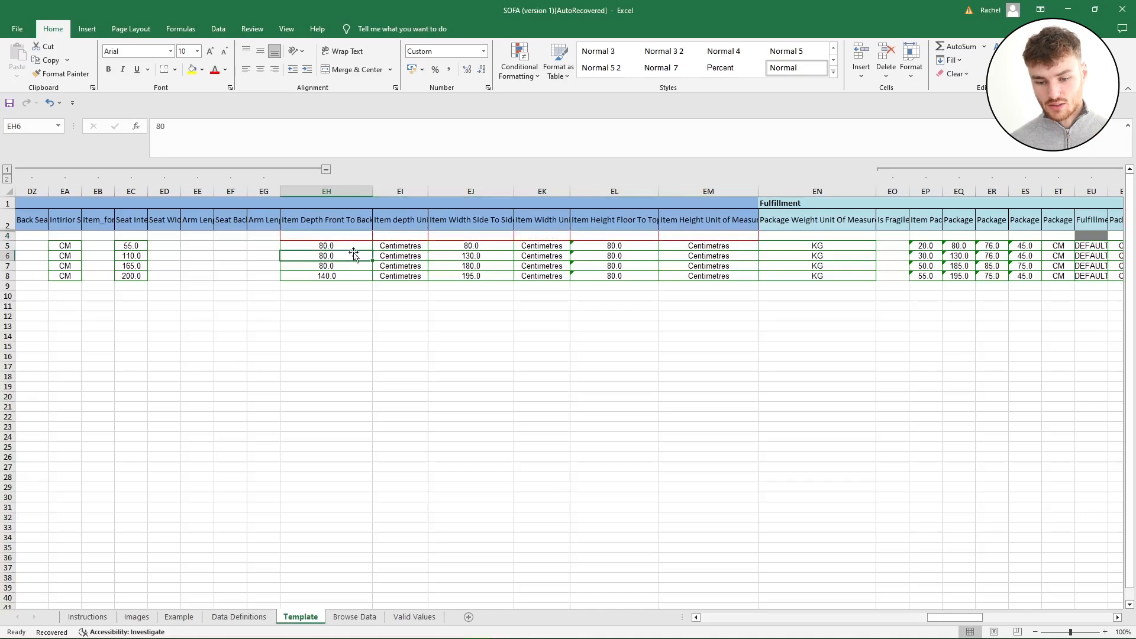
left_click(400, 267)
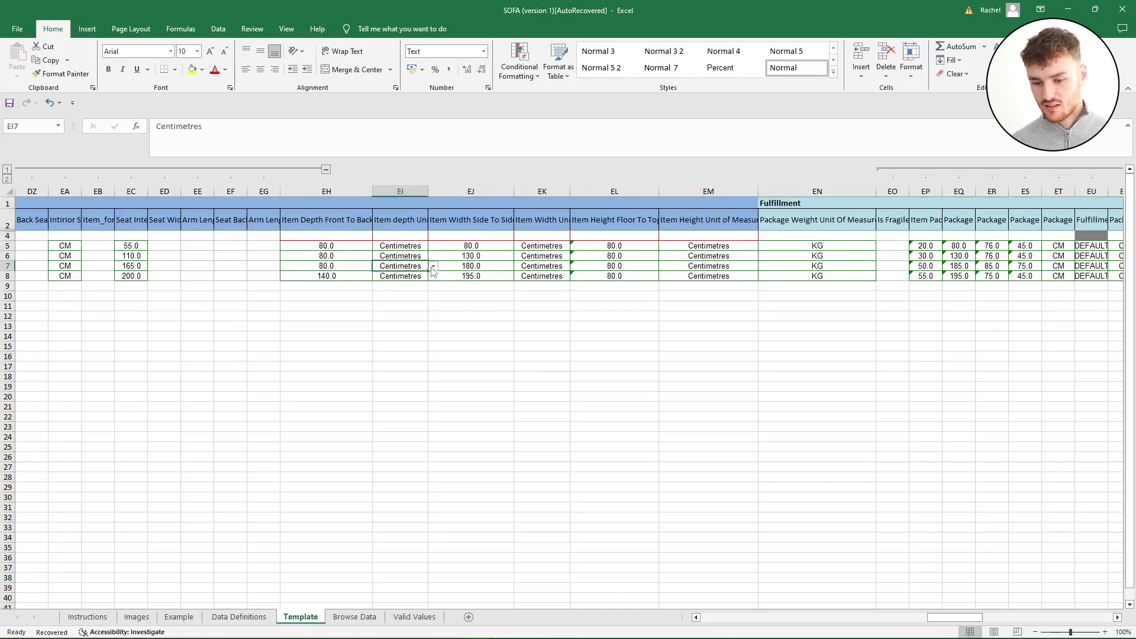
mouse_move(874, 417)
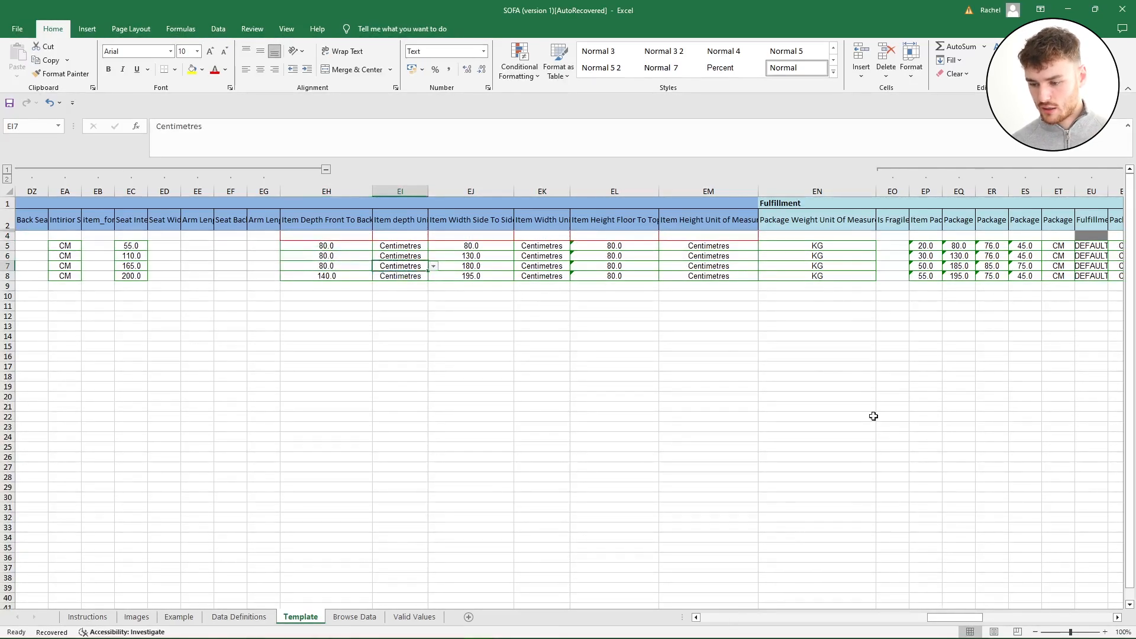
left_click(818, 245)
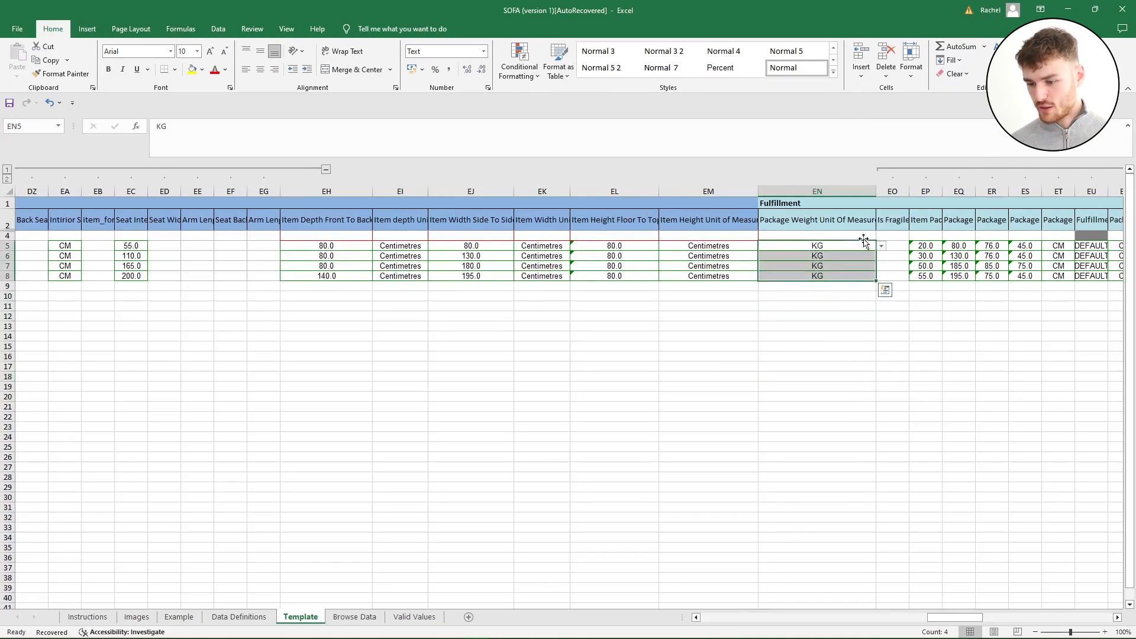
left_click(926, 245)
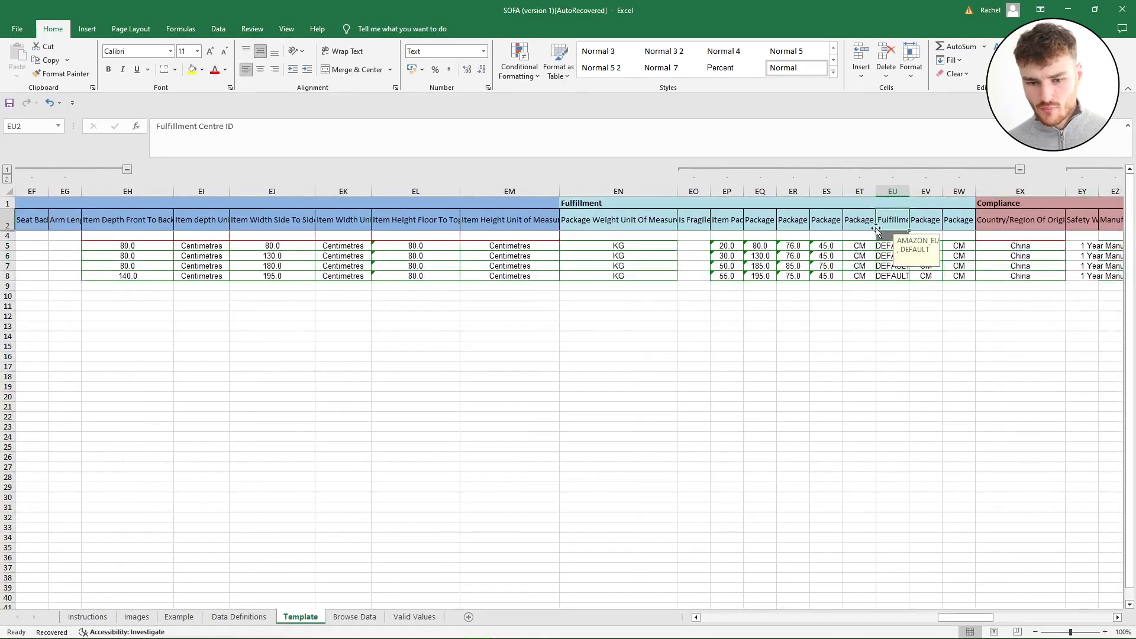
Confirm DEFAULT fulfilment centre and the package unit cells for the sofas
left_click(893, 245)
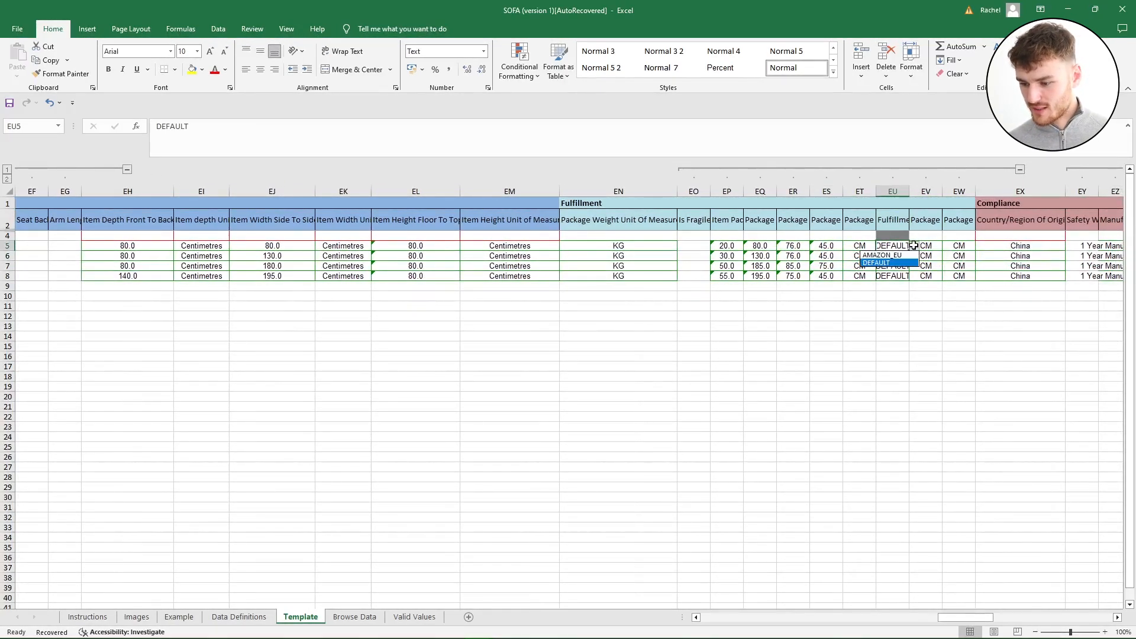
left_click(859, 234)
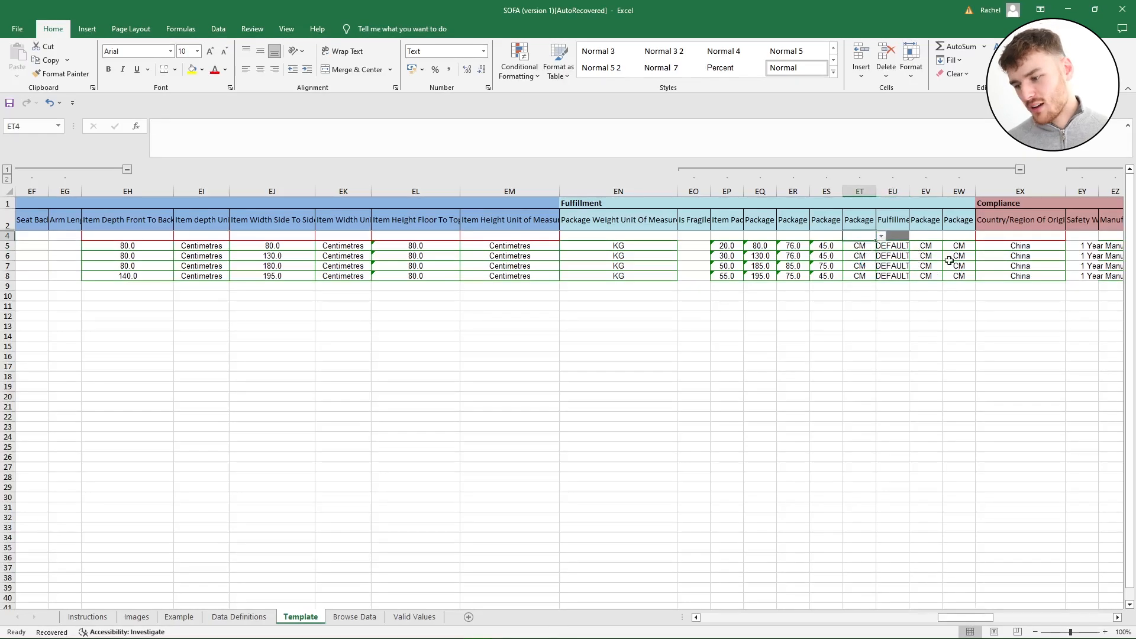
mouse_move(971, 273)
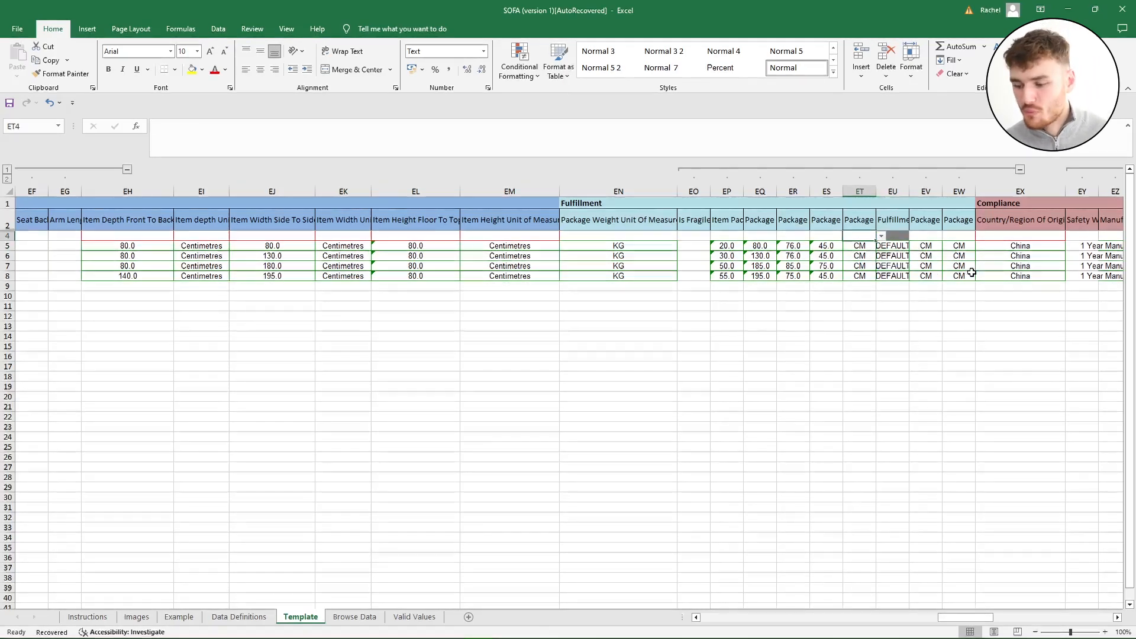
left_click(1020, 246)
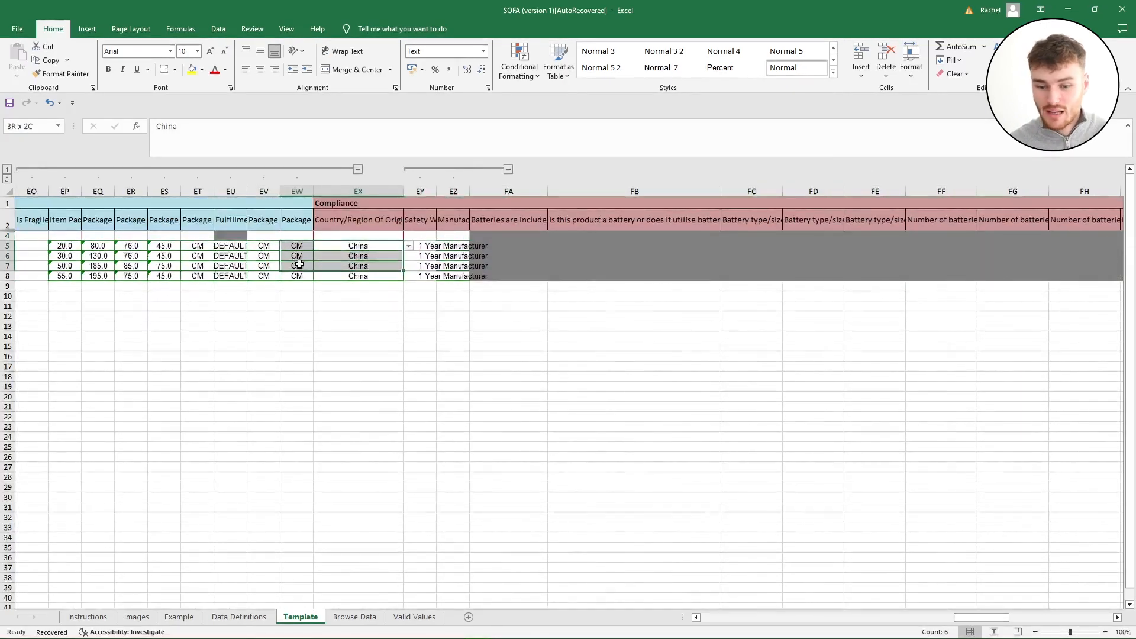
Confirm China as country of origin and '1 Year Manufacturer' warranty, leaving them unchanged
left_click(358, 246)
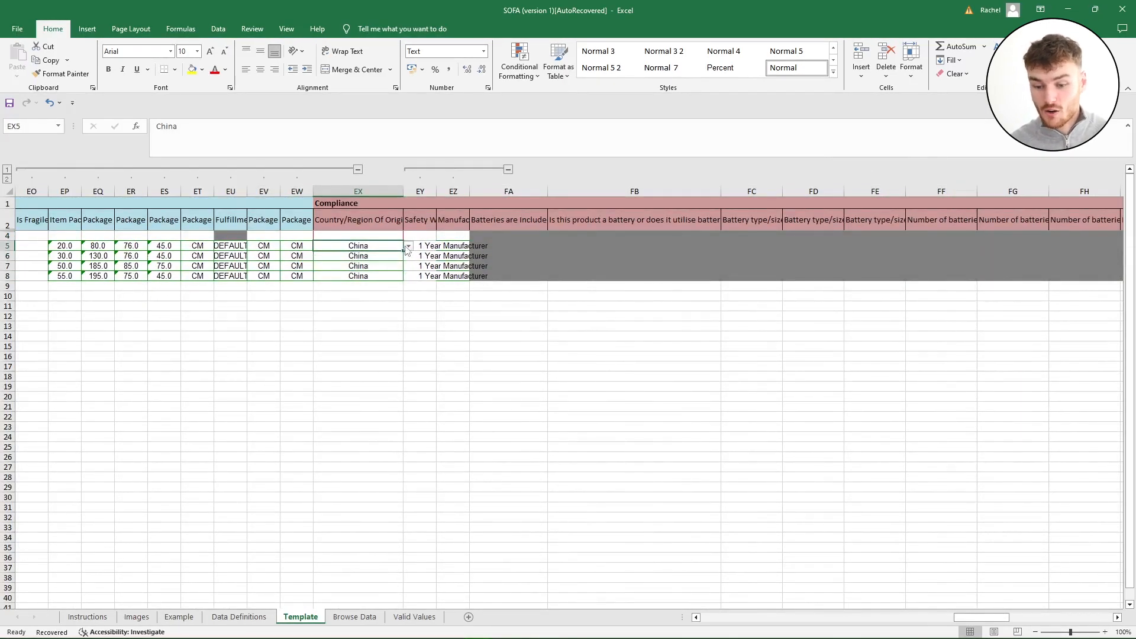
left_click(407, 247)
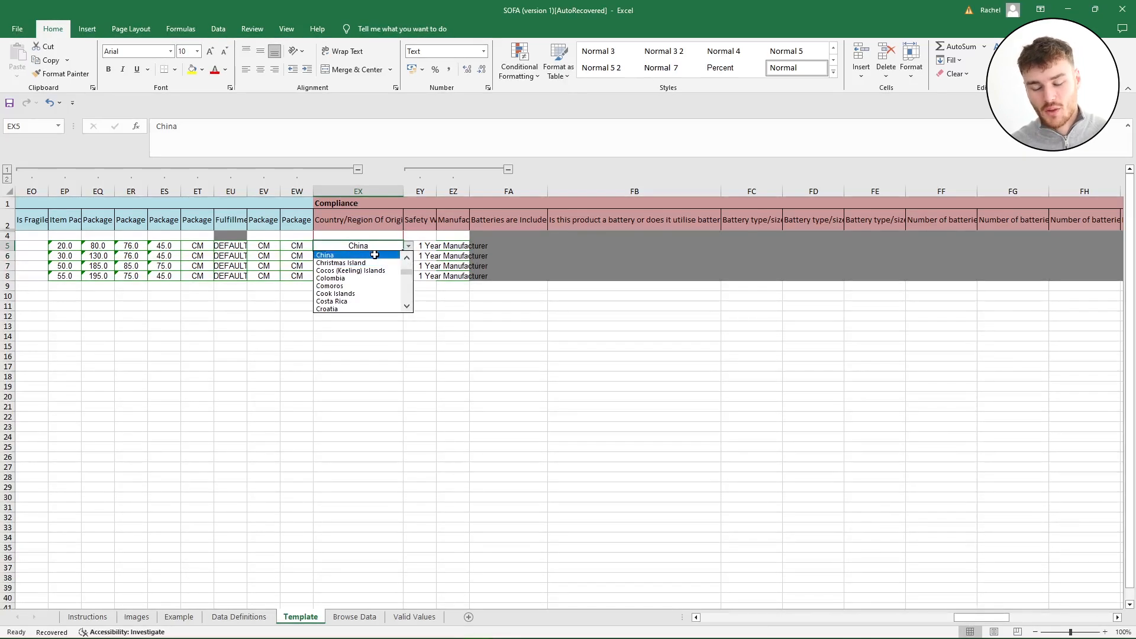
mouse_move(341, 262)
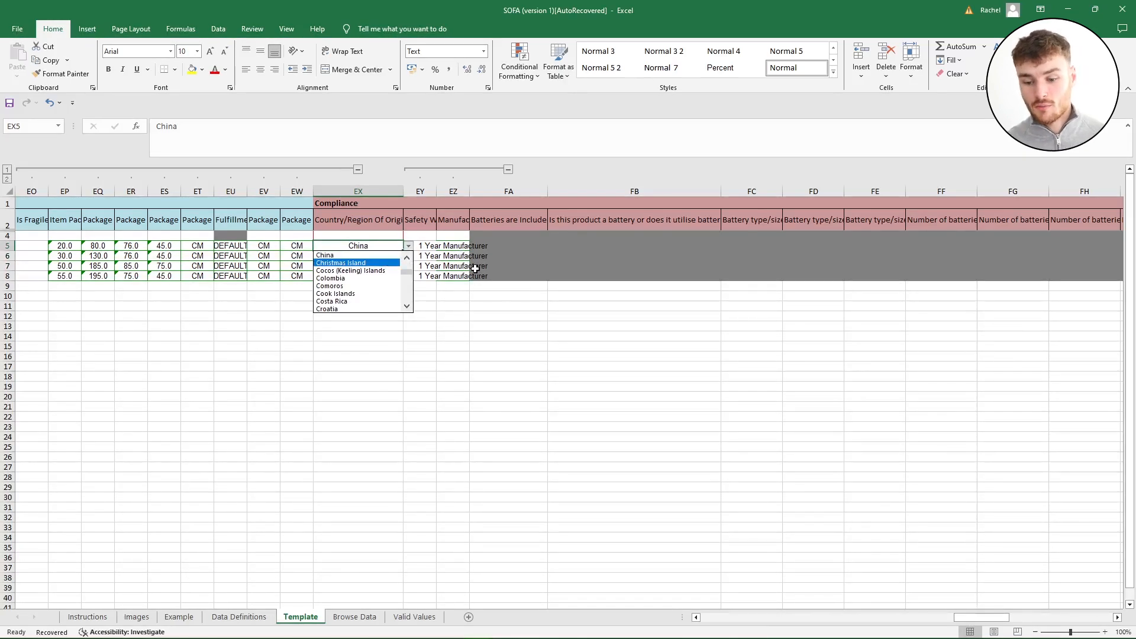
left_click(452, 220)
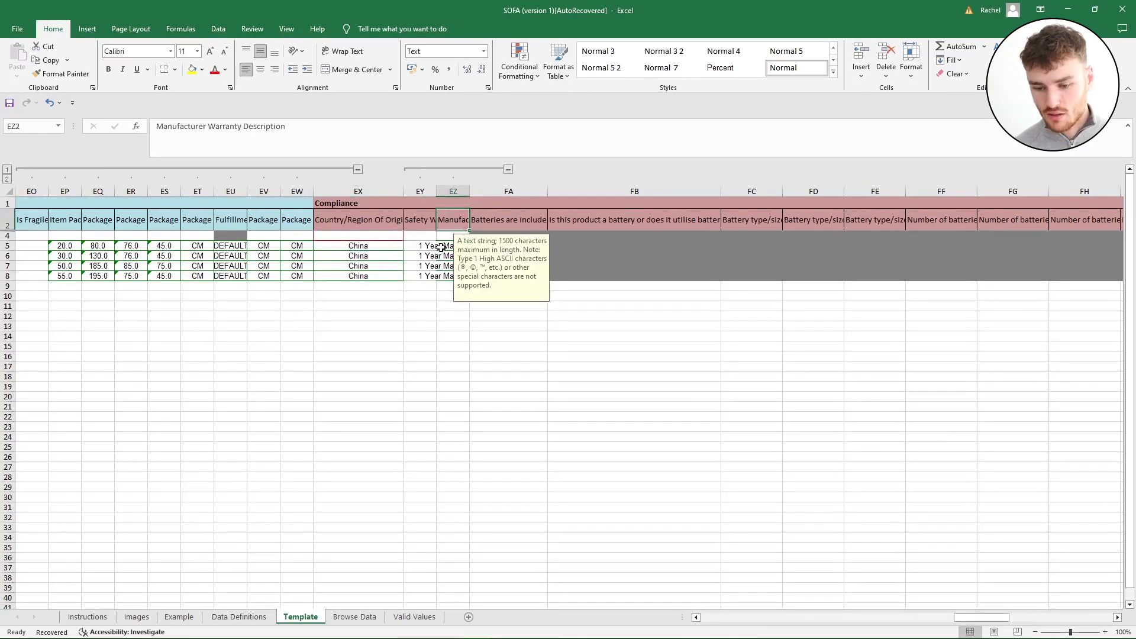
left_click(474, 246)
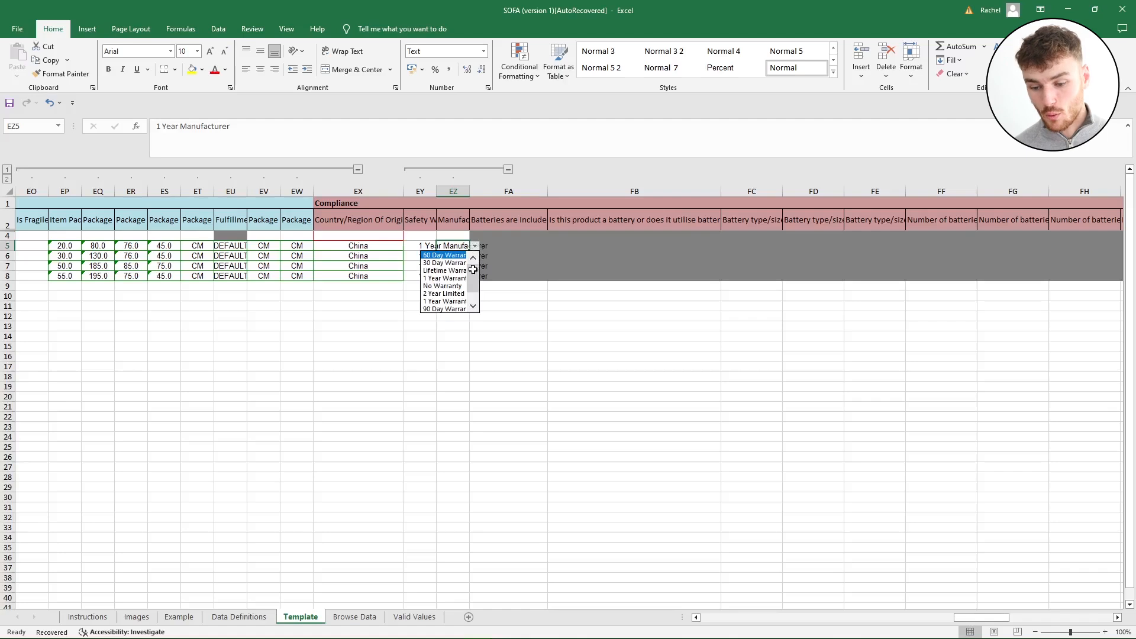
left_click(445, 277)
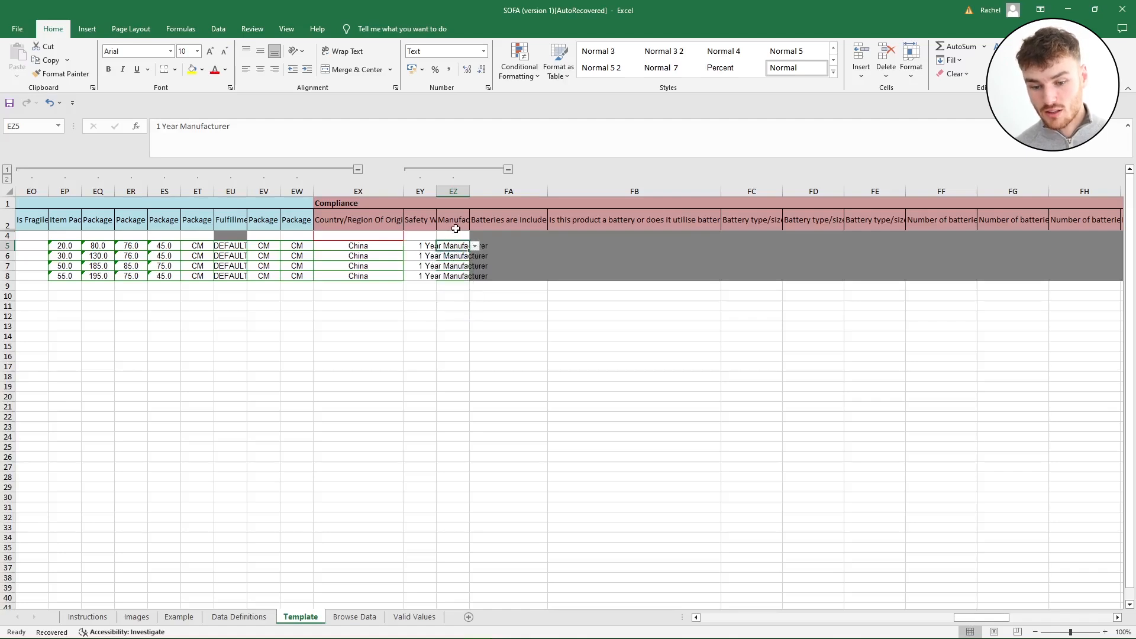
mouse_move(450, 255)
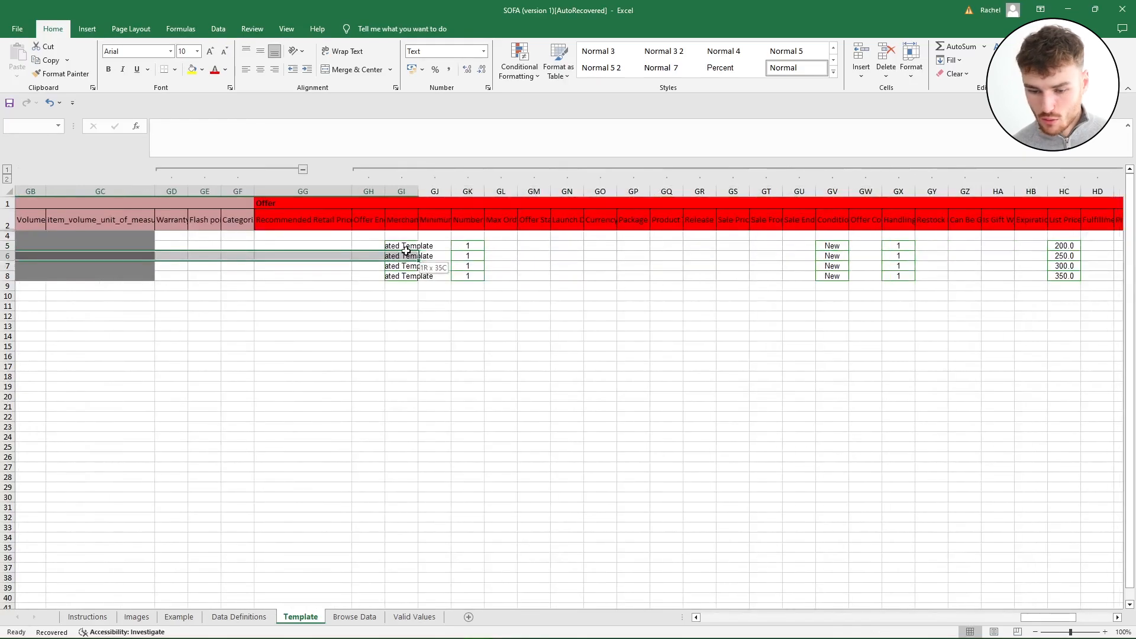
Confirm Migrated Template shipping group, New condition, handling 1 and list prices 200–350, reading the List Price note
left_click(402, 245)
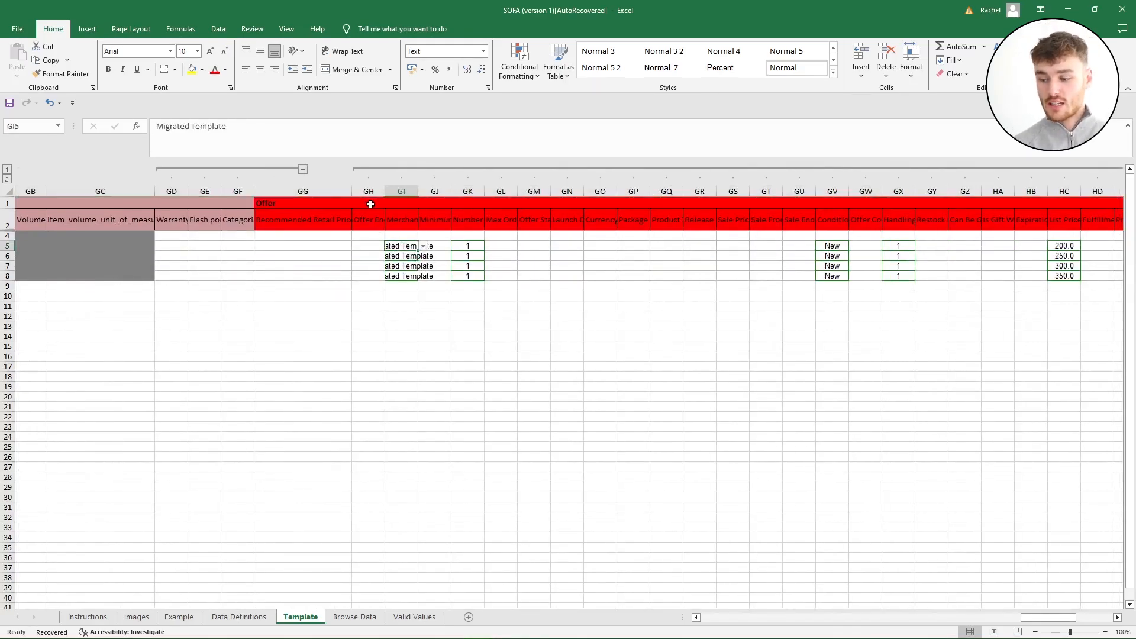
left_click(402, 220)
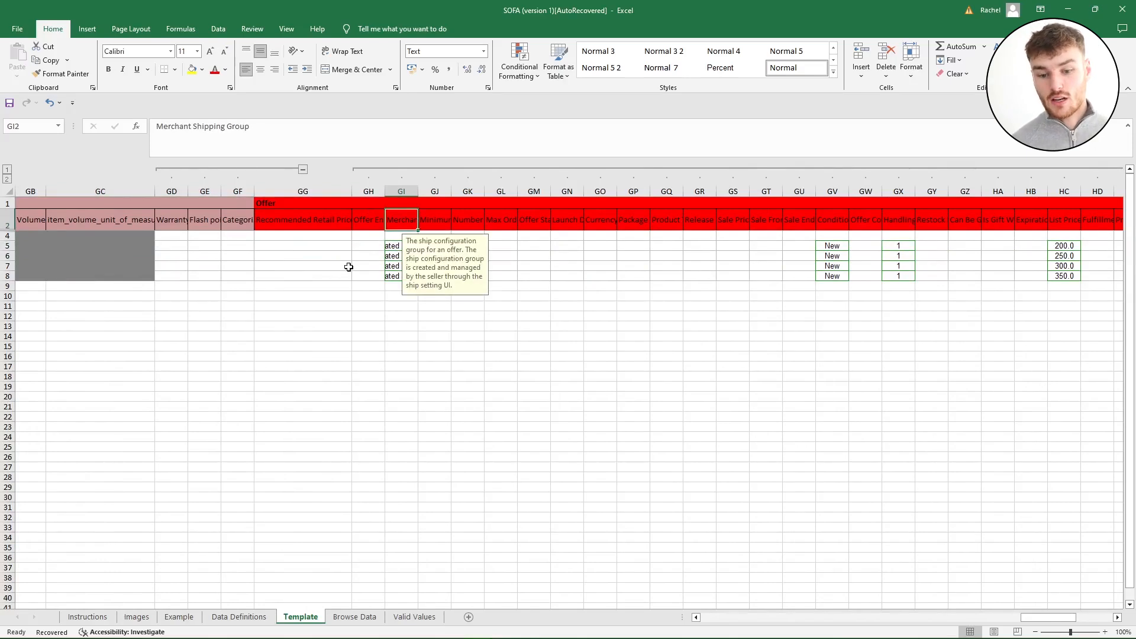
left_click(401, 246)
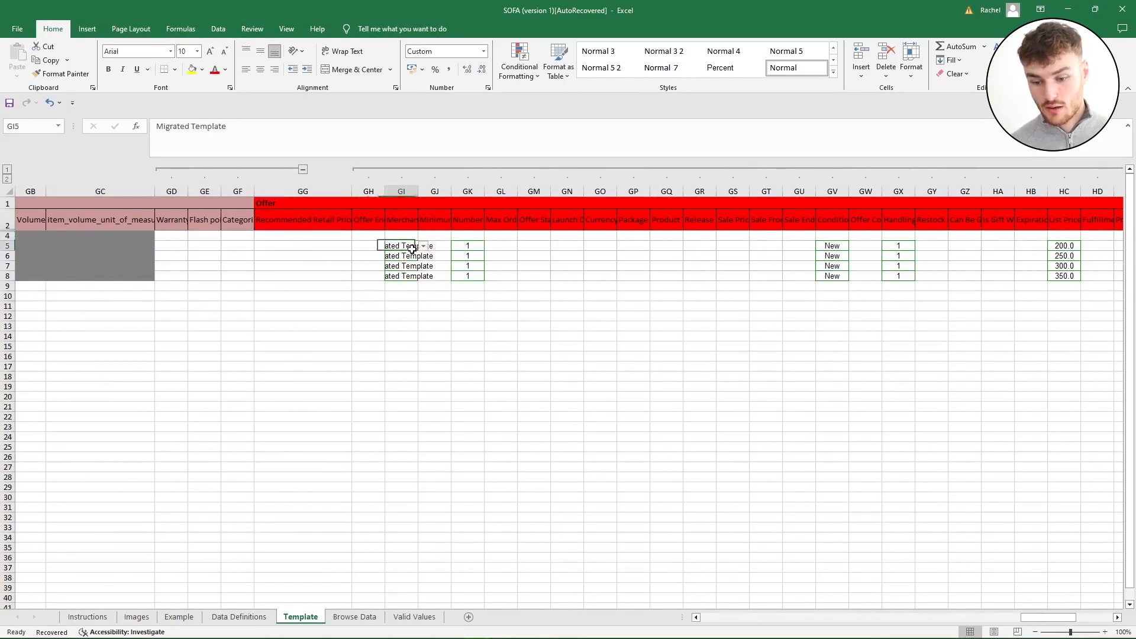
left_click(423, 246)
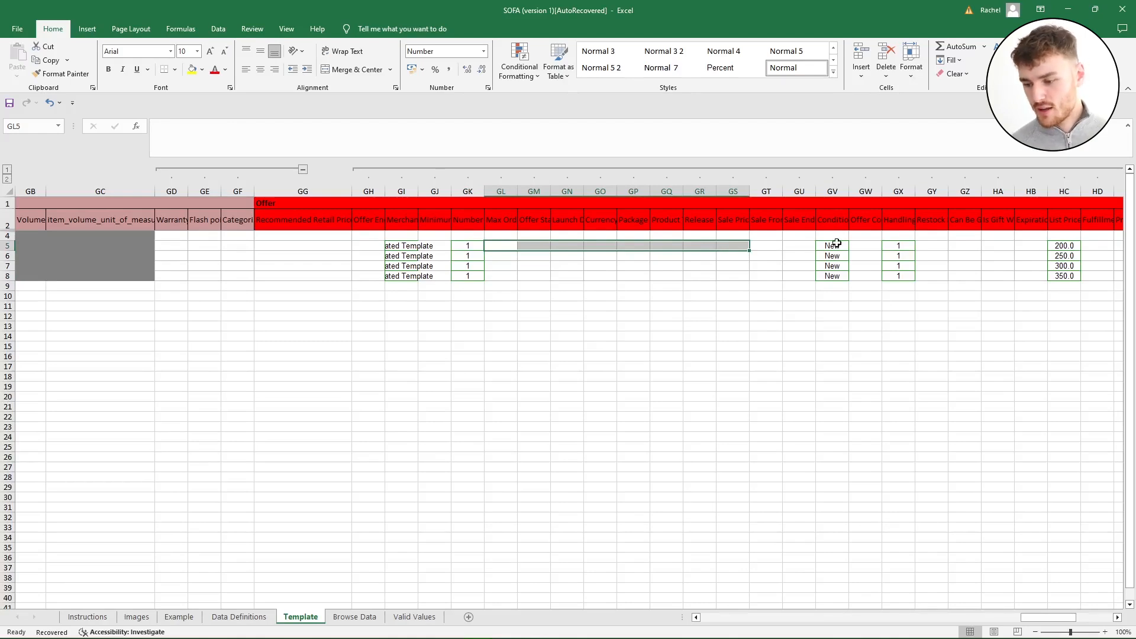
left_click(833, 245)
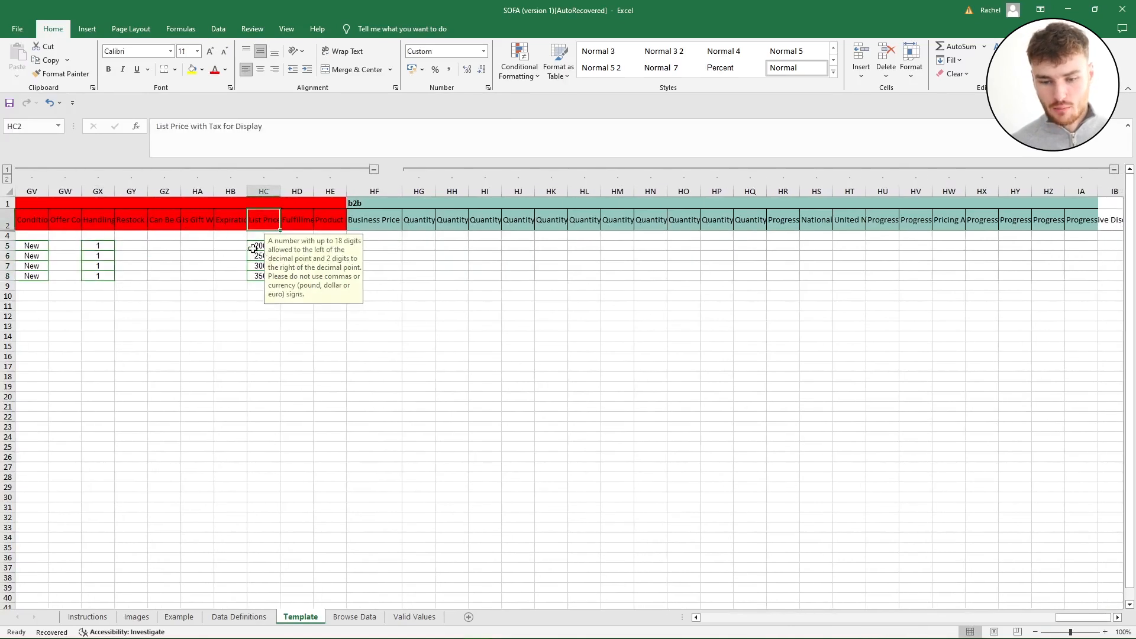
left_click(263, 266)
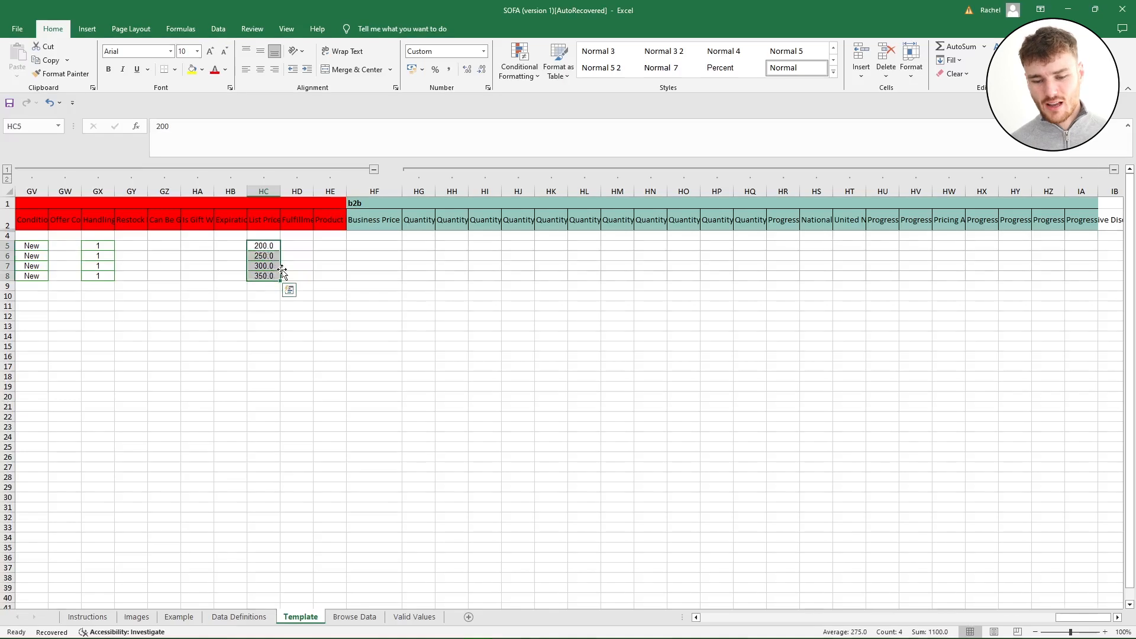
mouse_move(919, 595)
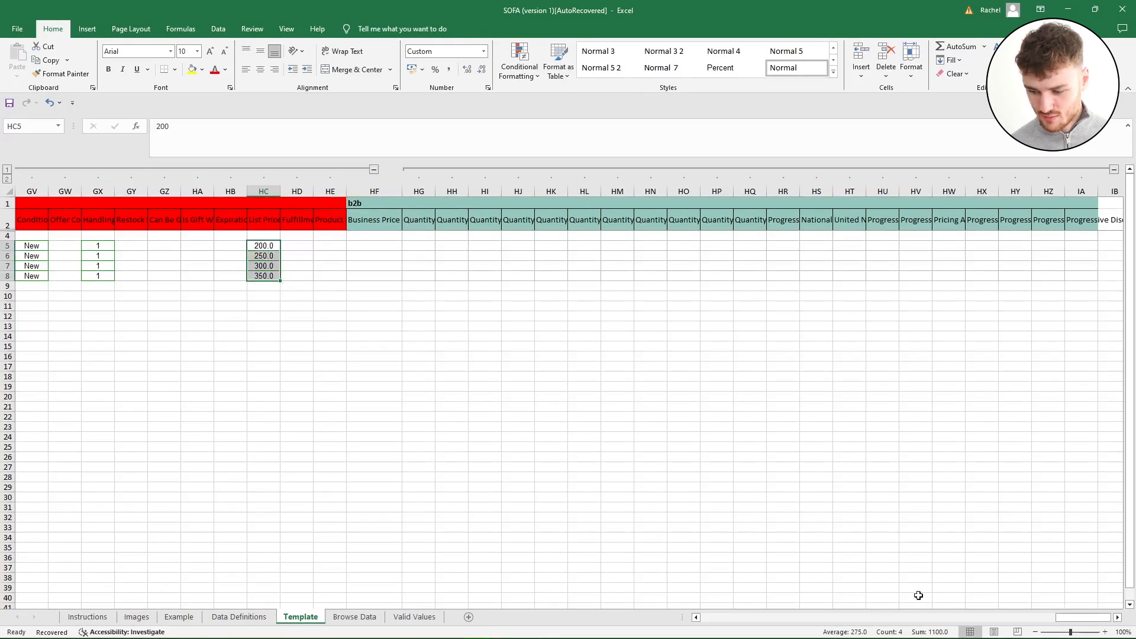
scroll("left", 3)
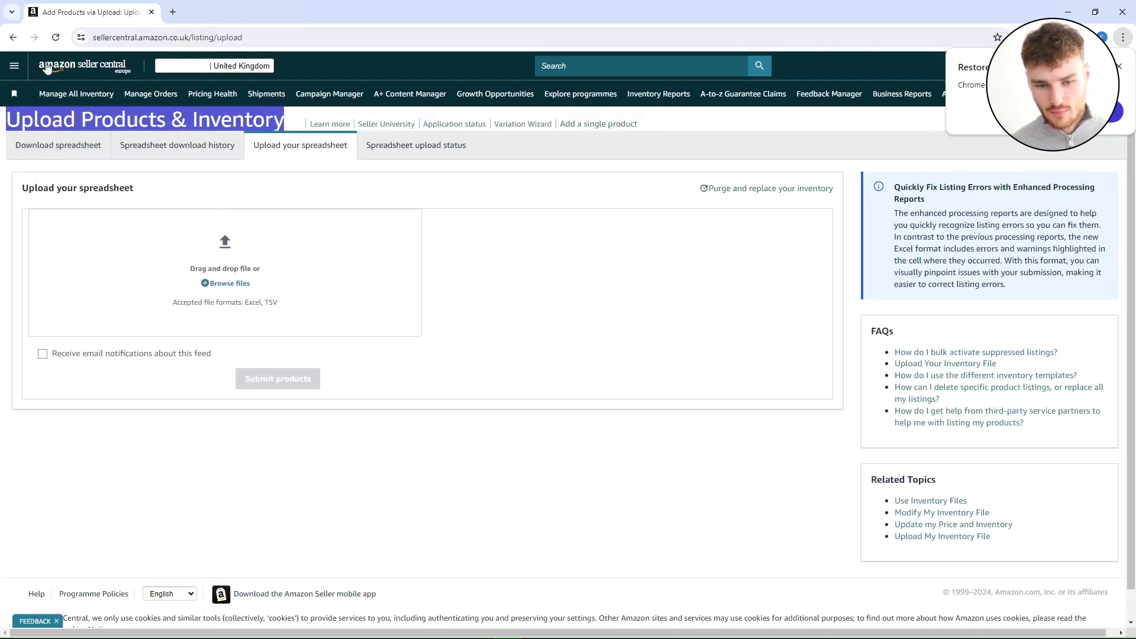
Bring up Seller Central's Upload your spreadsheet tab ready for the sofa file
left_click(15, 65)
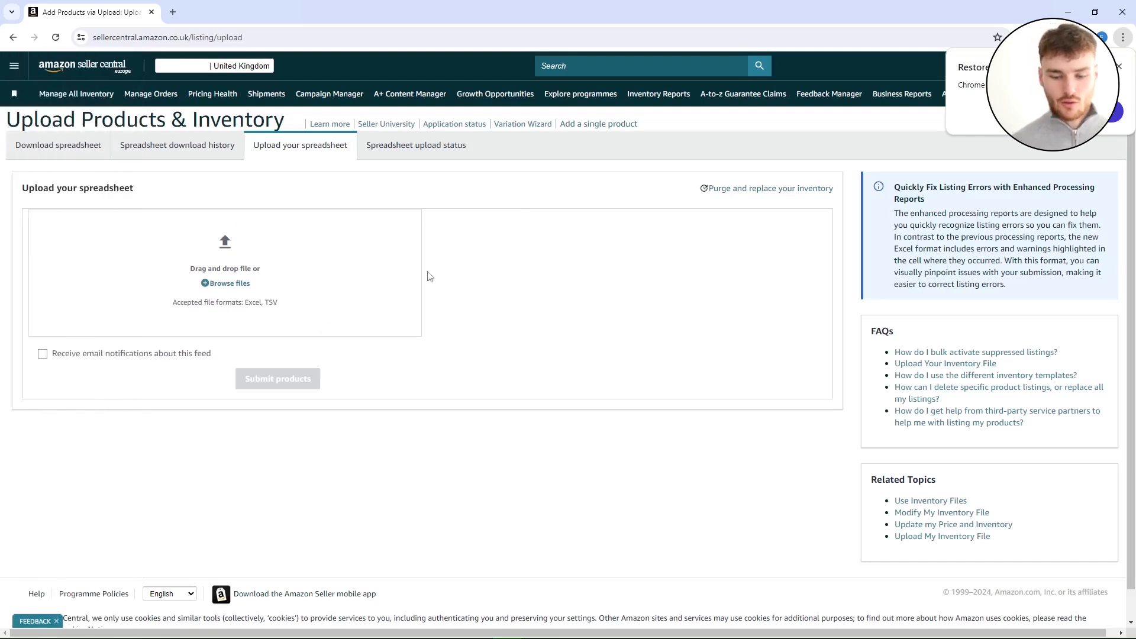
mouse_move(246, 283)
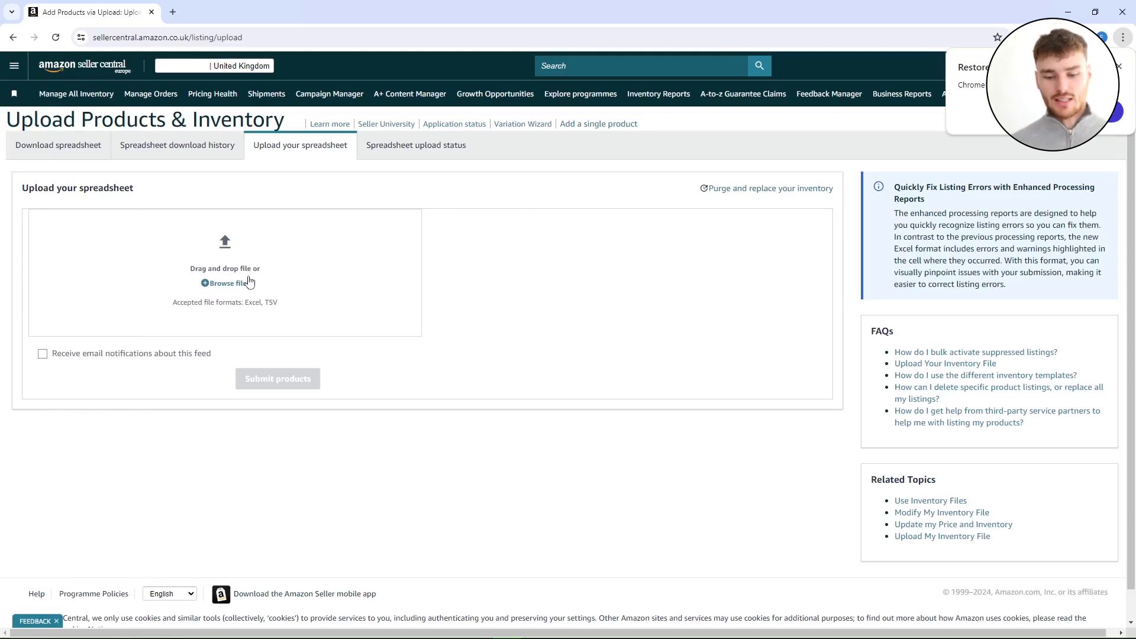
mouse_move(230, 266)
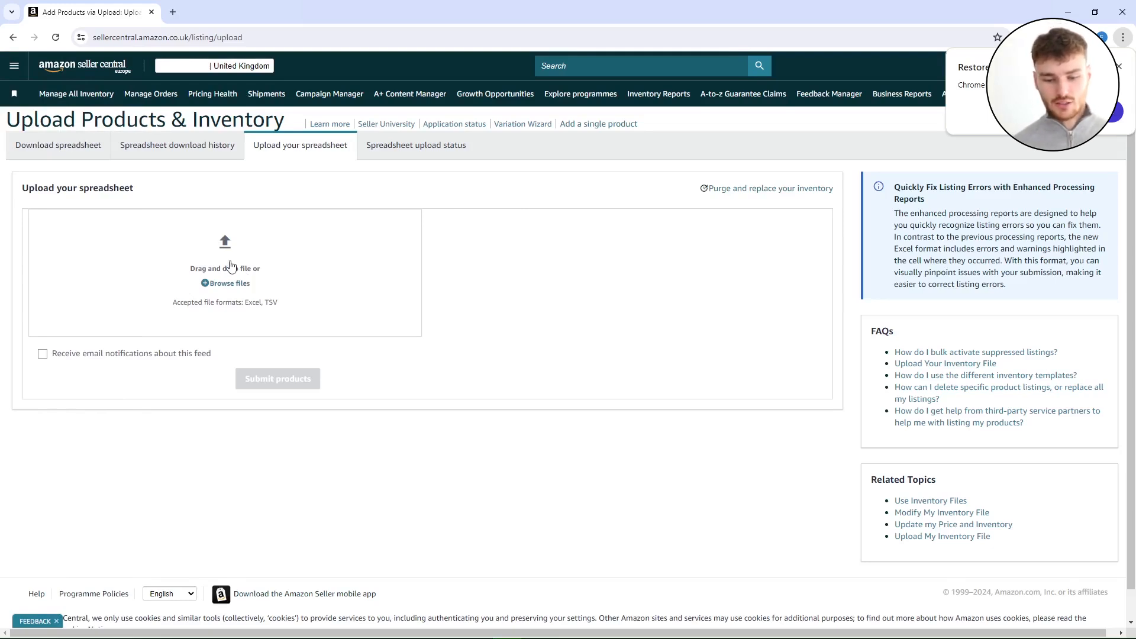
double_click(225, 302)
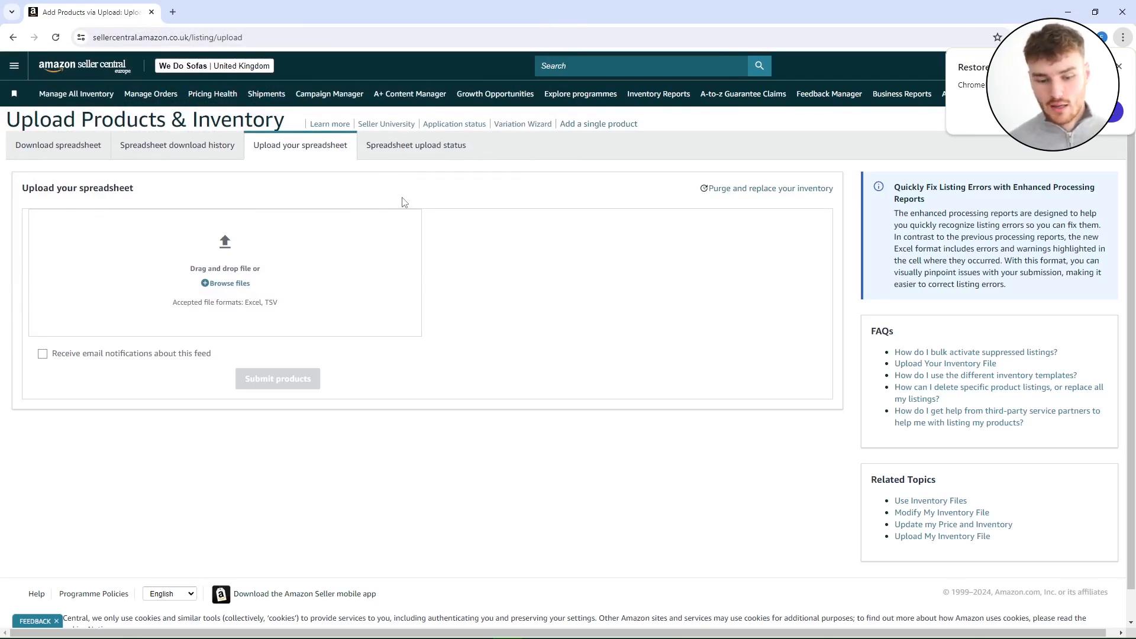
mouse_move(226, 283)
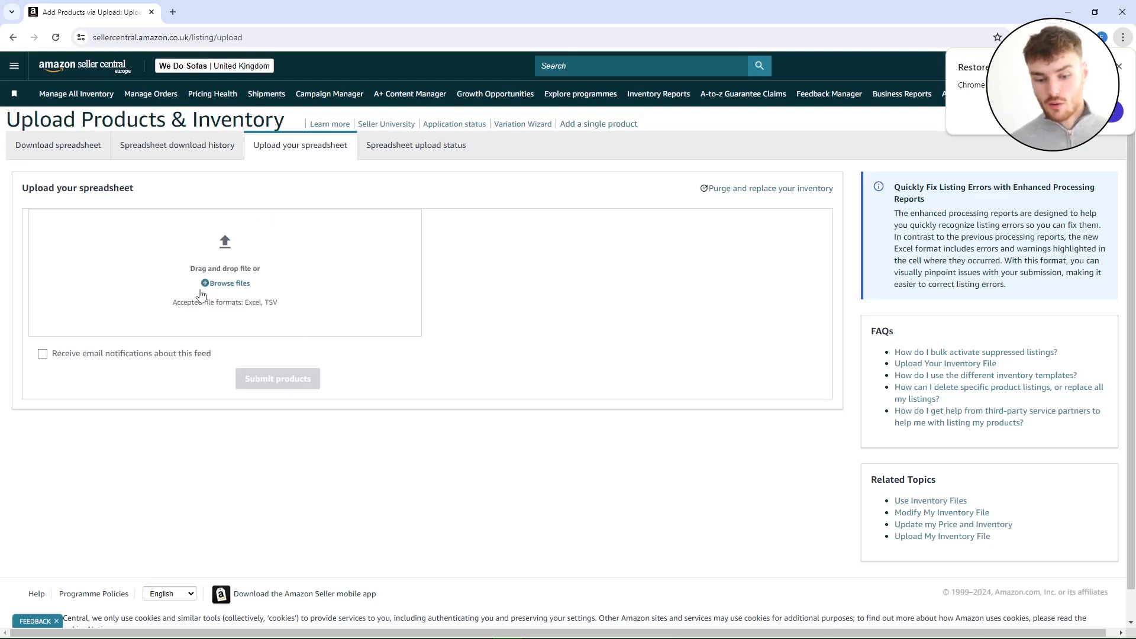
mouse_move(268, 335)
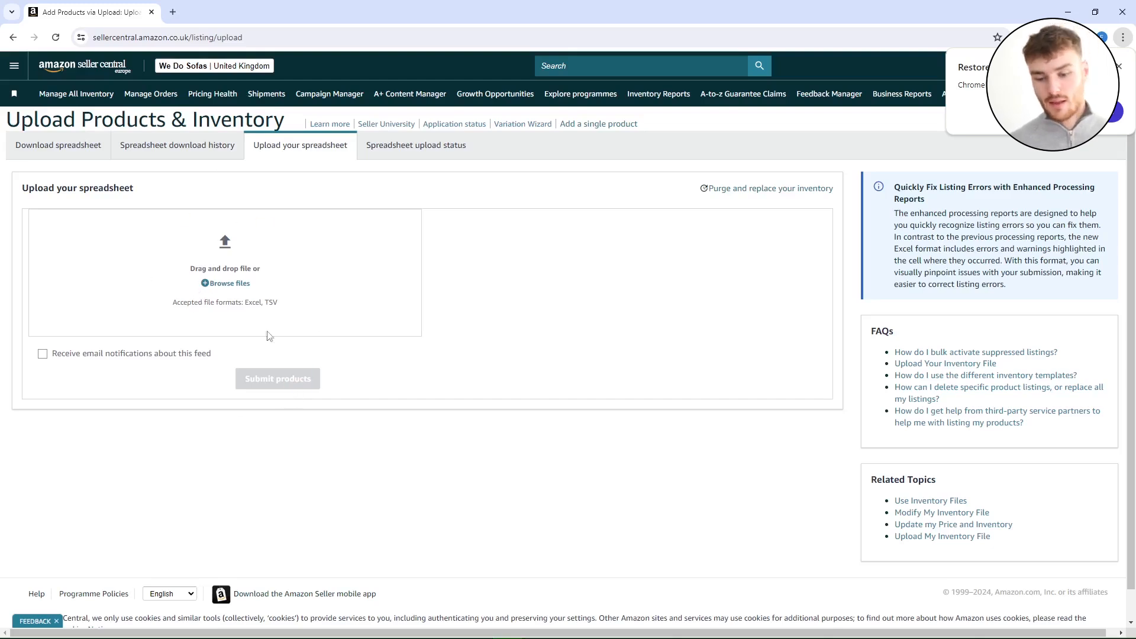
mouse_move(599, 193)
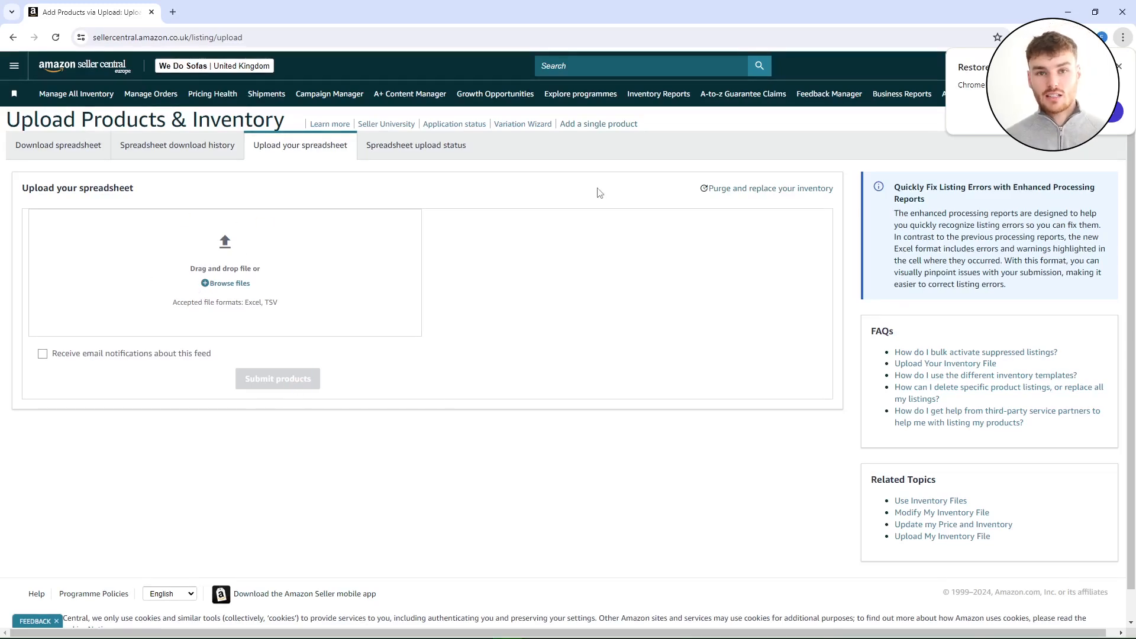